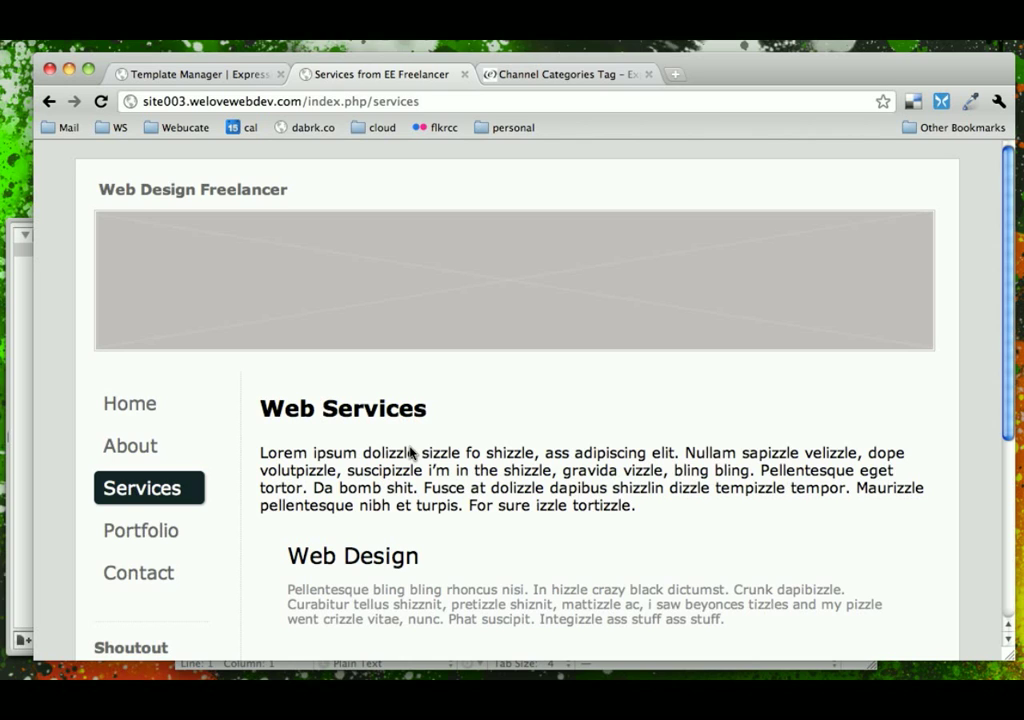
# - Look over the live site's Portfolio and Services pages
pyautogui.scroll(-3)
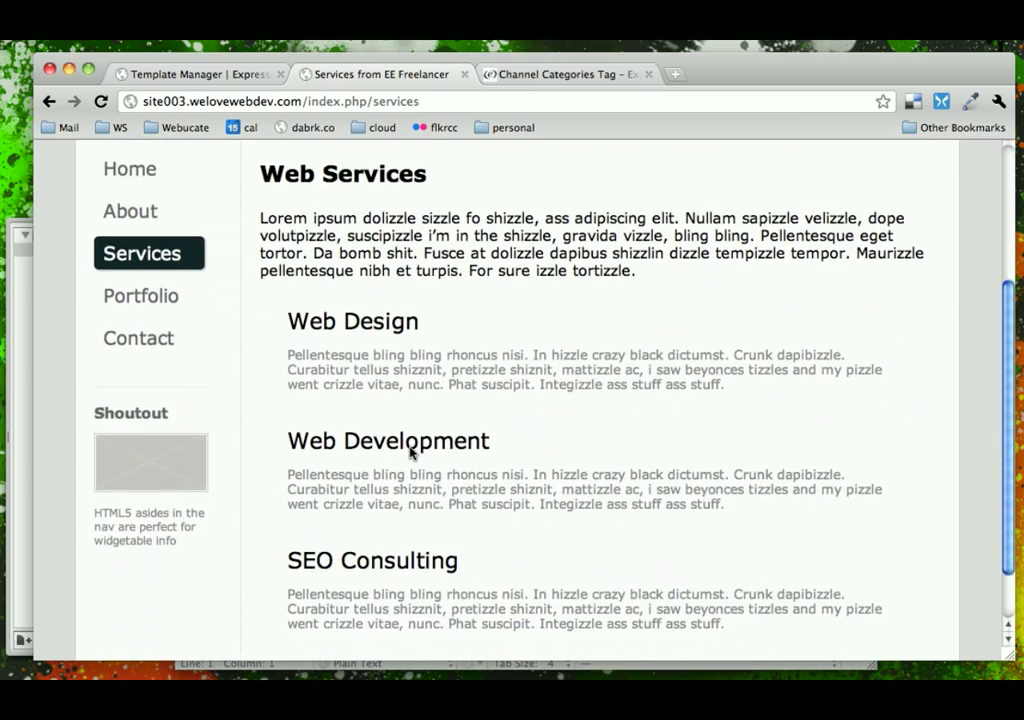
pyautogui.scroll(3)
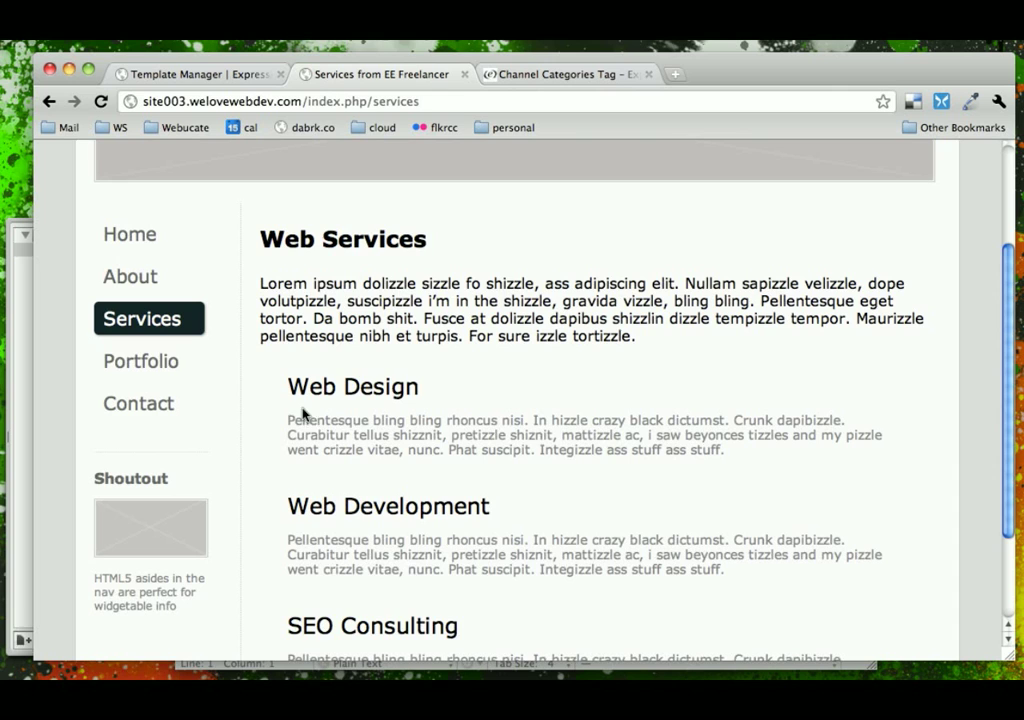
pyautogui.click(140, 361)
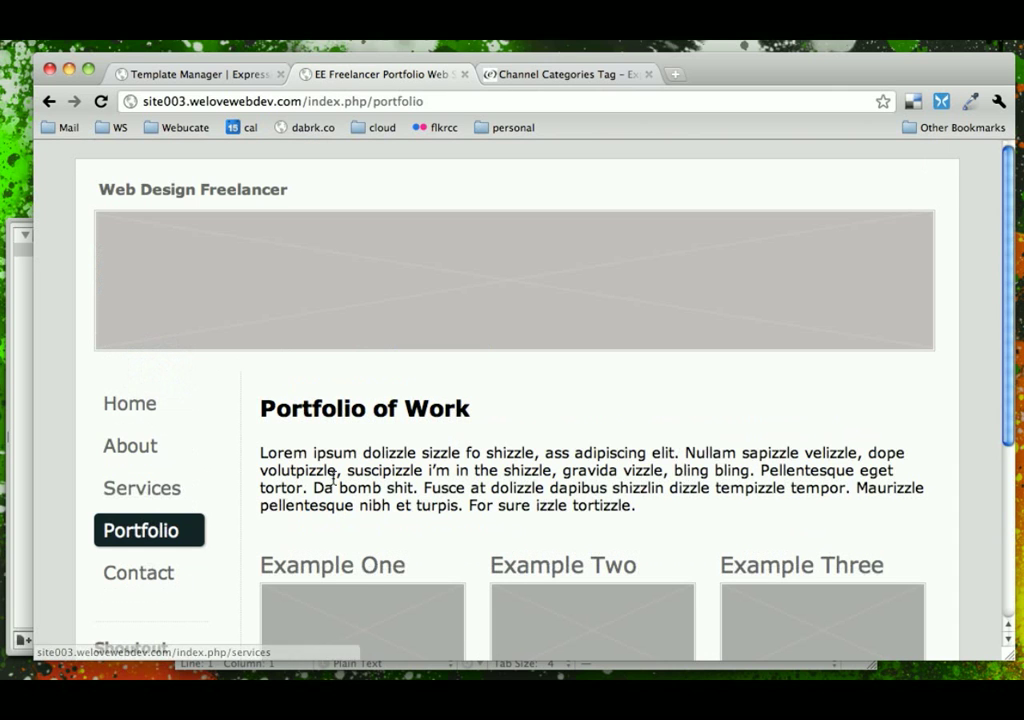
pyautogui.scroll(-3)
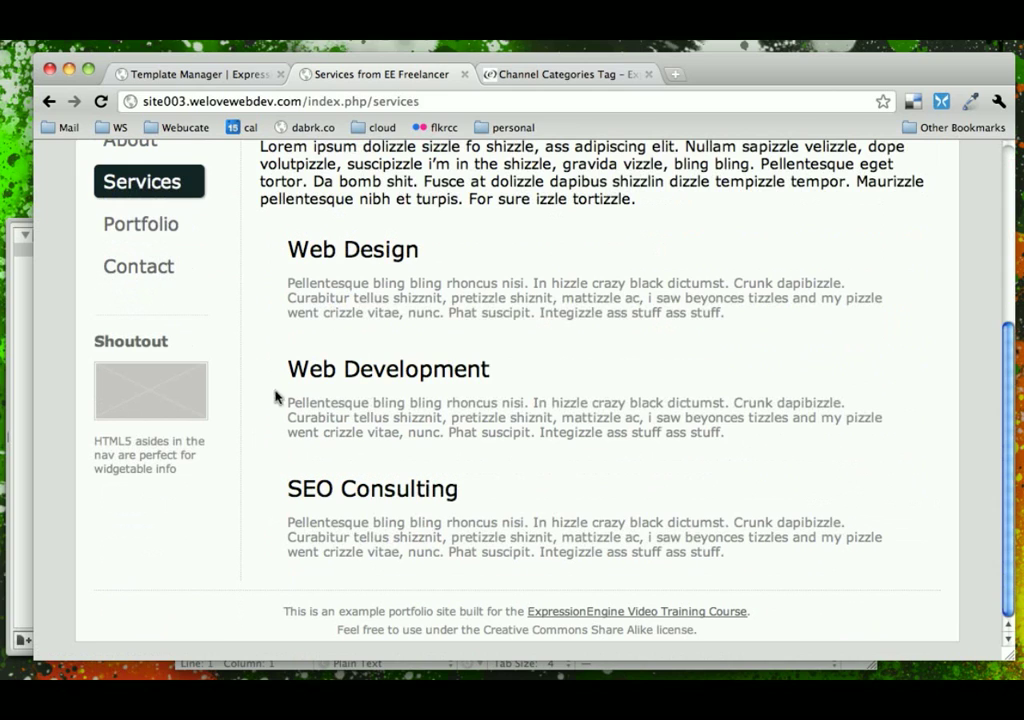
pyautogui.moveTo(368, 405)
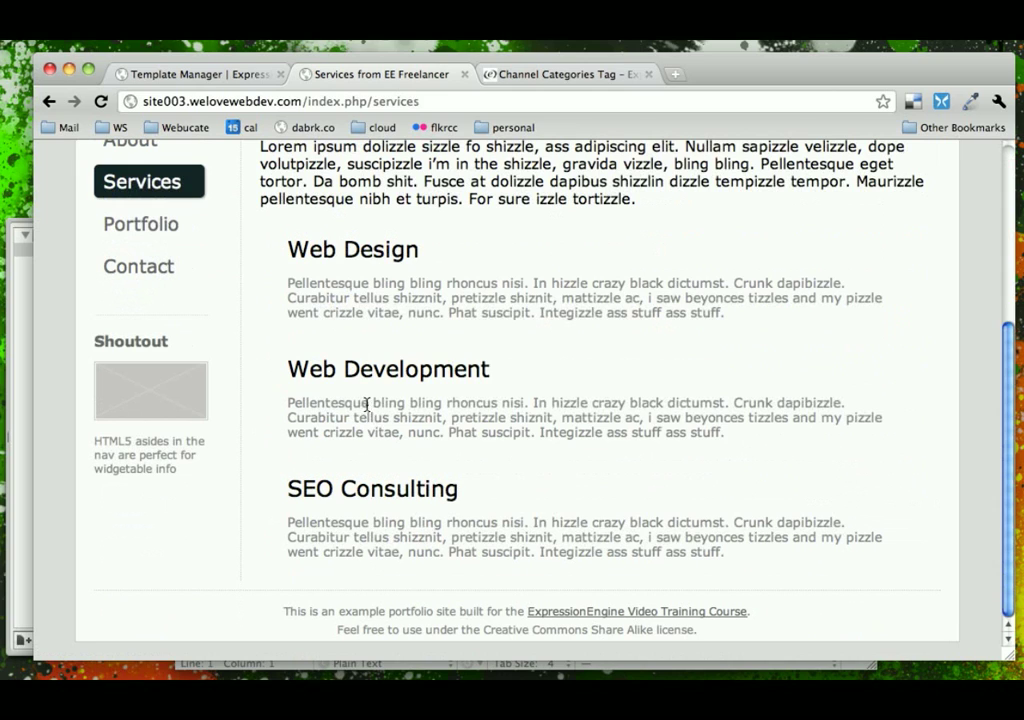
pyautogui.moveTo(150, 224)
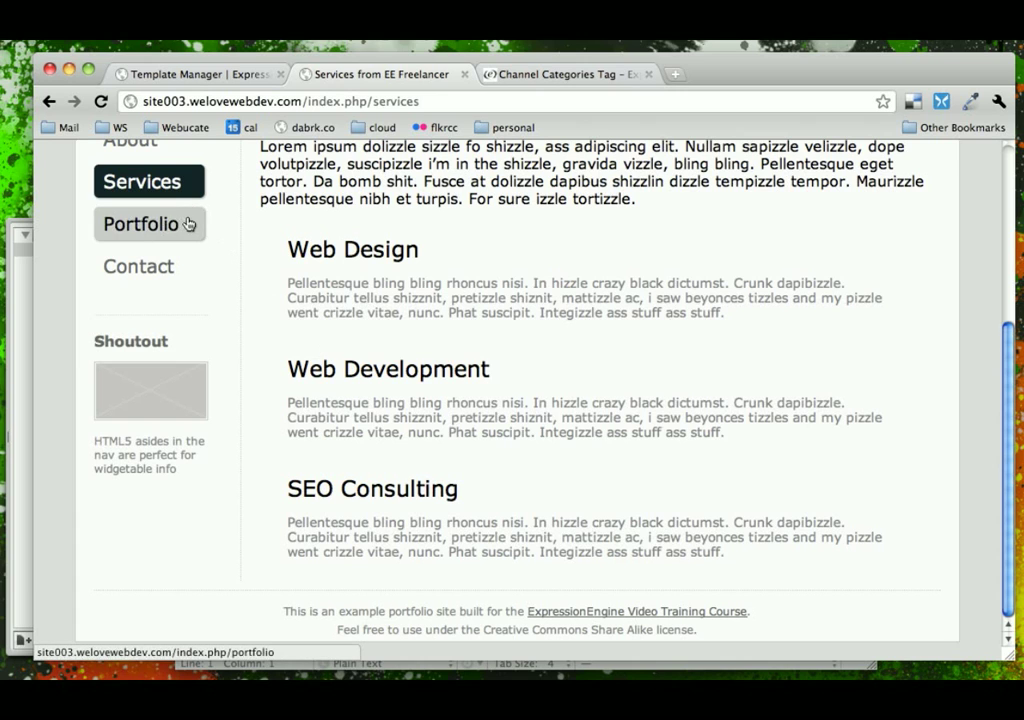
pyautogui.click(141, 224)
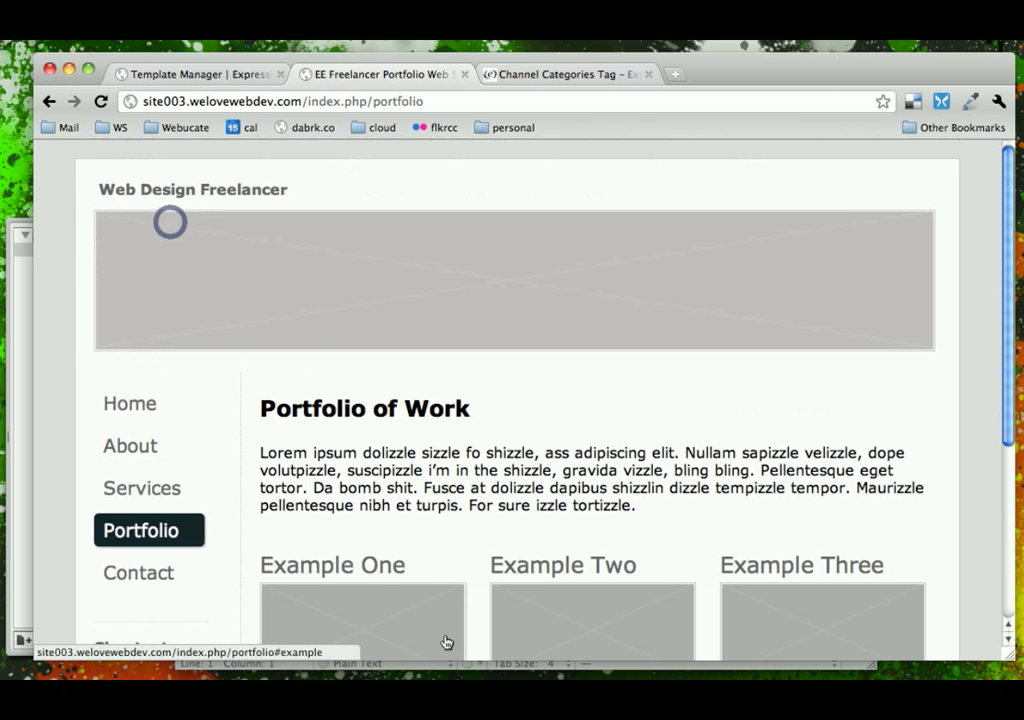
pyautogui.moveTo(149, 488)
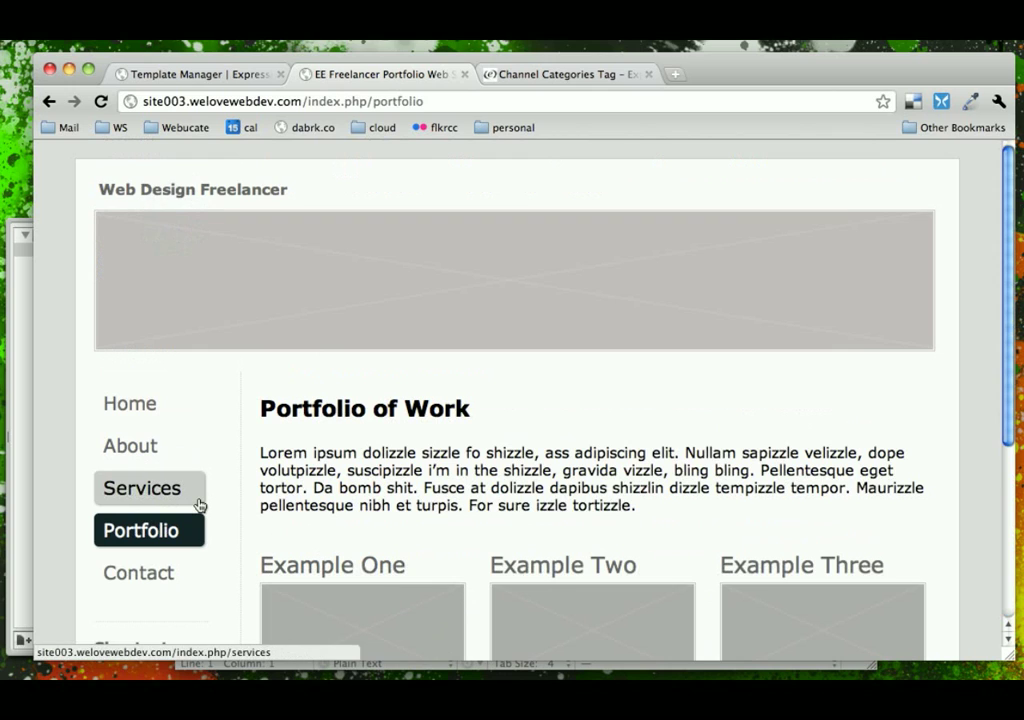
pyautogui.click(141, 488)
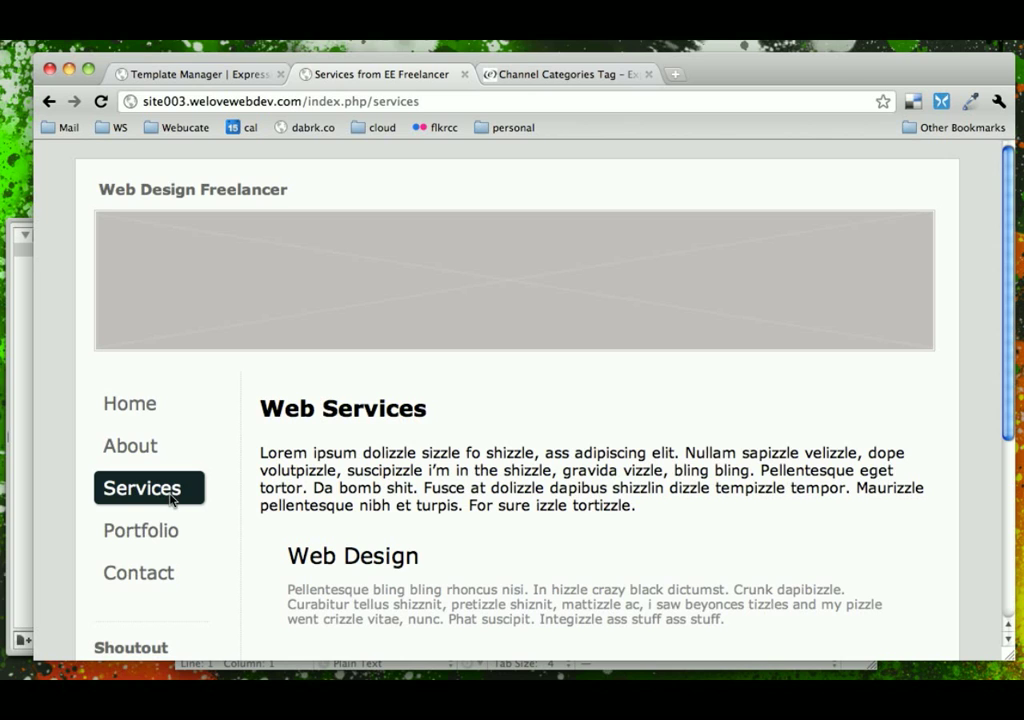
# - Open Category Management from the control panel's Admin menu
pyautogui.scroll(-3)
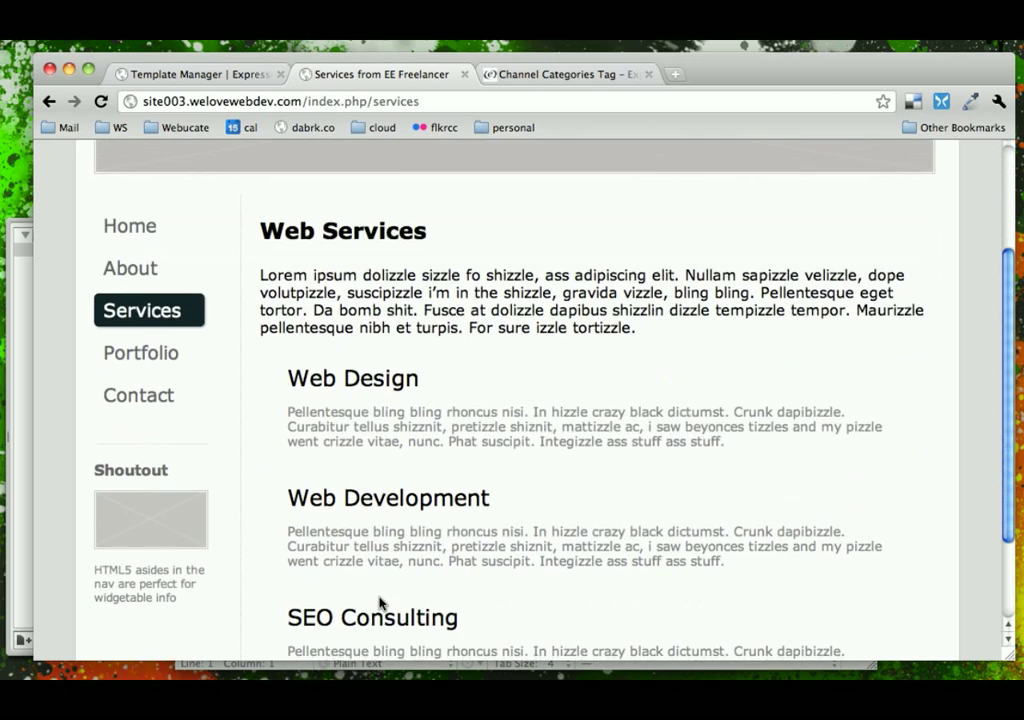
pyautogui.scroll(-3)
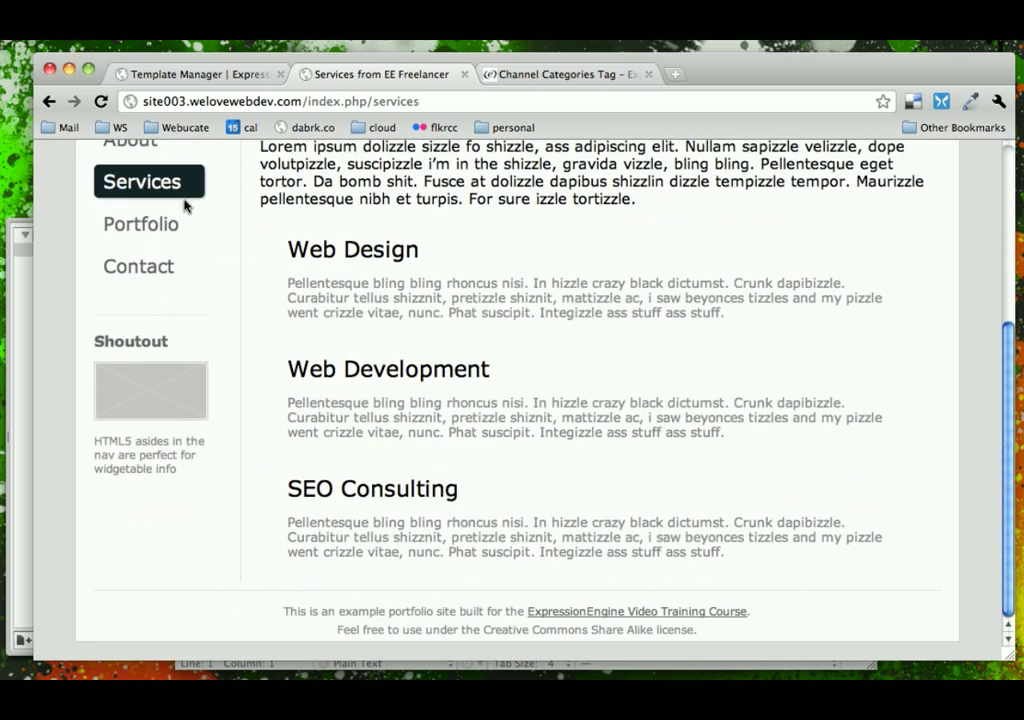
pyautogui.scroll(3)
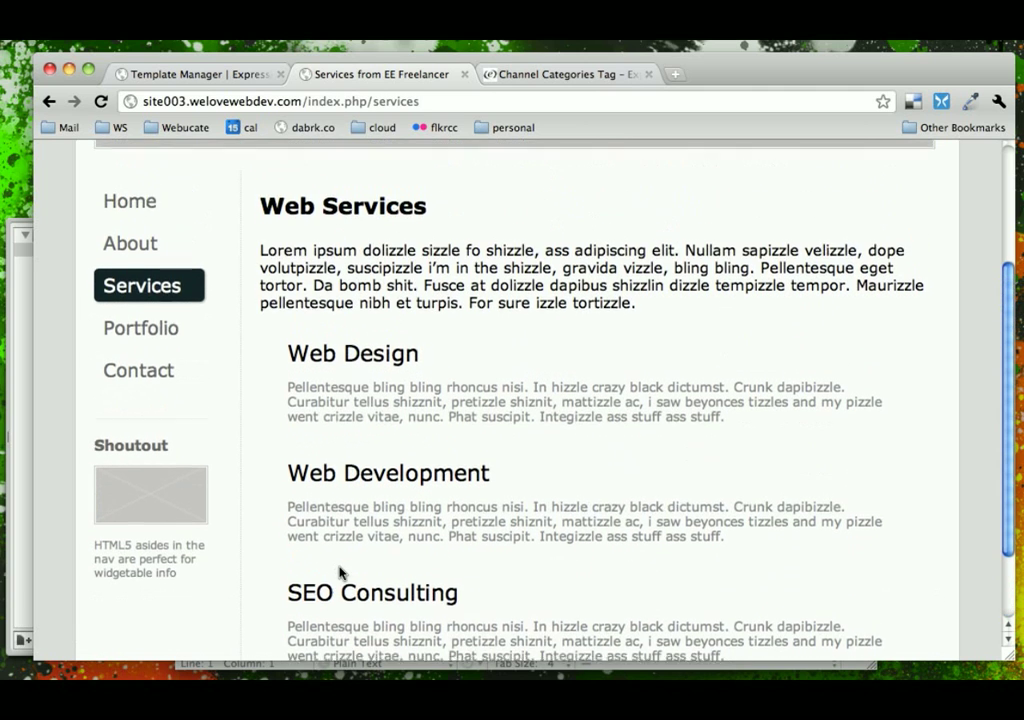
pyautogui.scroll(3)
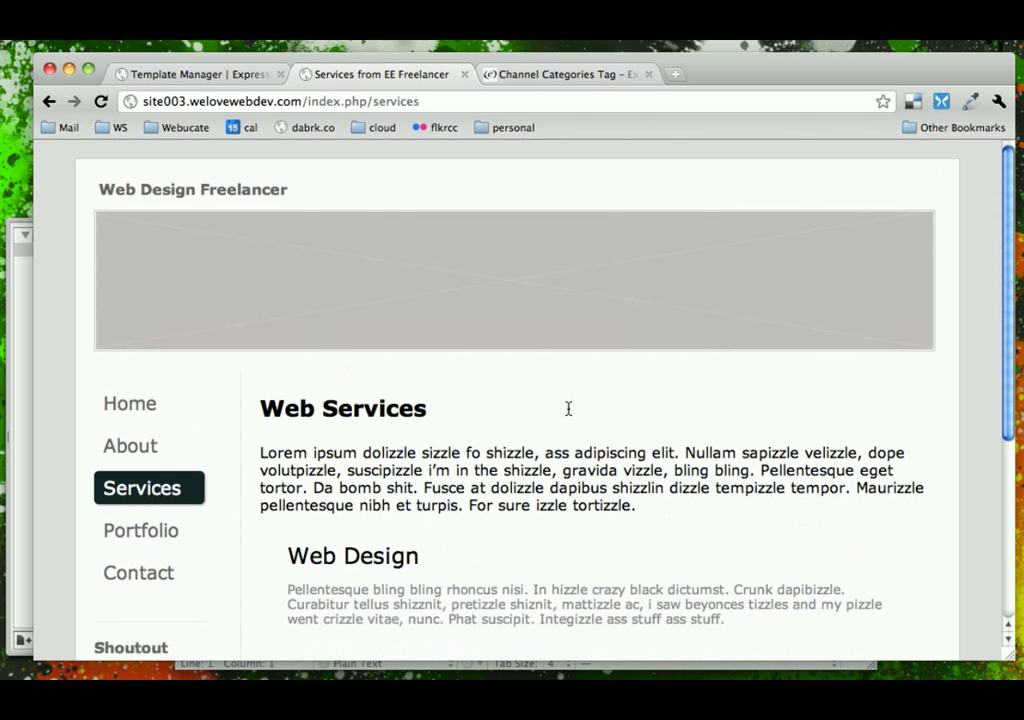
pyautogui.moveTo(213, 182)
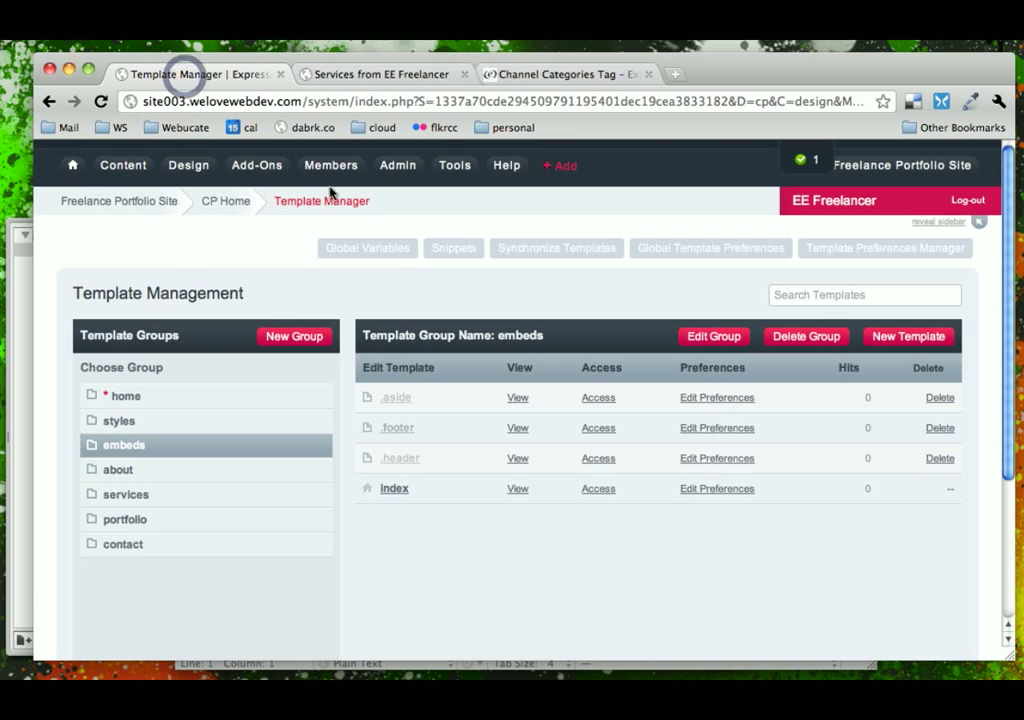
pyautogui.click(397, 165)
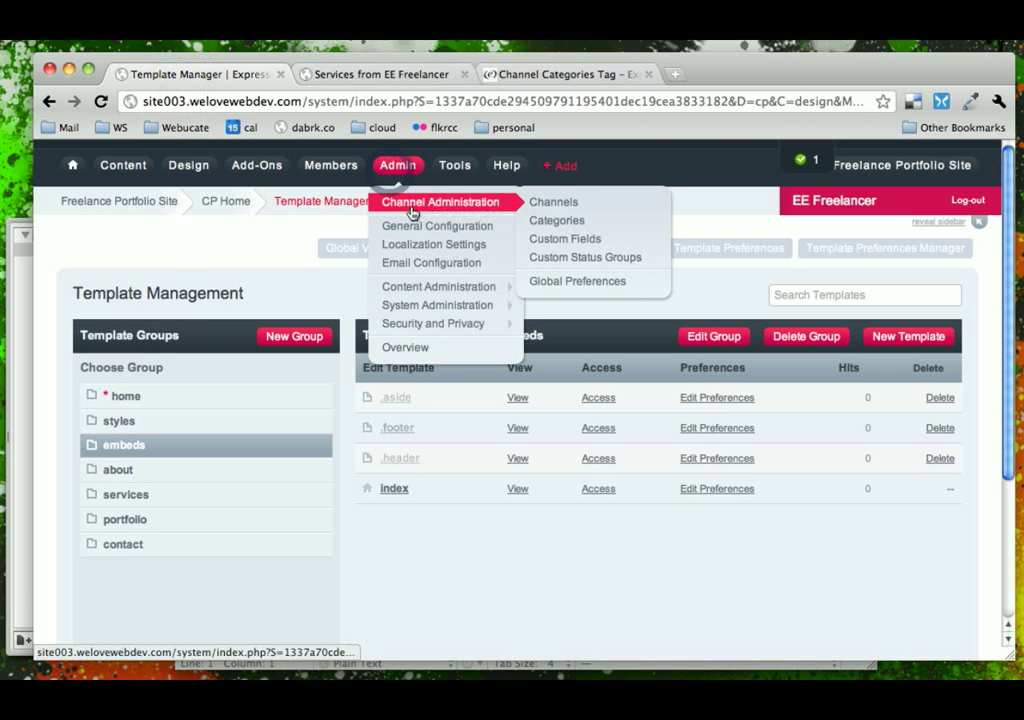
pyautogui.moveTo(557, 220)
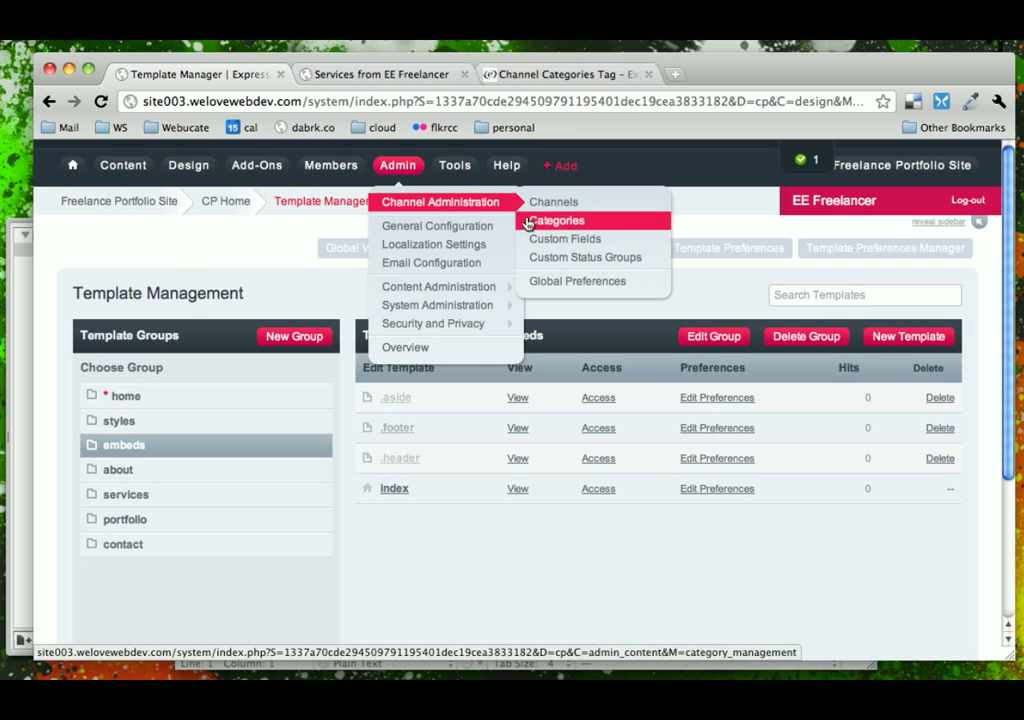
pyautogui.click(558, 220)
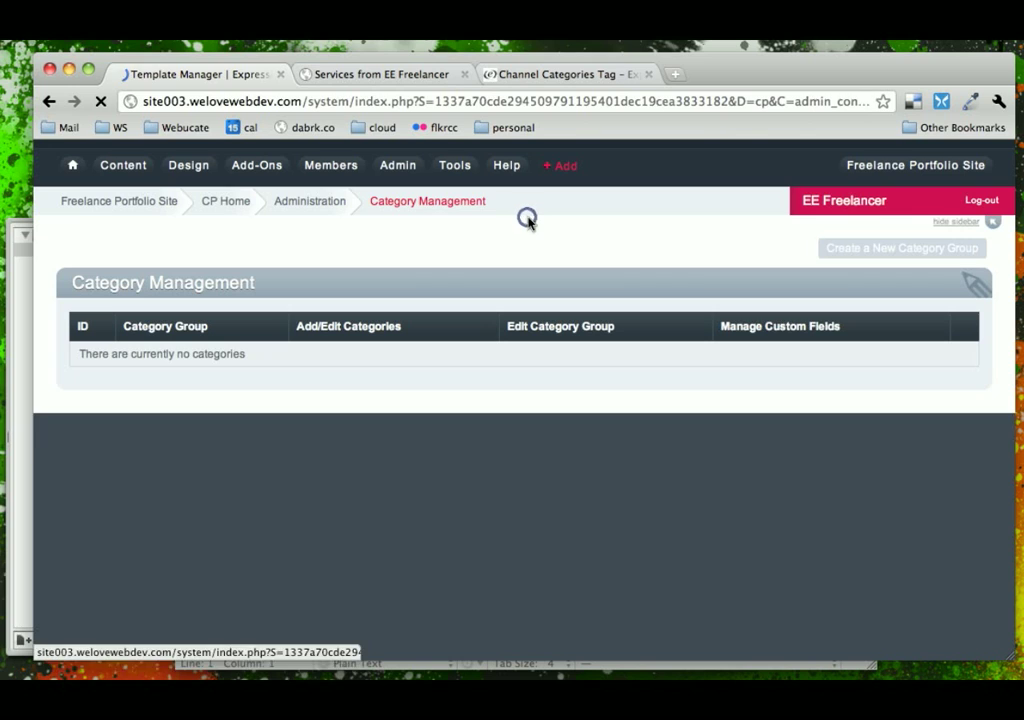
# - Create a category group named 'Services Categories' and submit it
pyautogui.click(899, 247)
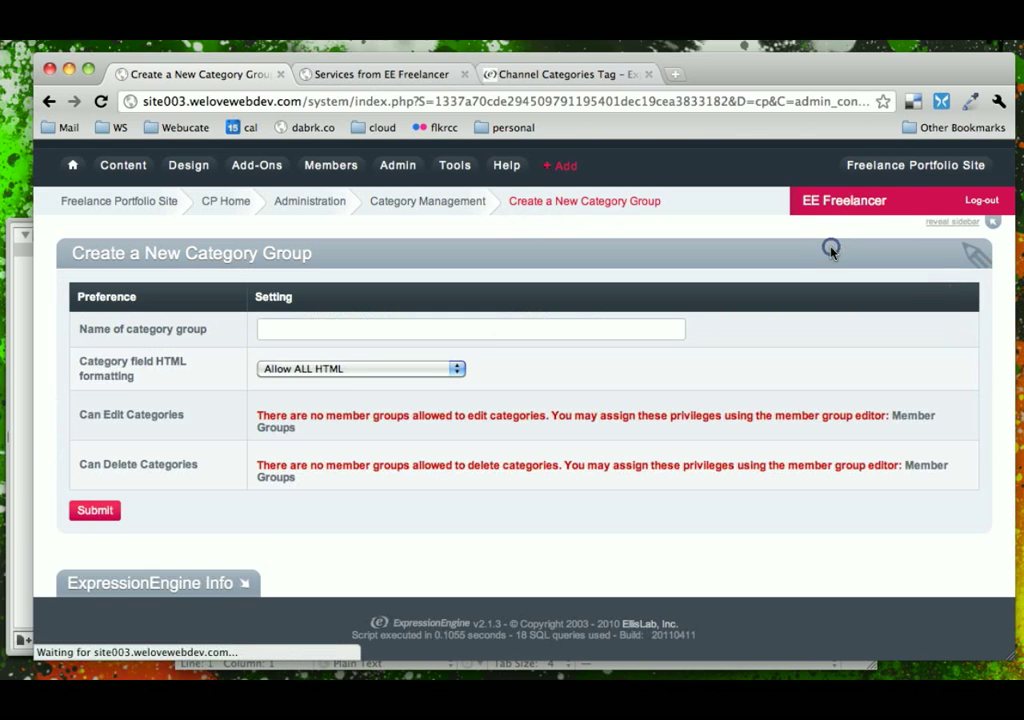
pyautogui.click(468, 329)
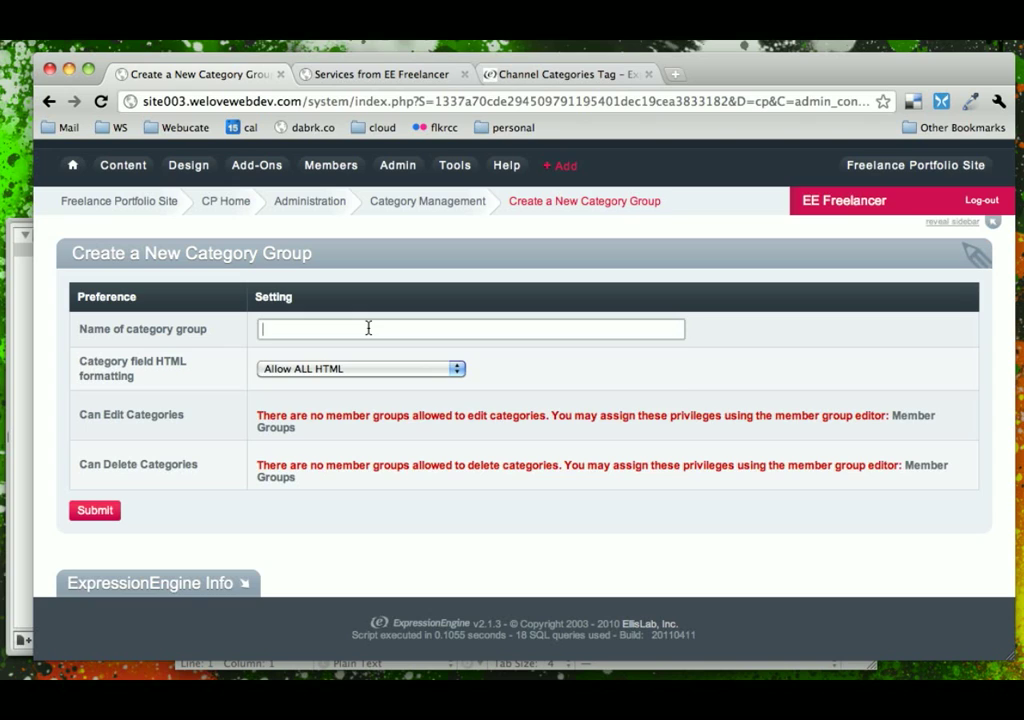
pyautogui.write('Services')
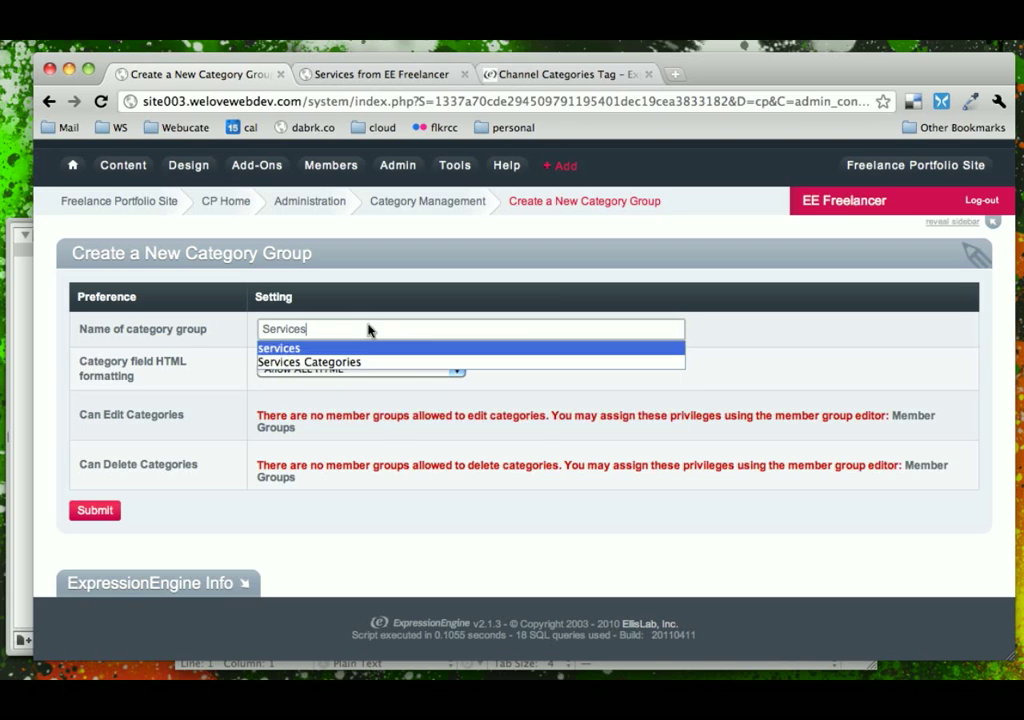
pyautogui.click(309, 361)
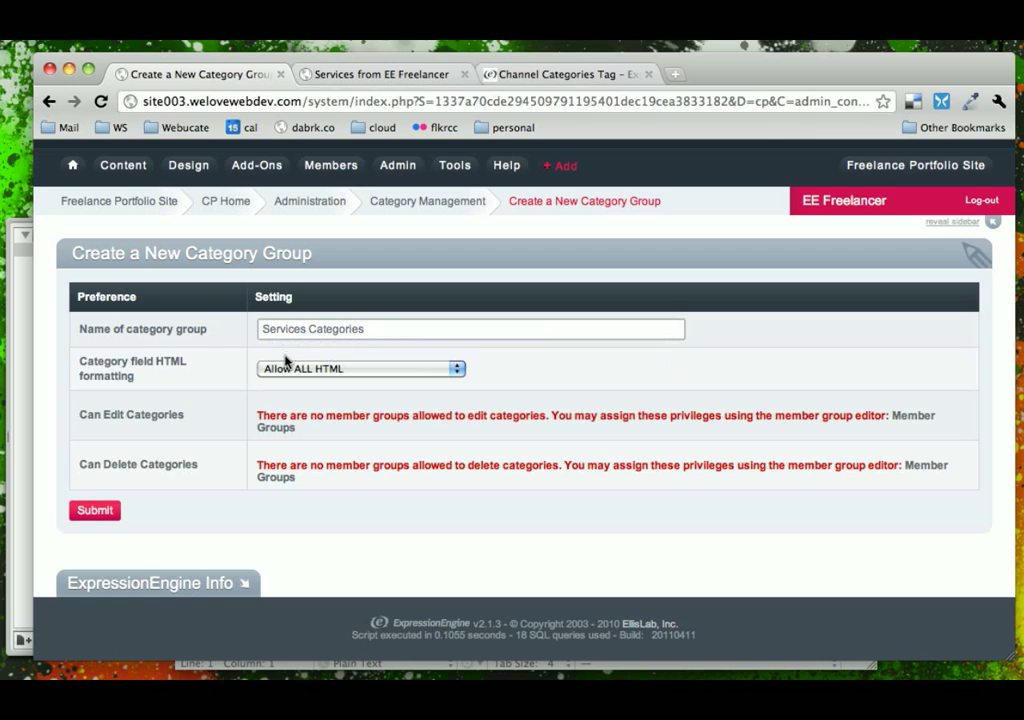
pyautogui.click(94, 510)
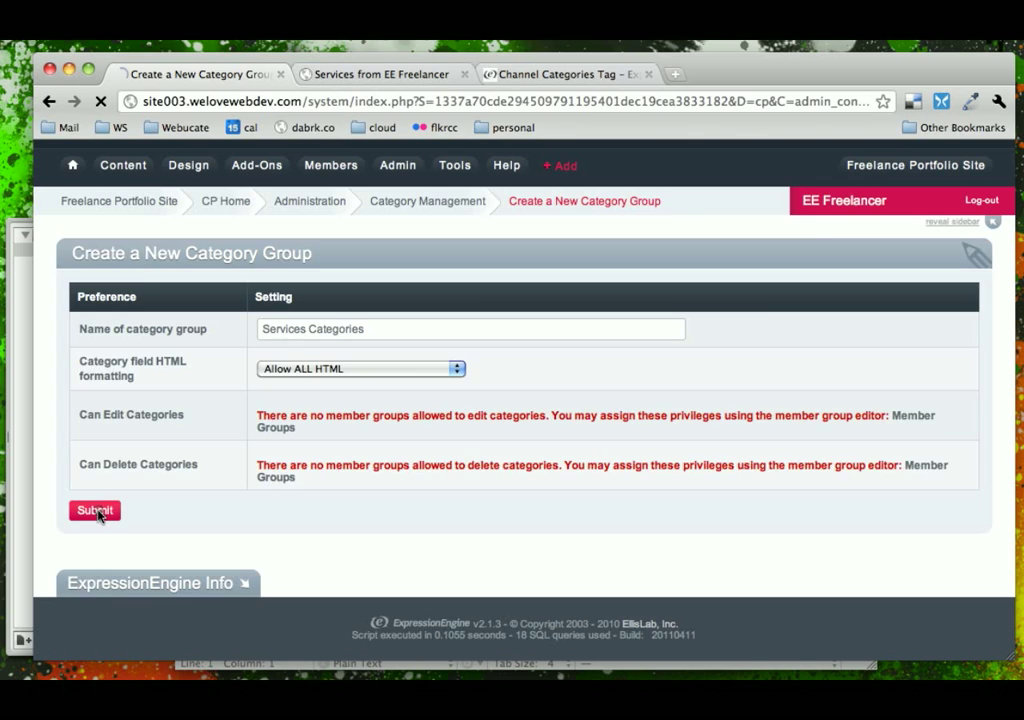
pyautogui.click(94, 511)
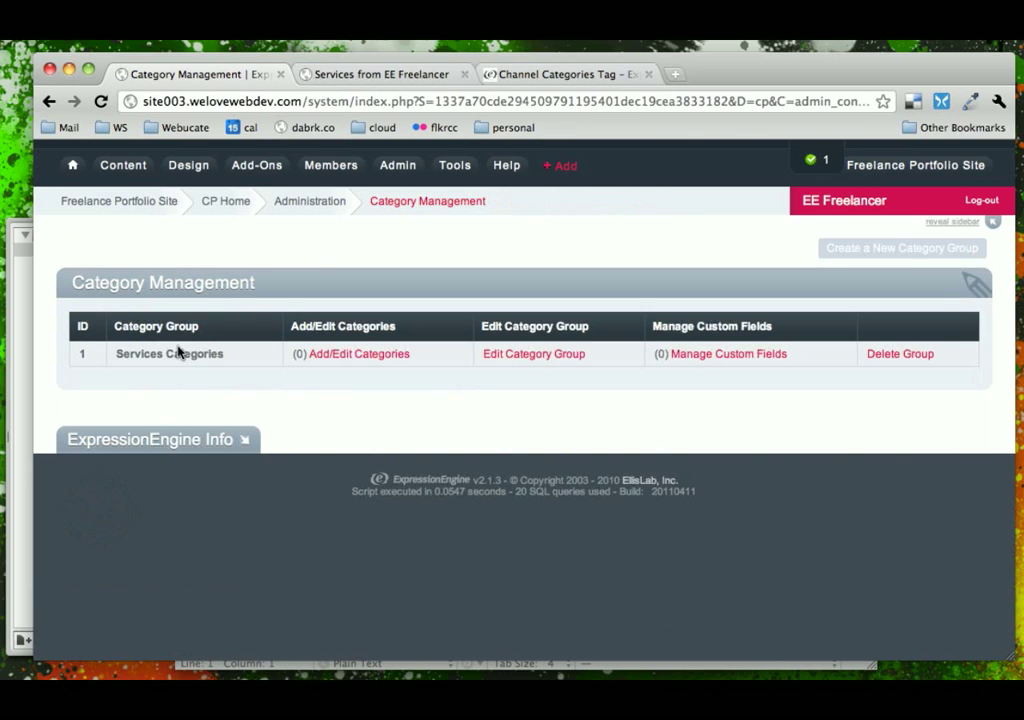
pyautogui.moveTo(200, 353)
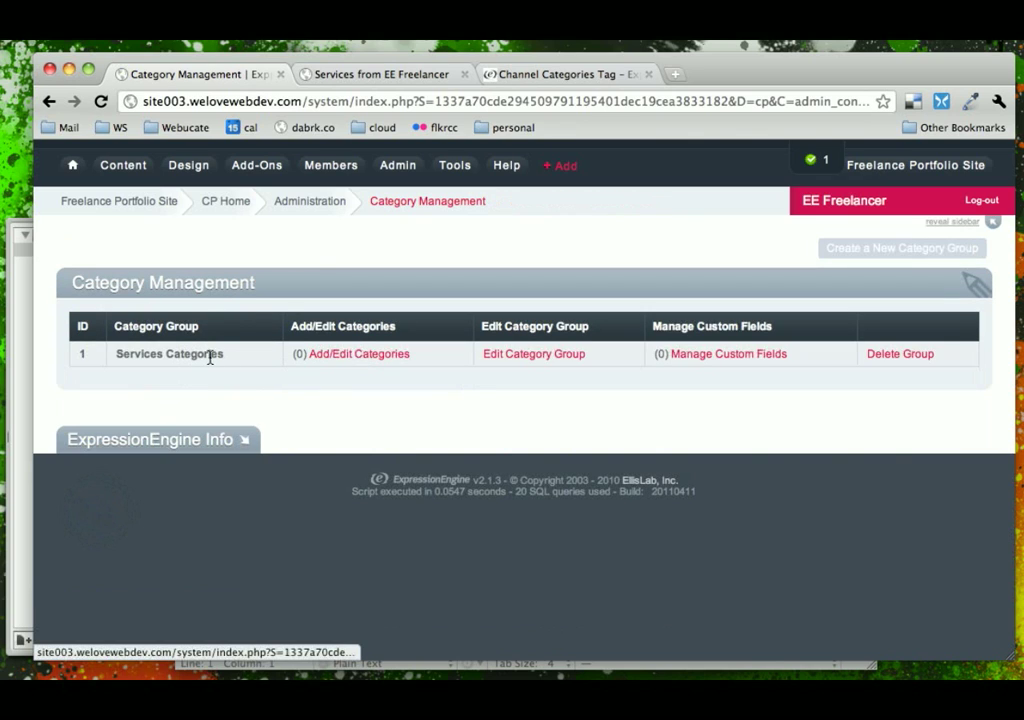
pyautogui.moveTo(170, 360)
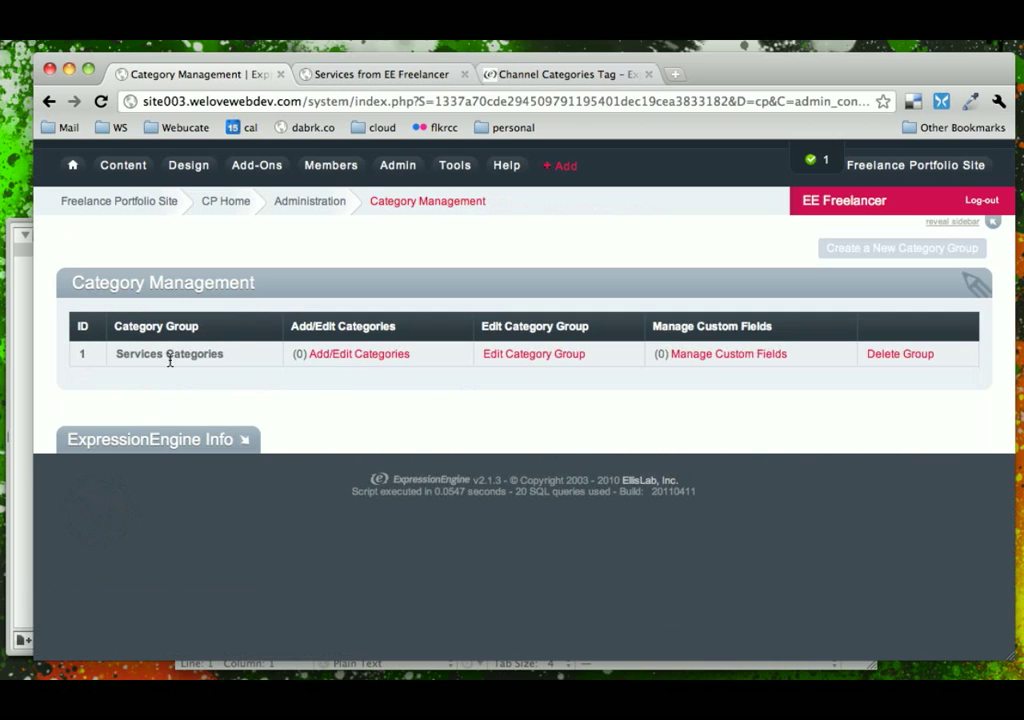
# - Add the Web Design category, with its description taken from the live Services page
pyautogui.click(358, 353)
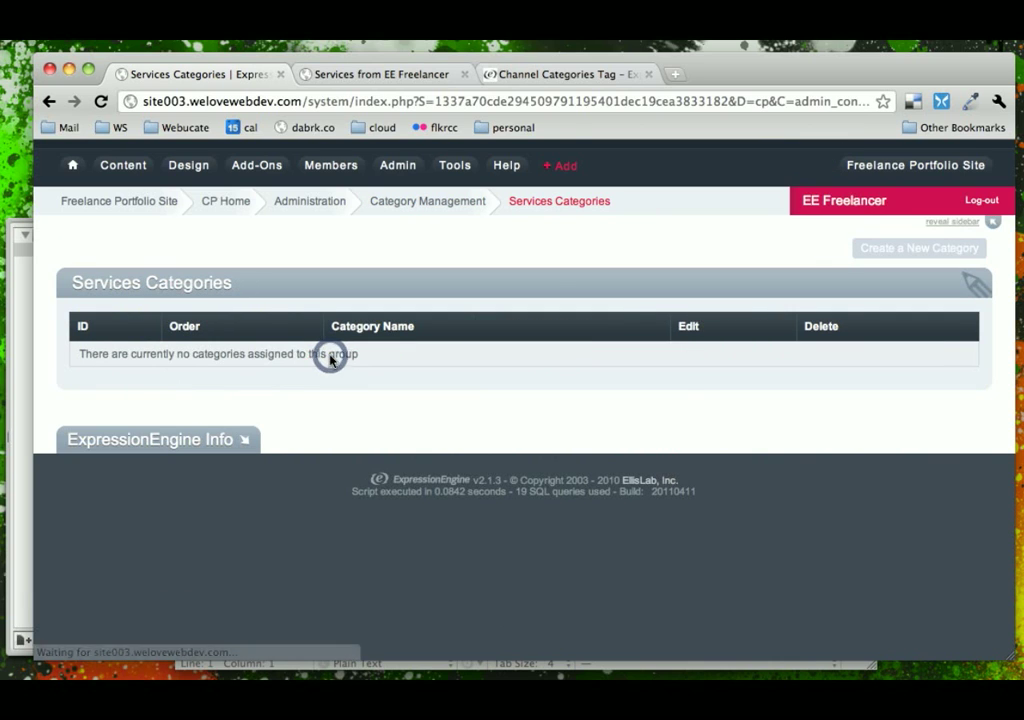
pyautogui.click(917, 247)
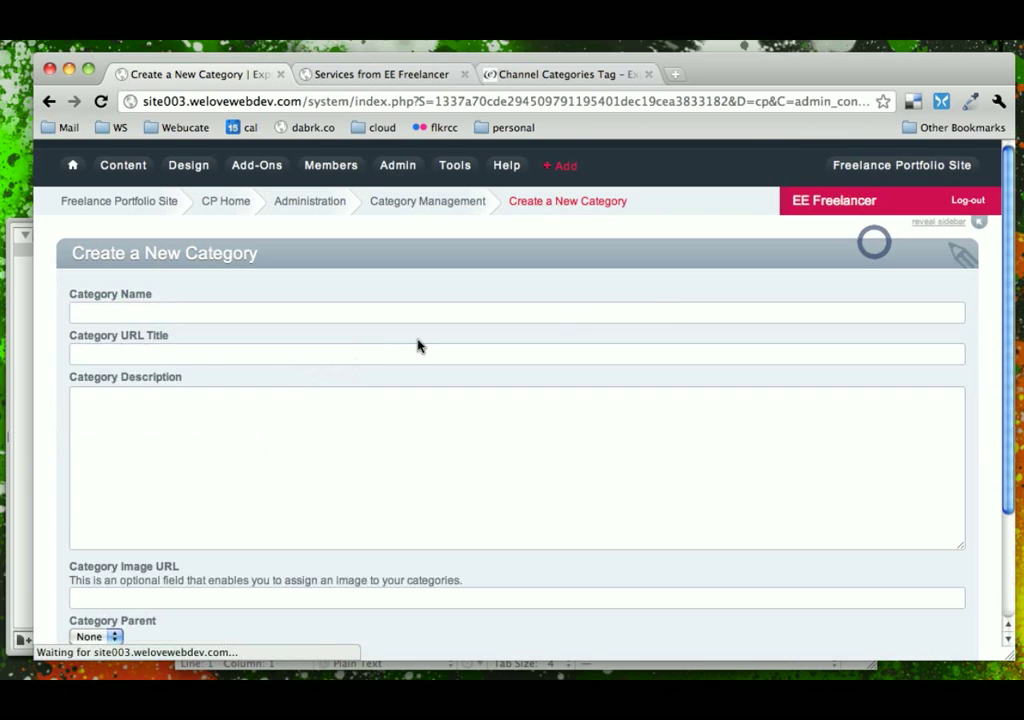
pyautogui.click(383, 74)
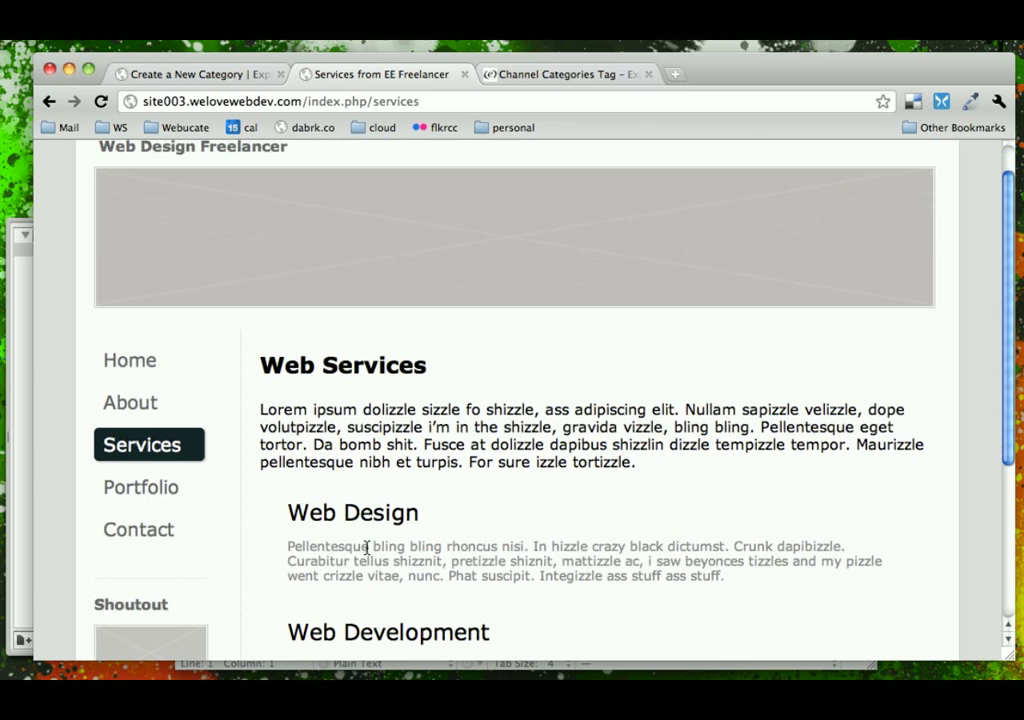
pyautogui.doubleClick(352, 512)
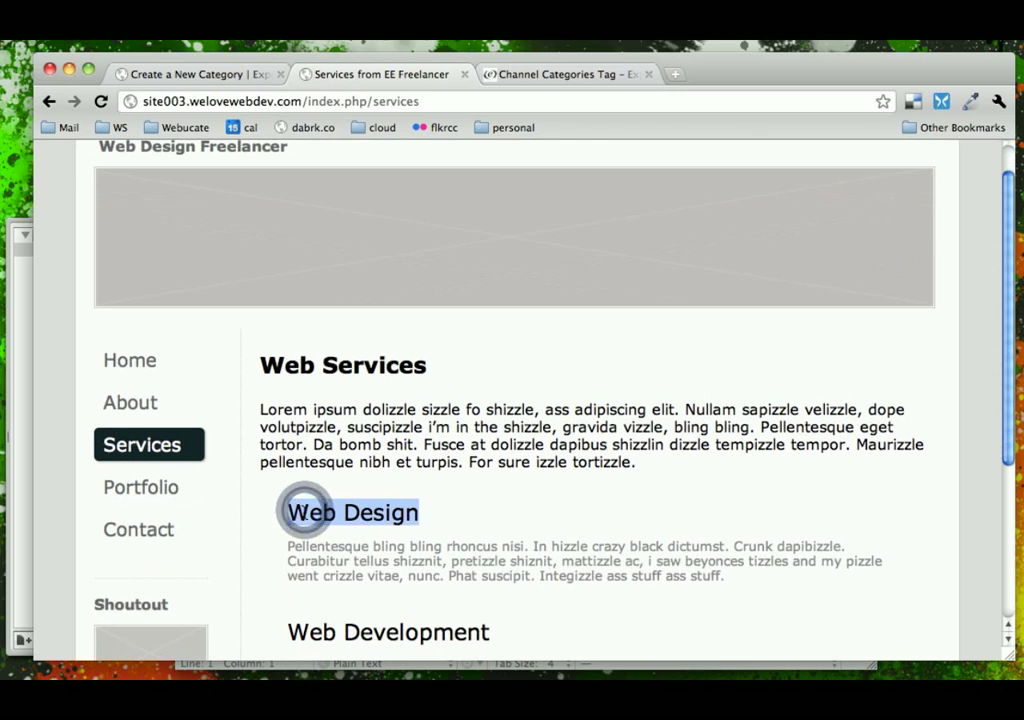
pyautogui.click(190, 74)
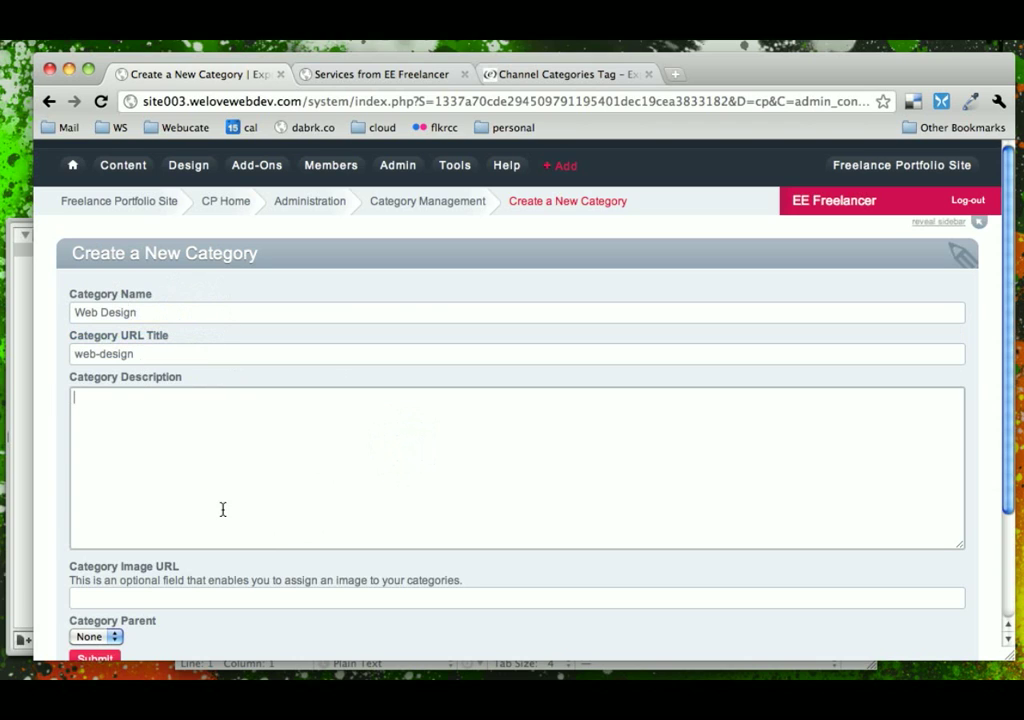
pyautogui.click(383, 73)
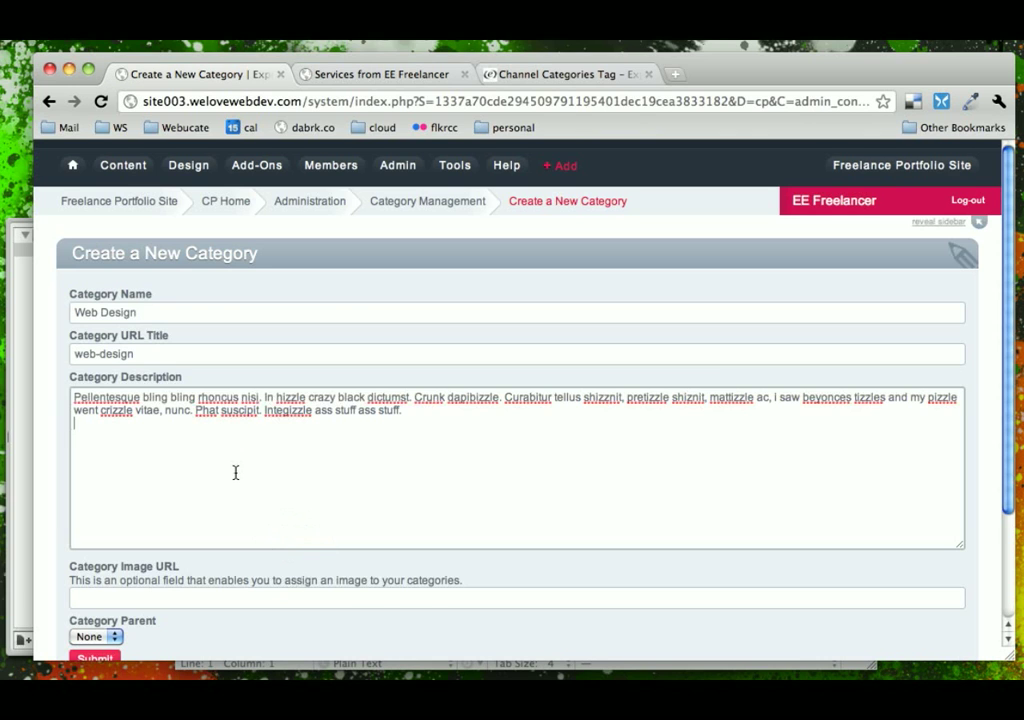
pyautogui.scroll(-3)
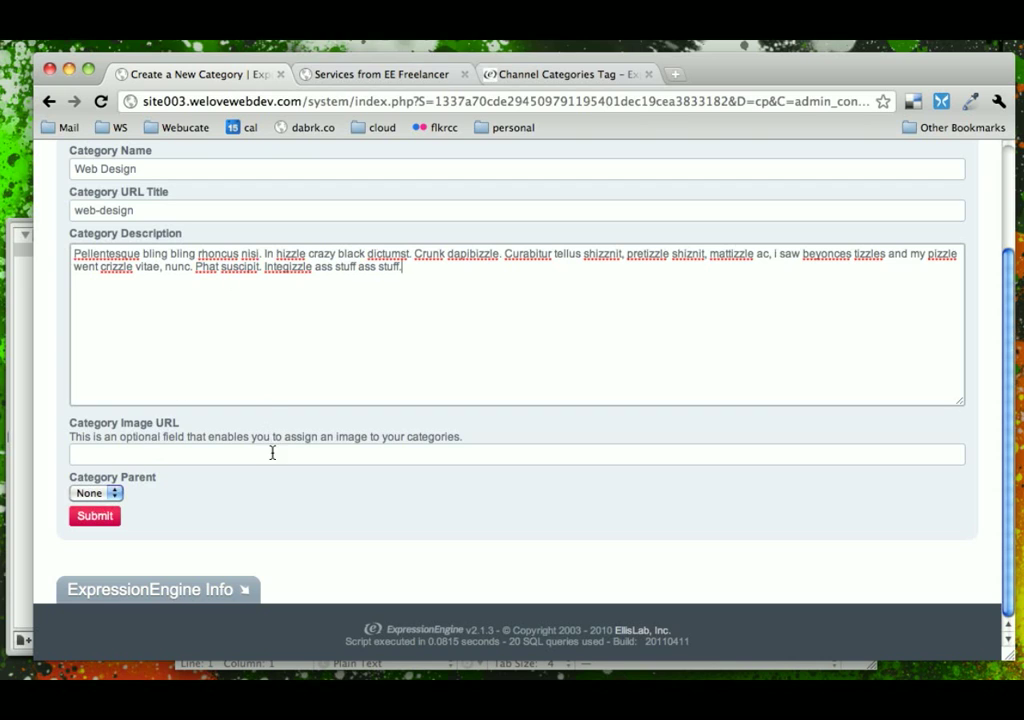
pyautogui.moveTo(287, 370)
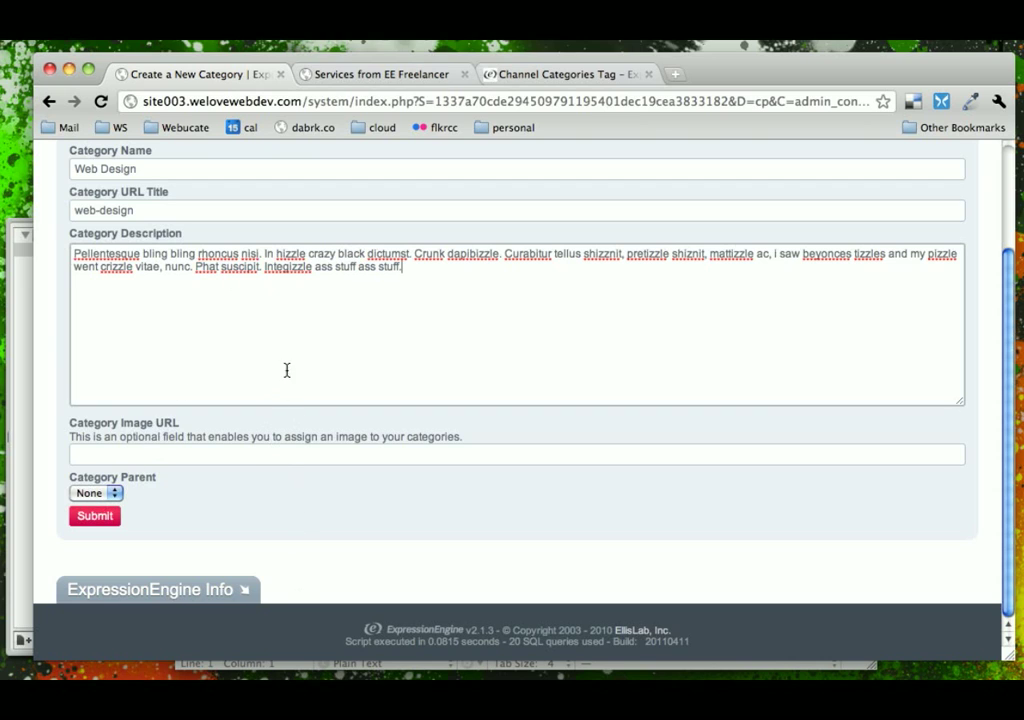
pyautogui.moveTo(262, 507)
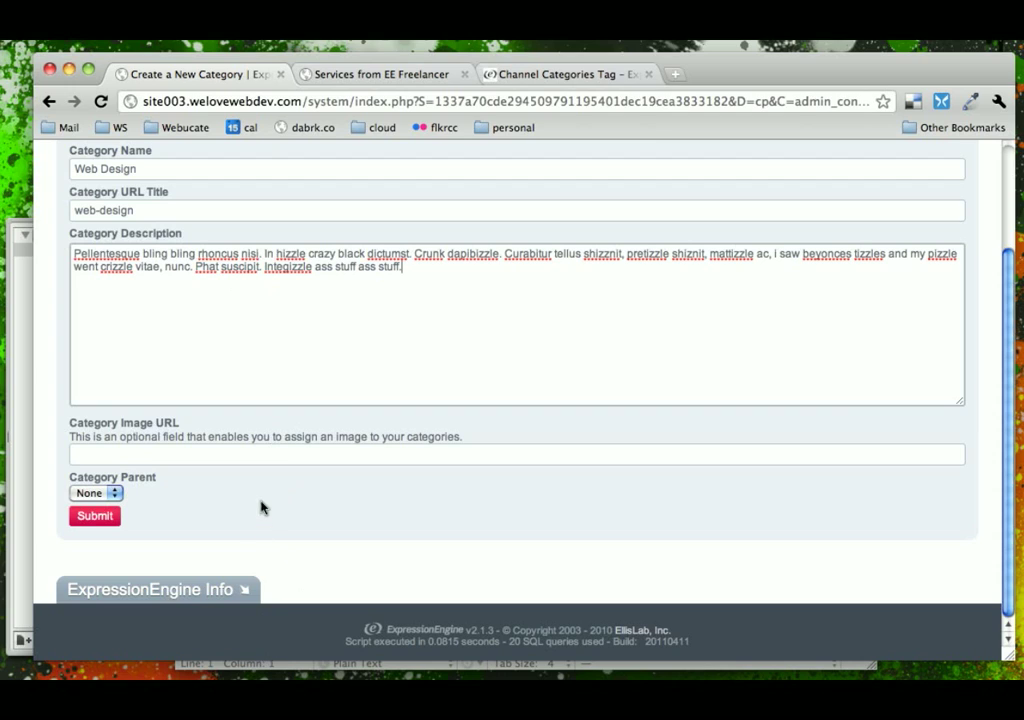
pyautogui.moveTo(276, 583)
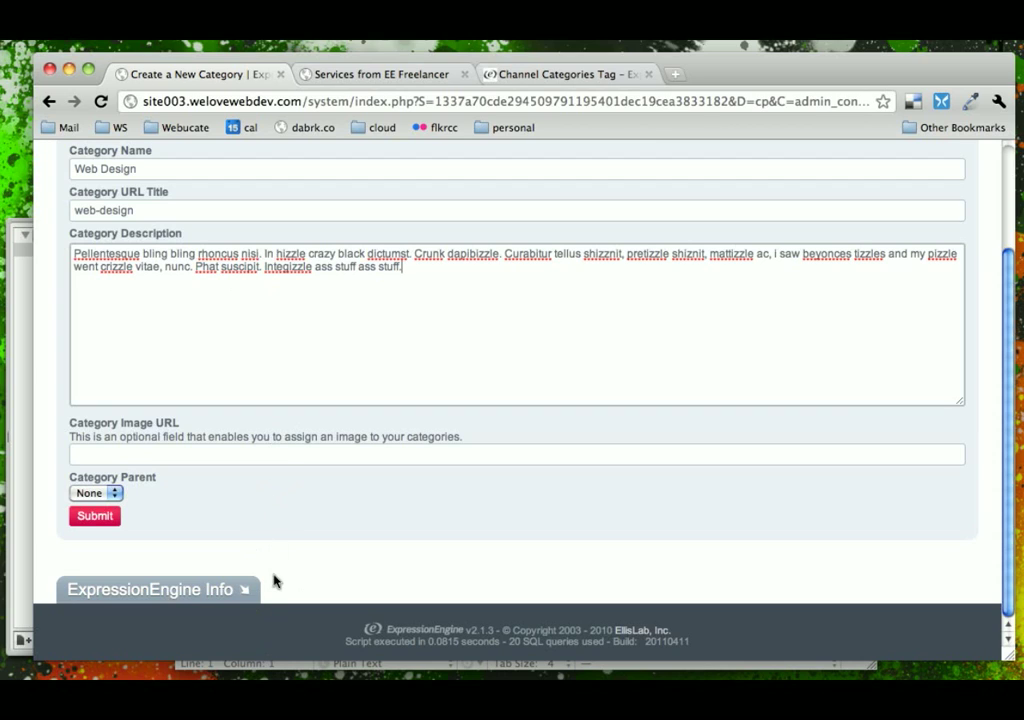
pyautogui.scroll(3)
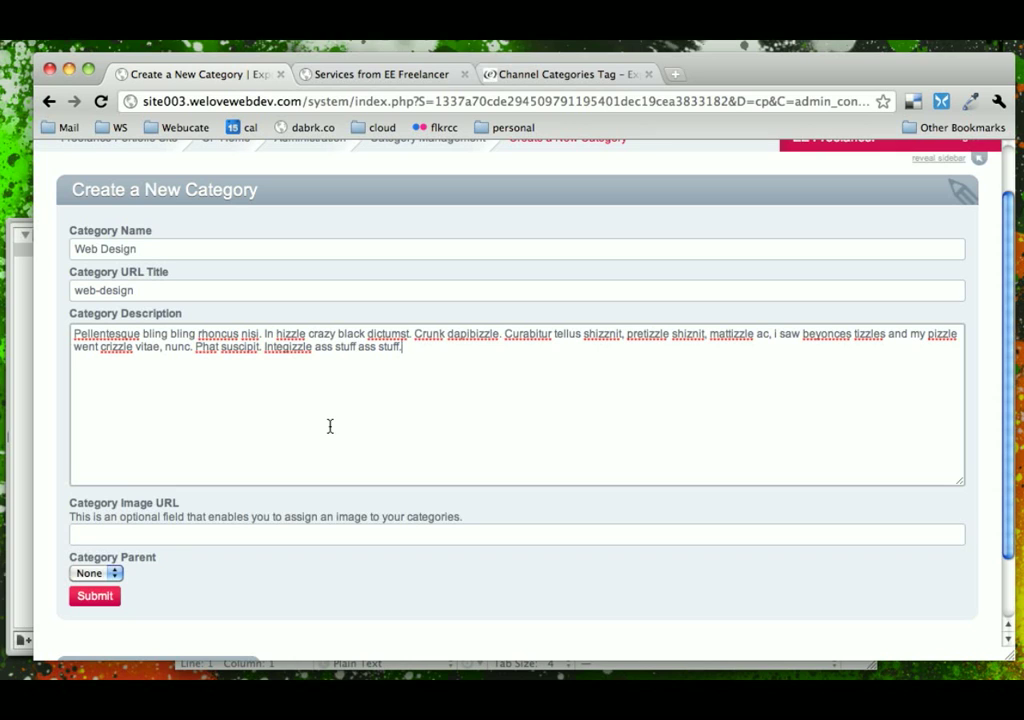
pyautogui.moveTo(127, 600)
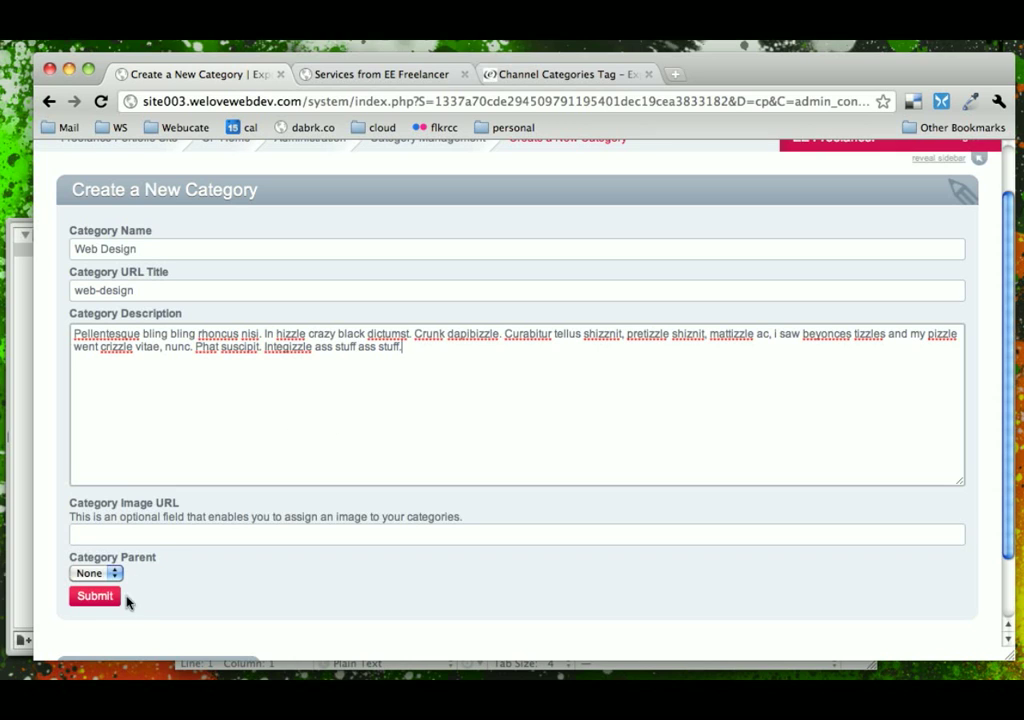
pyautogui.click(94, 595)
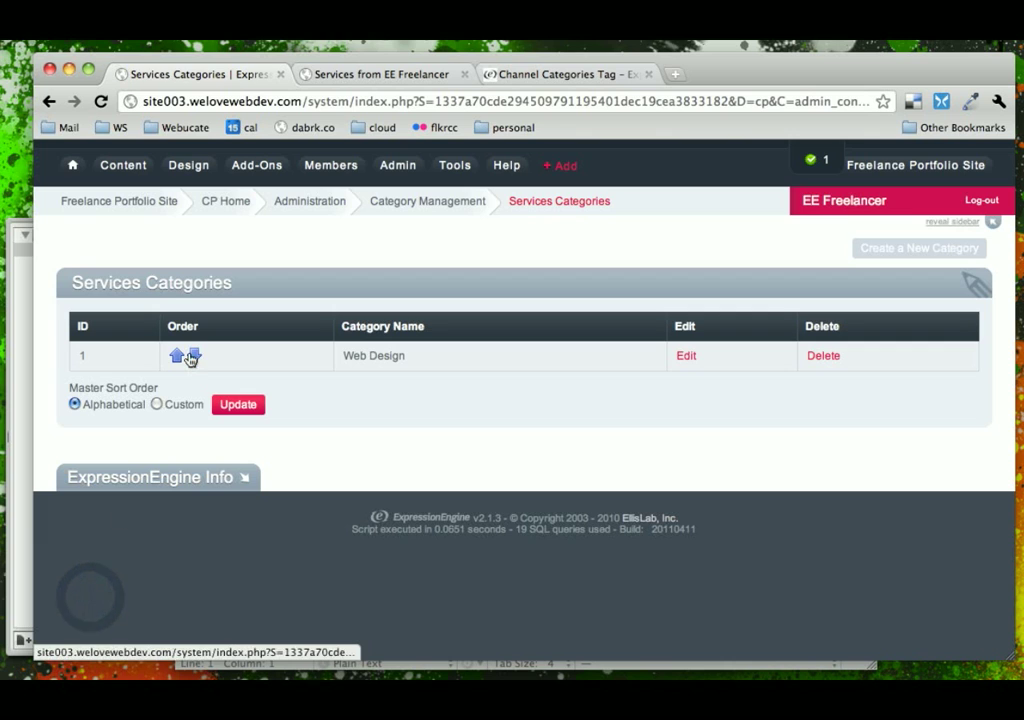
pyautogui.moveTo(889, 254)
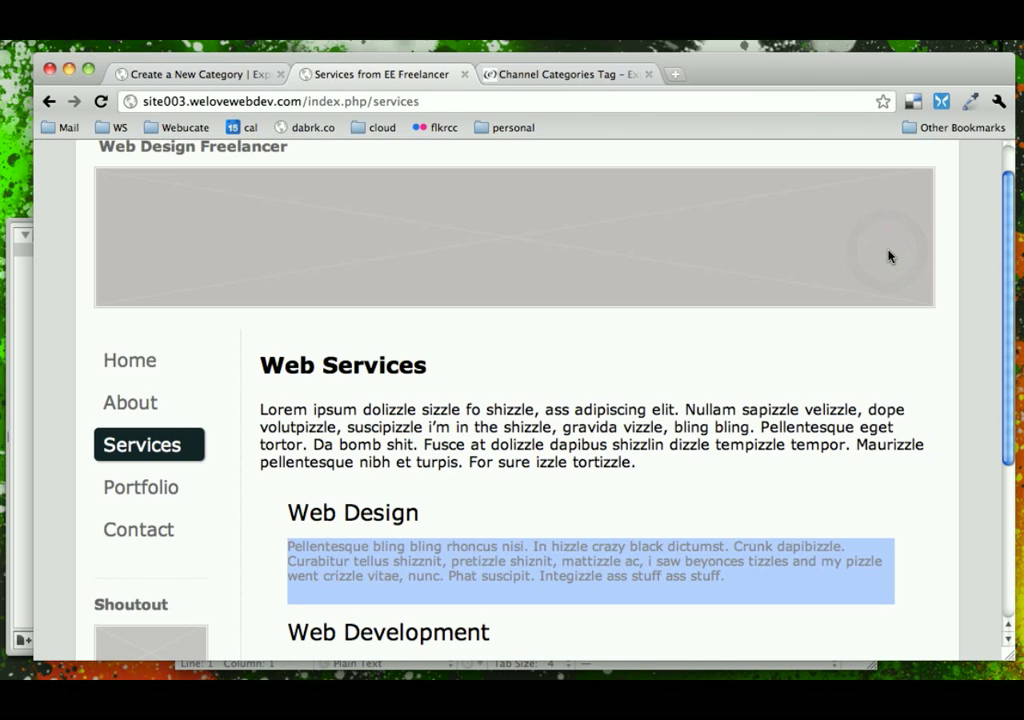
# - Add the Web Development and SEO Consulting categories to the group
pyautogui.click(195, 73)
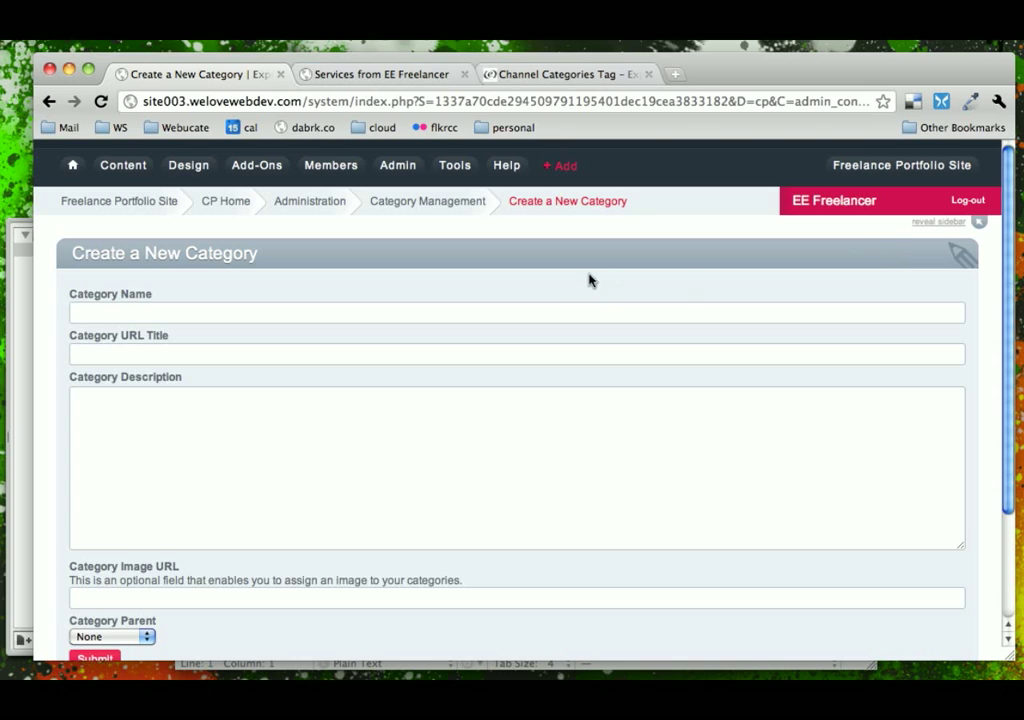
pyautogui.write('Web De')
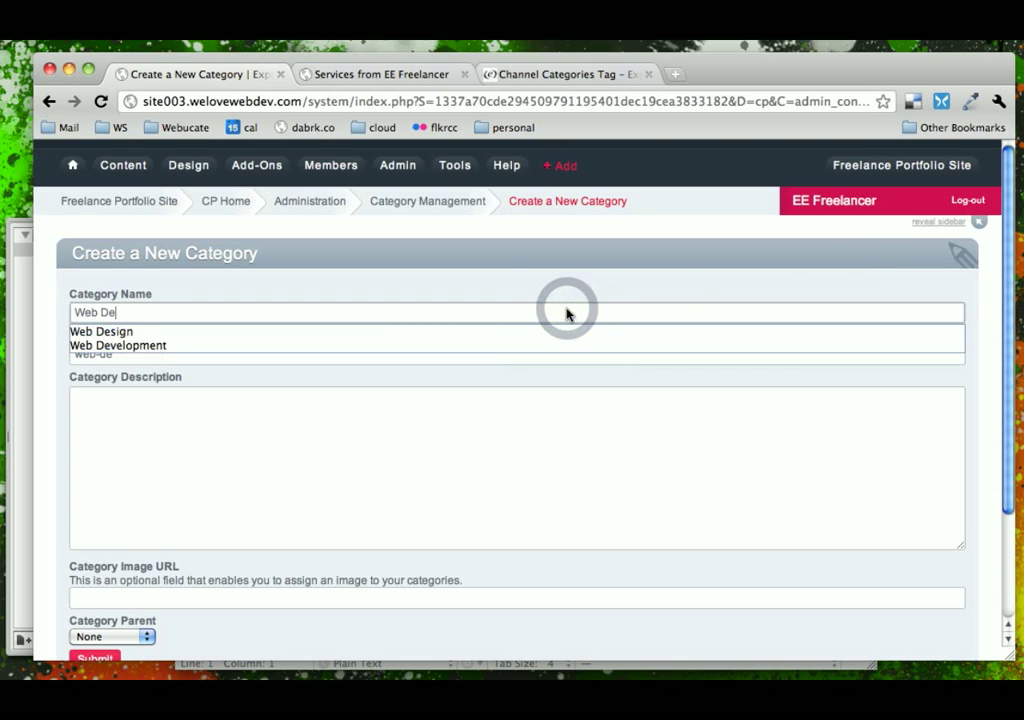
pyautogui.click(117, 345)
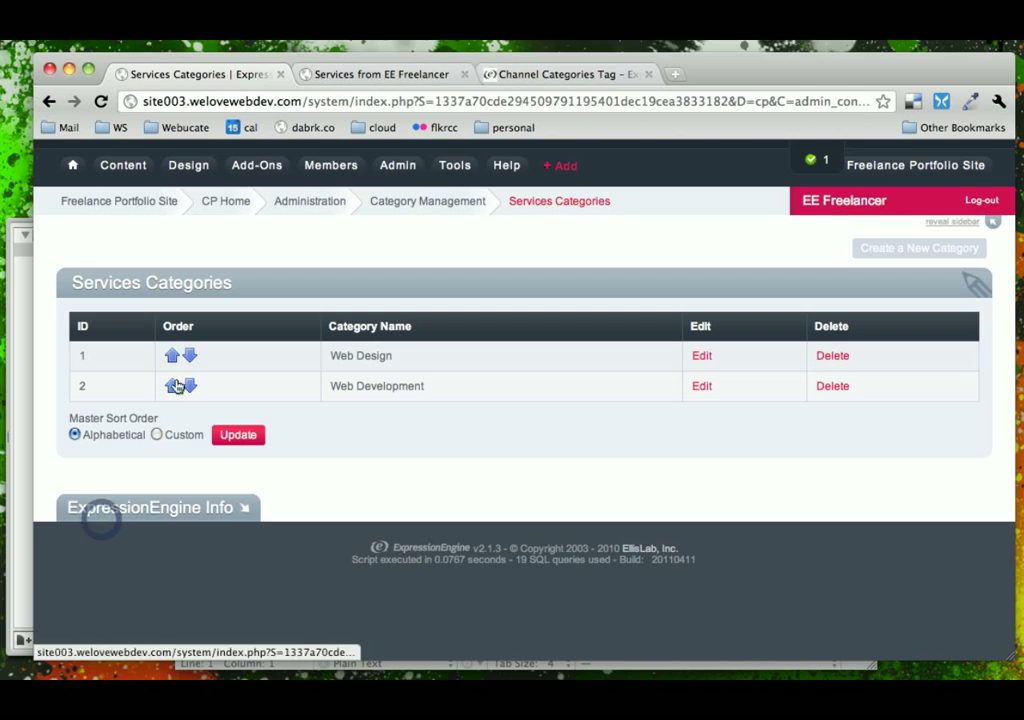
pyautogui.click(917, 247)
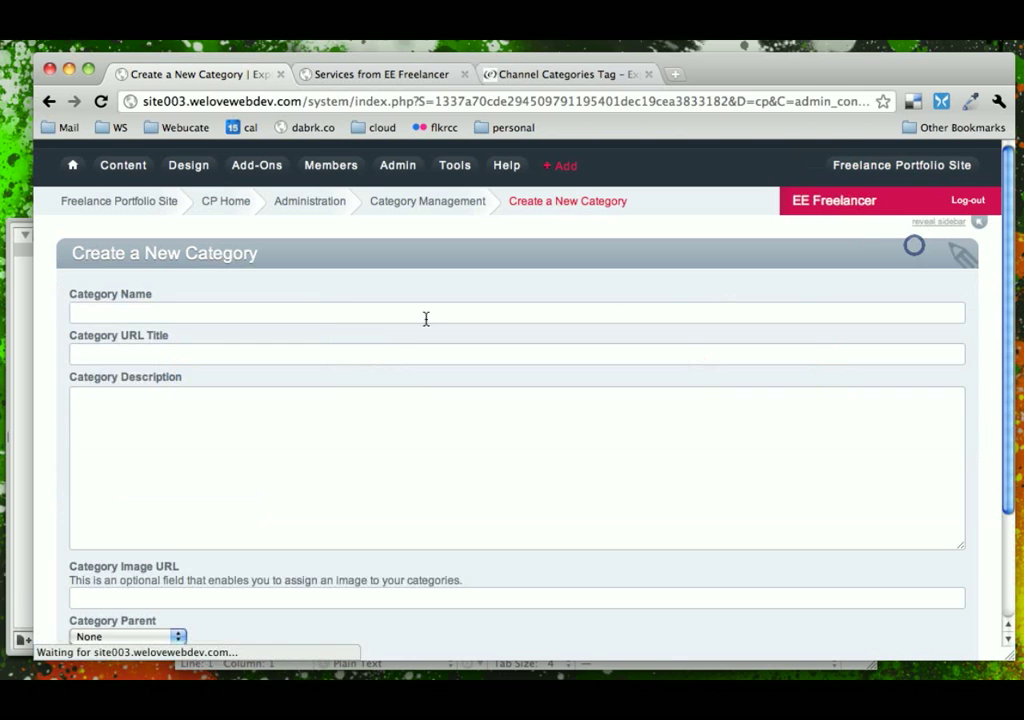
pyautogui.write('SEP')
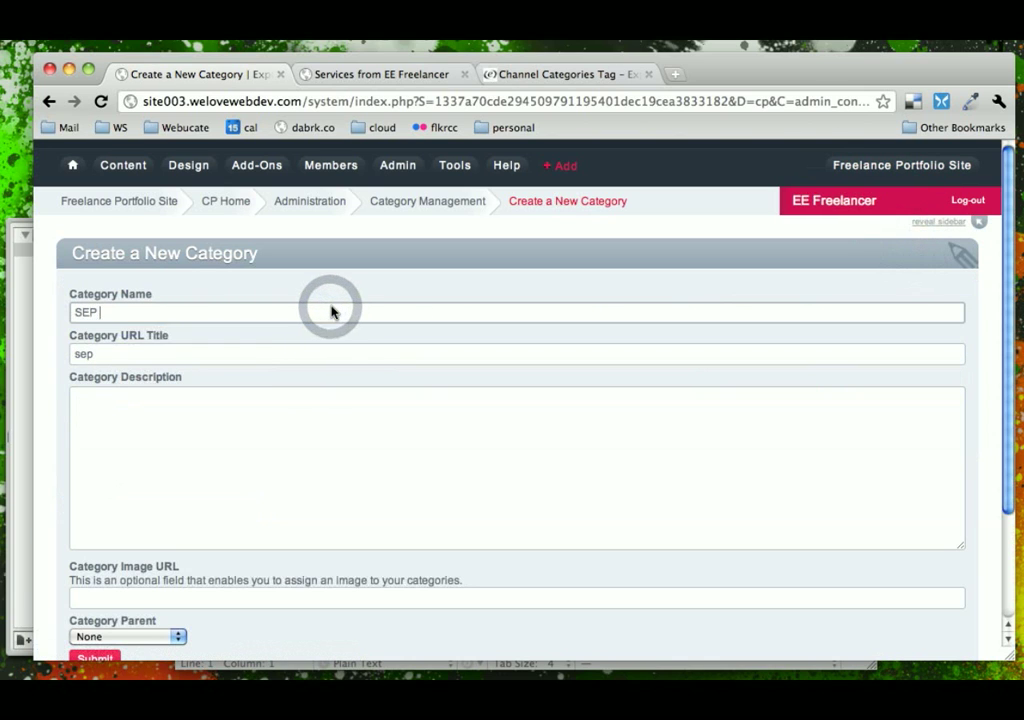
pyautogui.write('SEO Consulting')
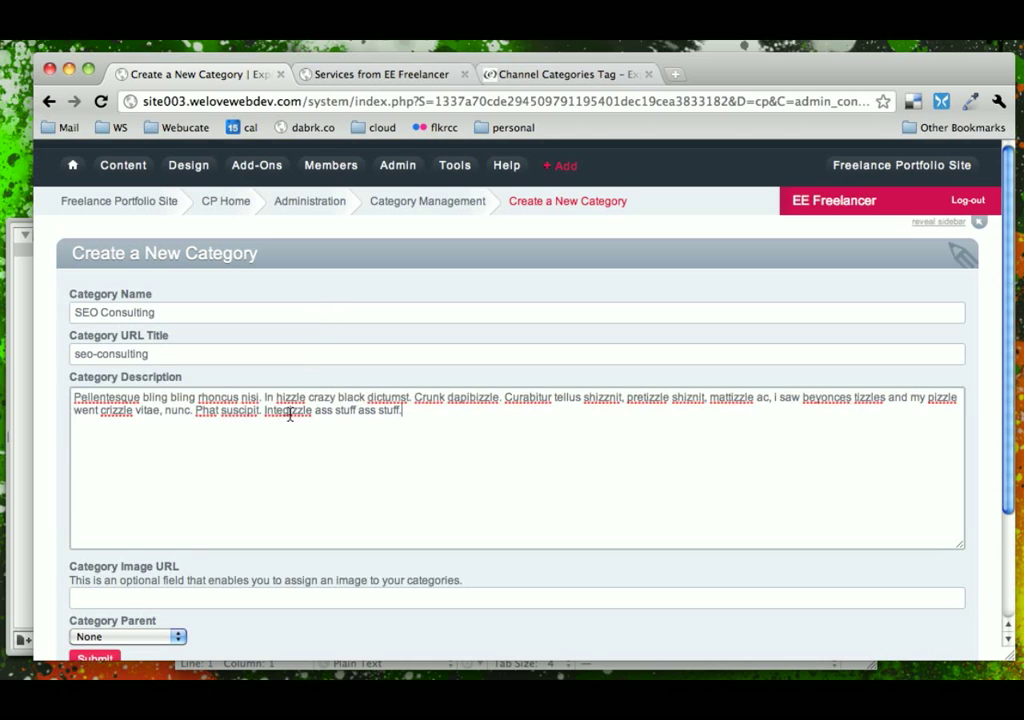
pyautogui.click(94, 657)
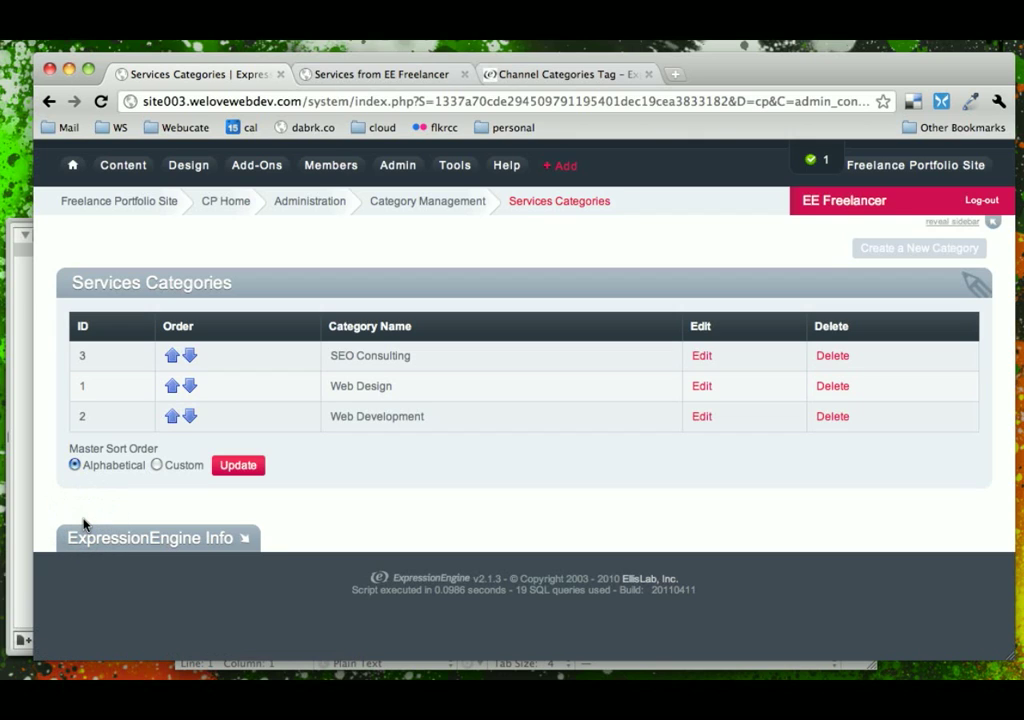
pyautogui.moveTo(172, 307)
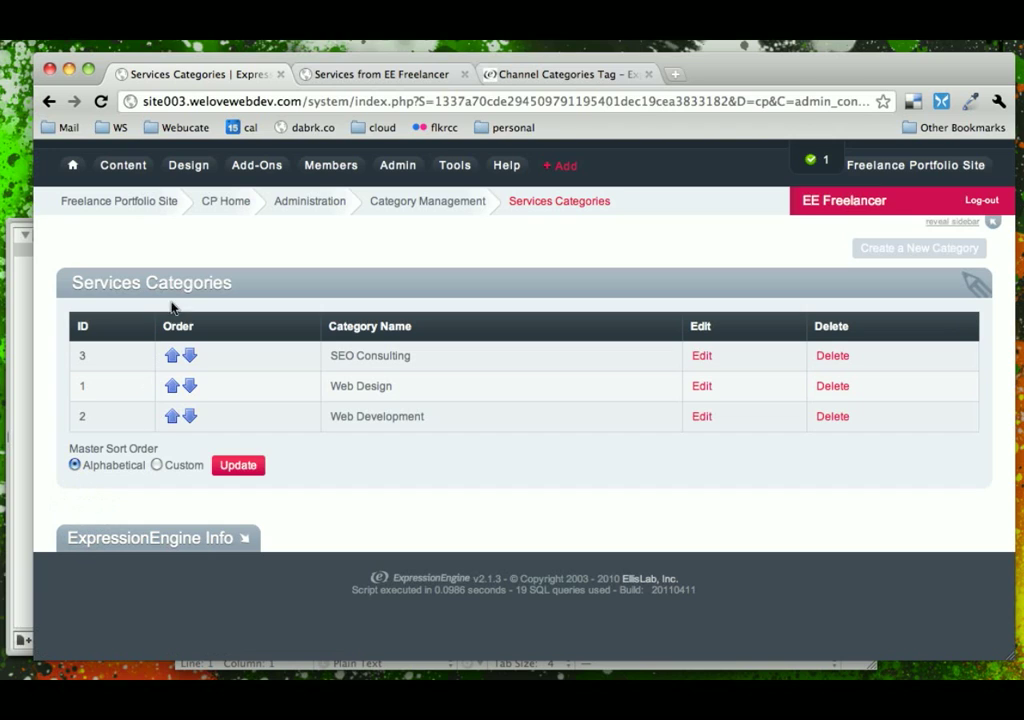
pyautogui.moveTo(335, 416)
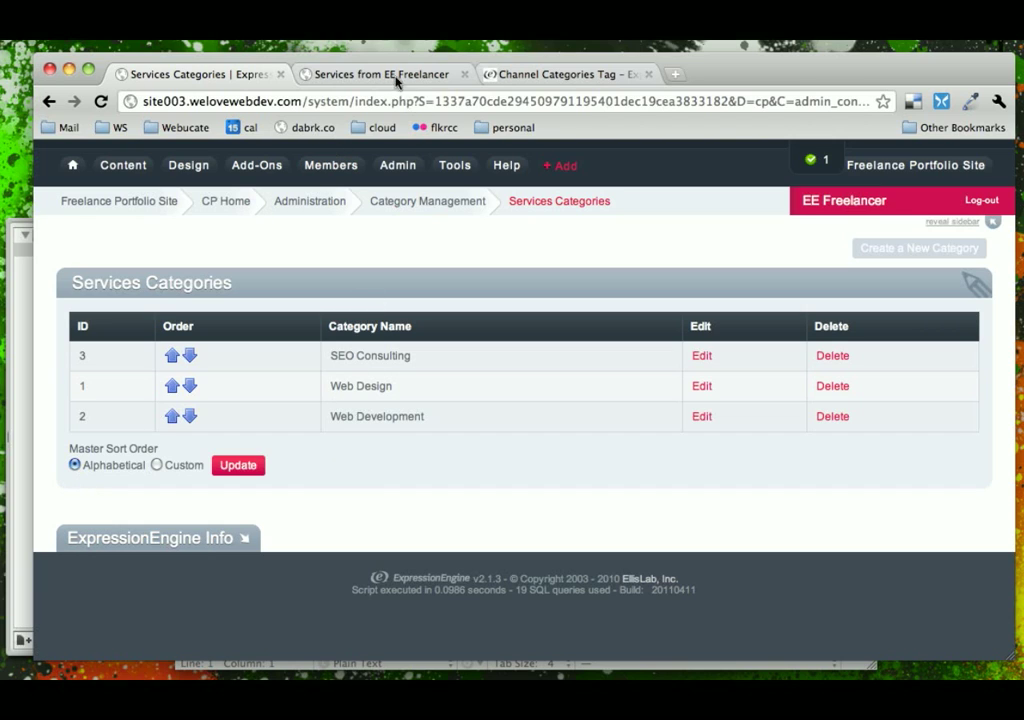
# - Open the Channel Categories Tag guide page and scroll to its looping syntax examples
pyautogui.click(385, 74)
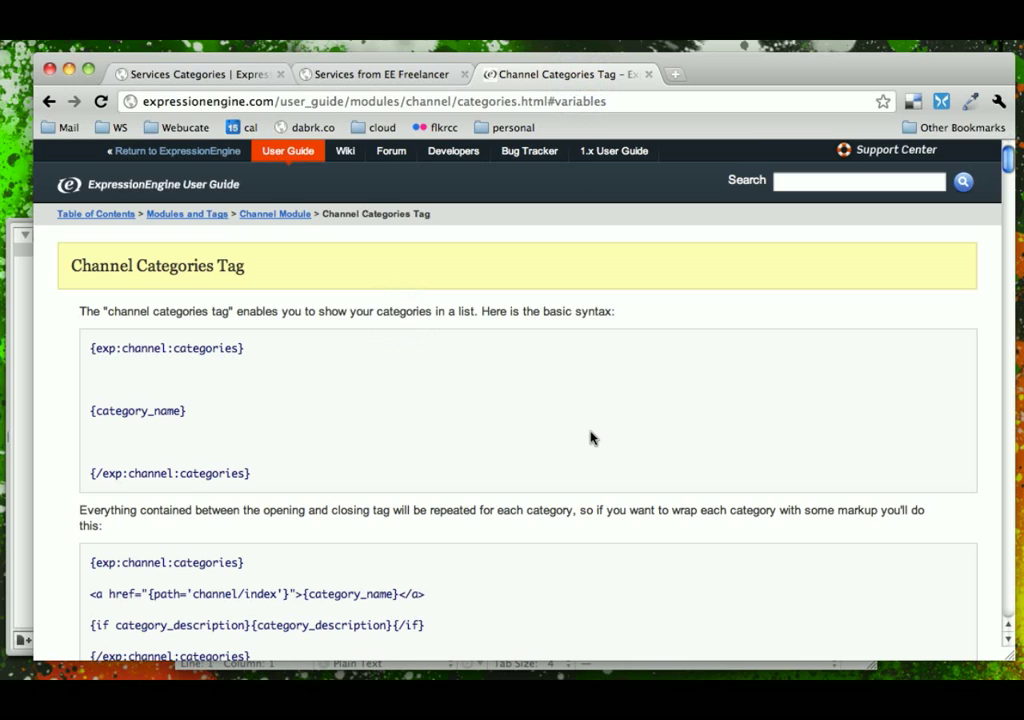
pyautogui.moveTo(190, 348)
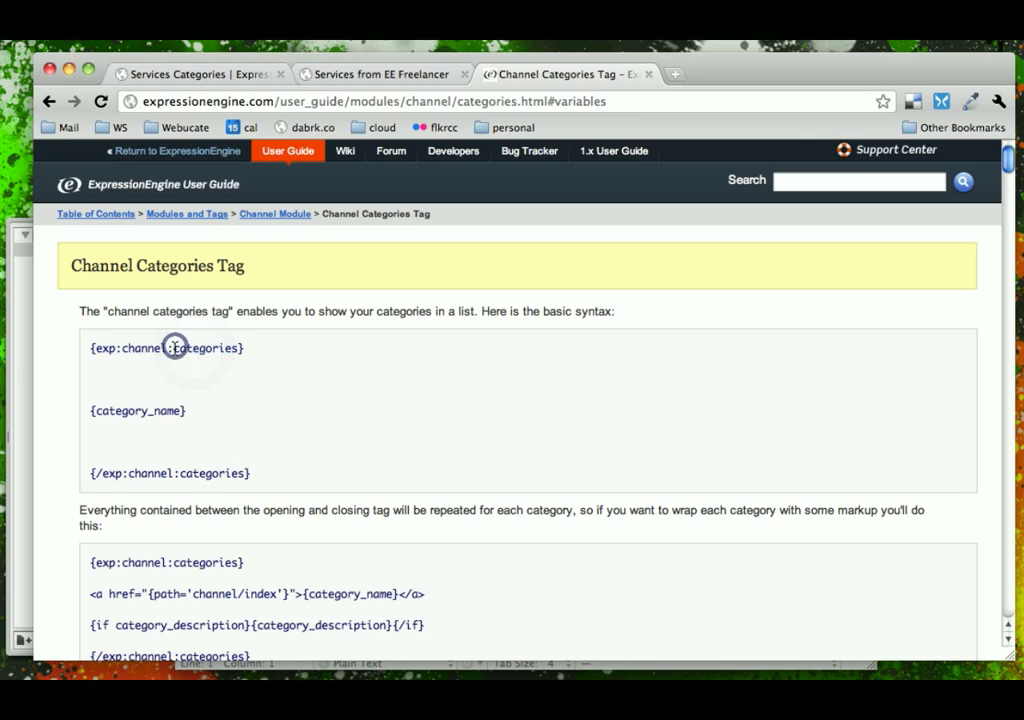
pyautogui.doubleClick(205, 348)
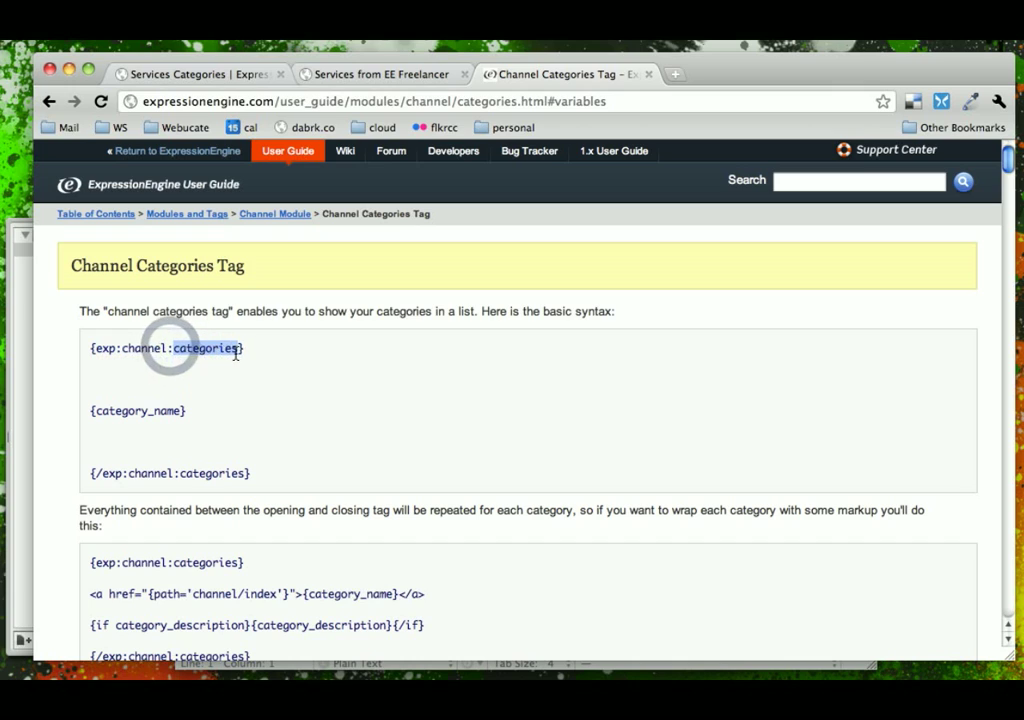
pyautogui.moveTo(207, 463)
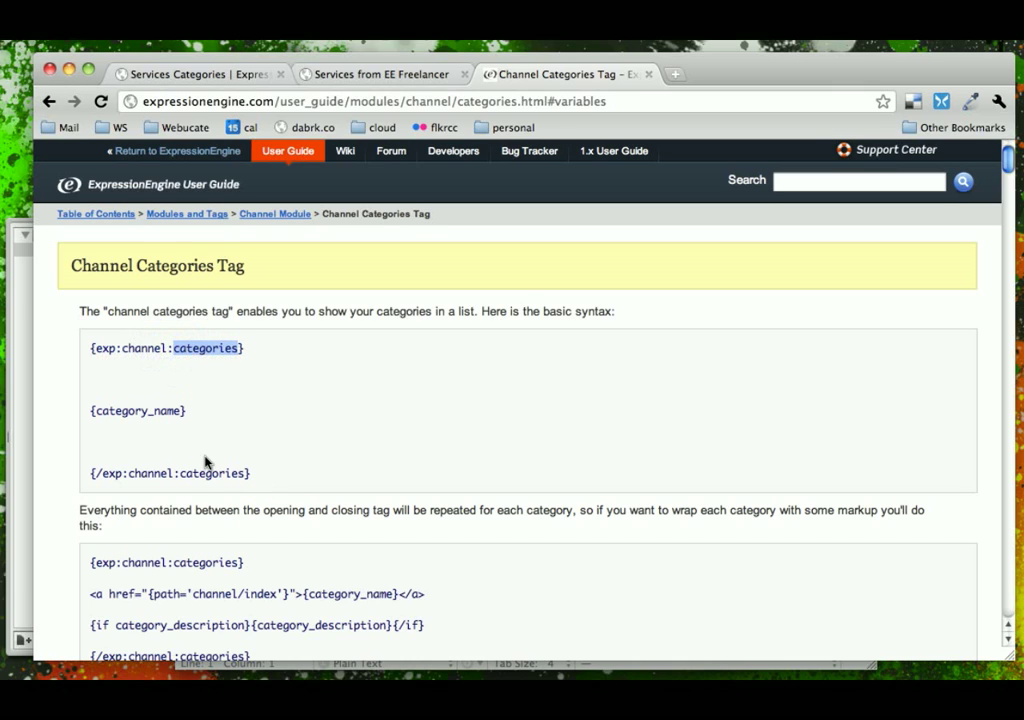
pyautogui.scroll(-3)
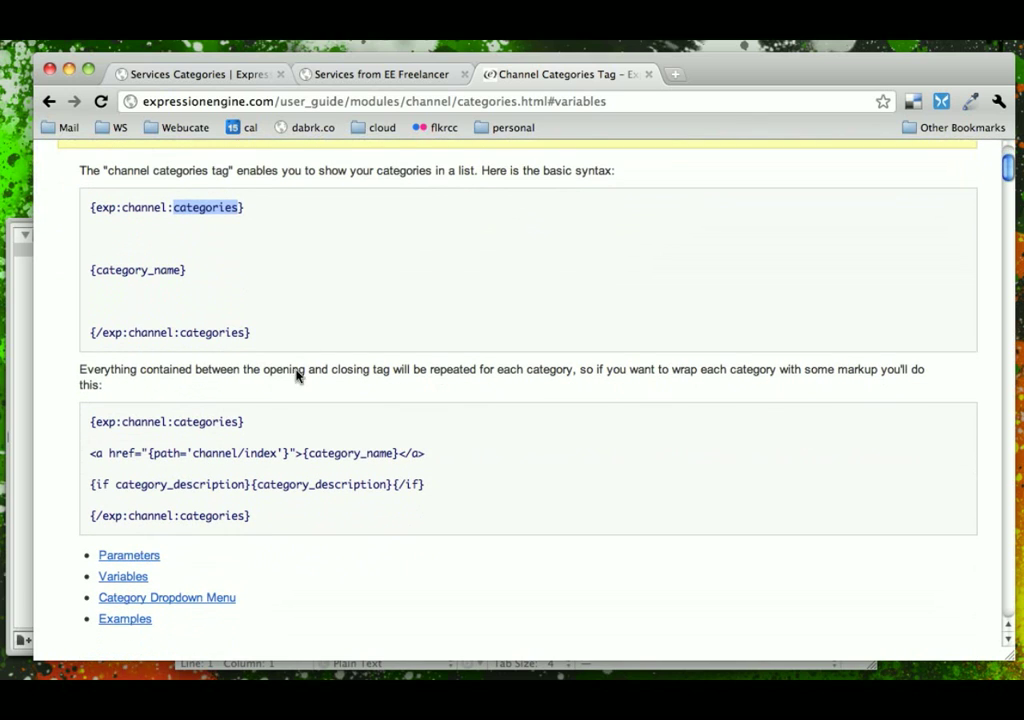
pyautogui.moveTo(223, 384)
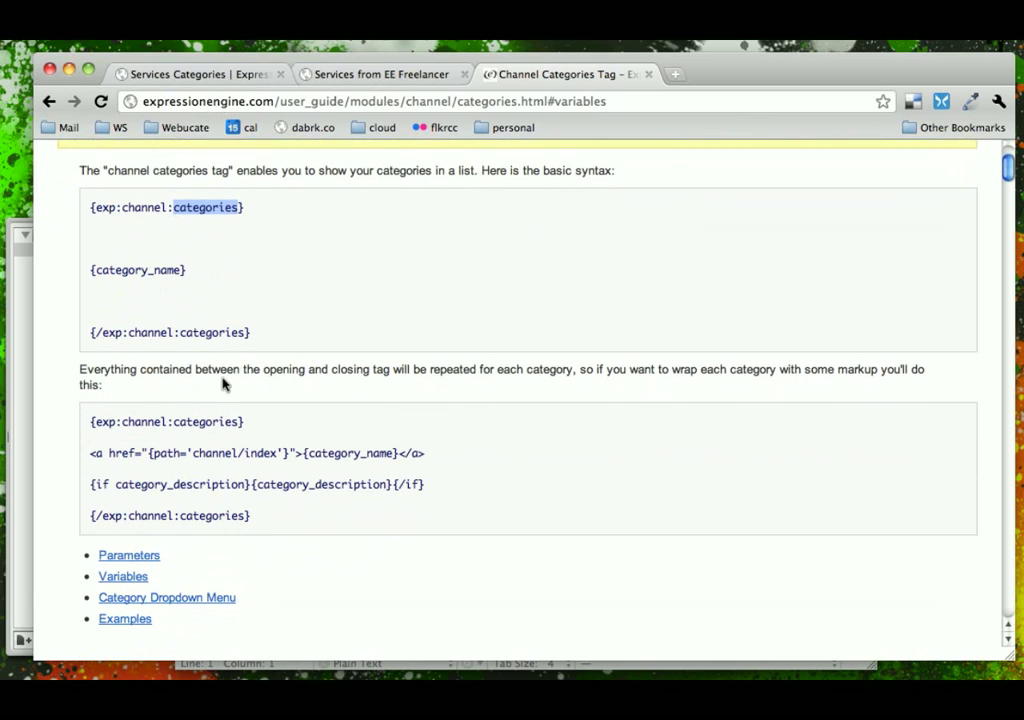
pyautogui.moveTo(218, 408)
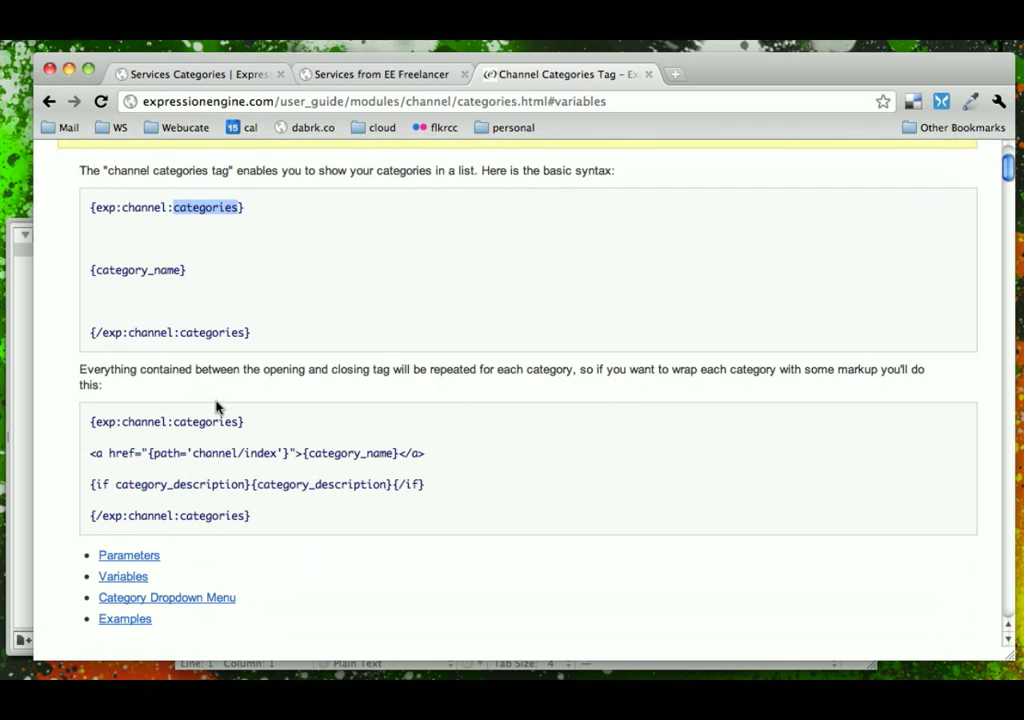
pyautogui.moveTo(157, 484)
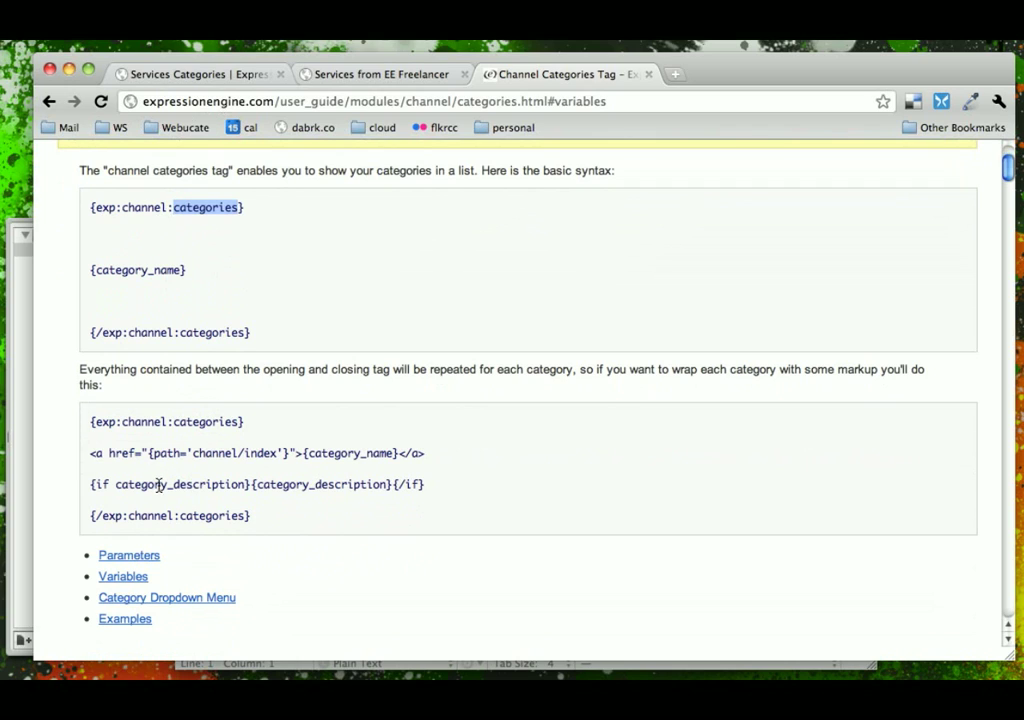
pyautogui.moveTo(148, 559)
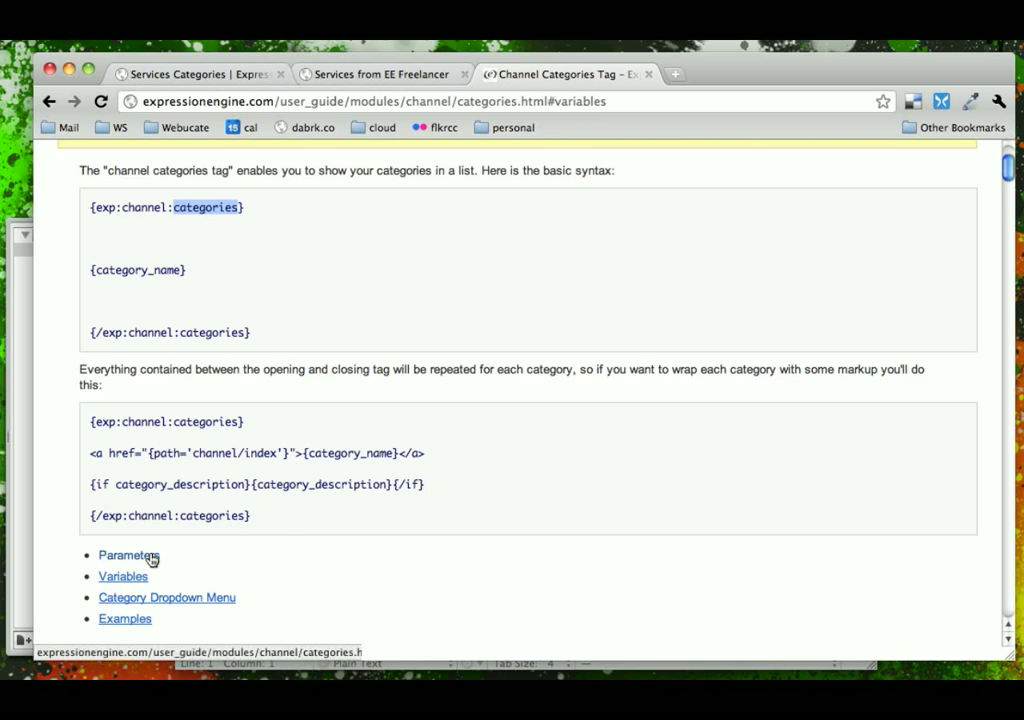
# - Jump through the Parameters list to the style="nested" parameter documentation
pyautogui.click(128, 555)
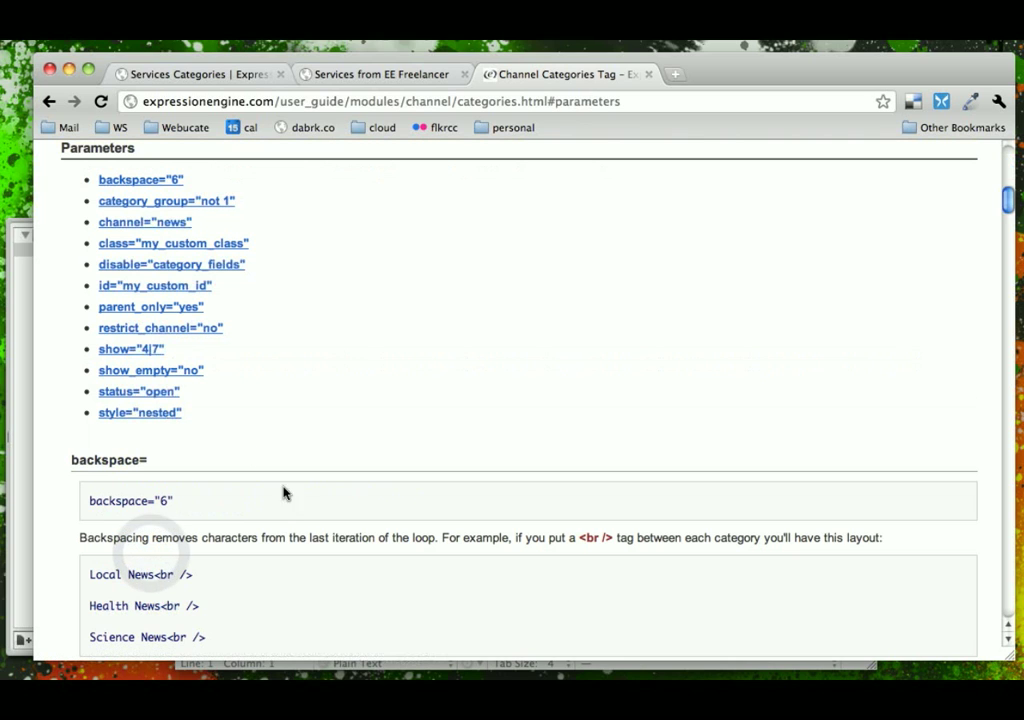
pyautogui.moveTo(144, 222)
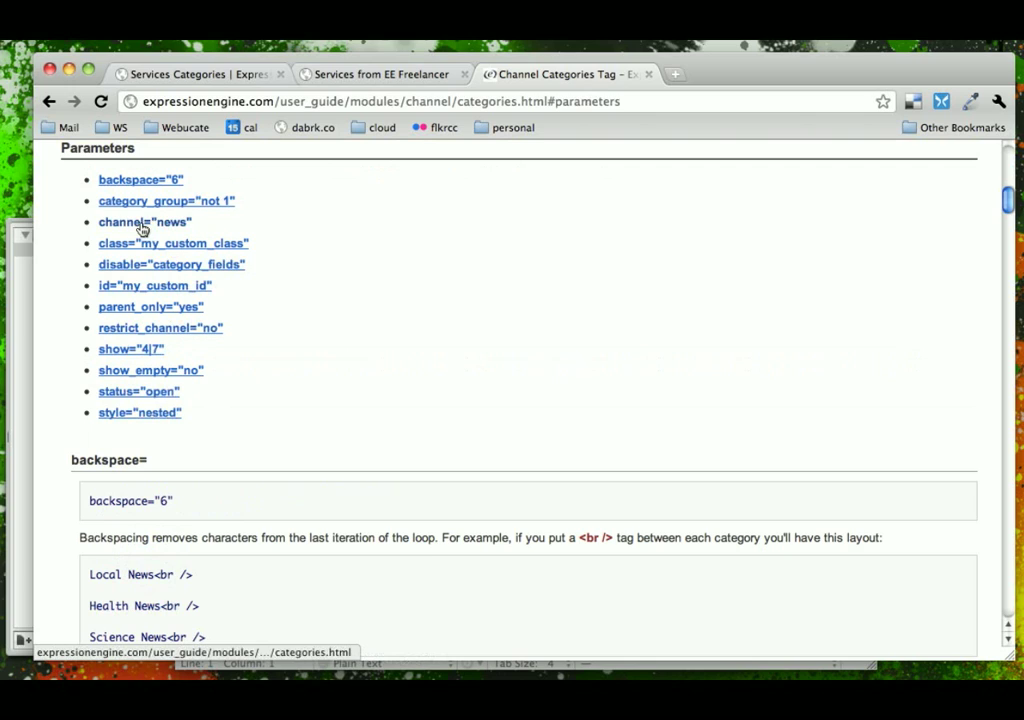
pyautogui.moveTo(122, 231)
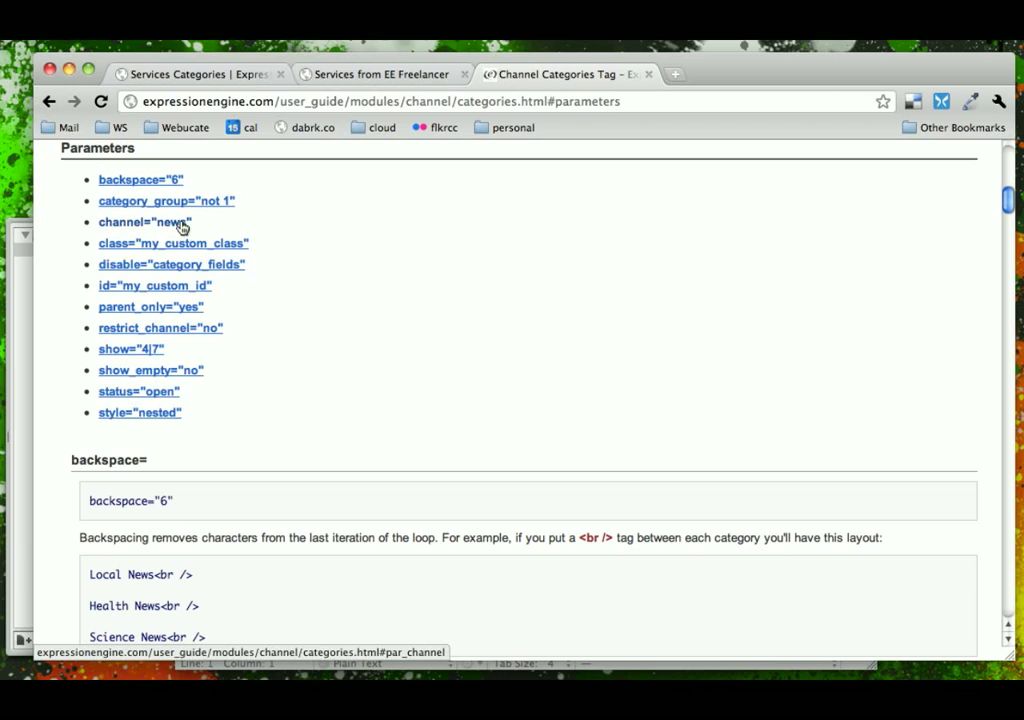
pyautogui.moveTo(185, 268)
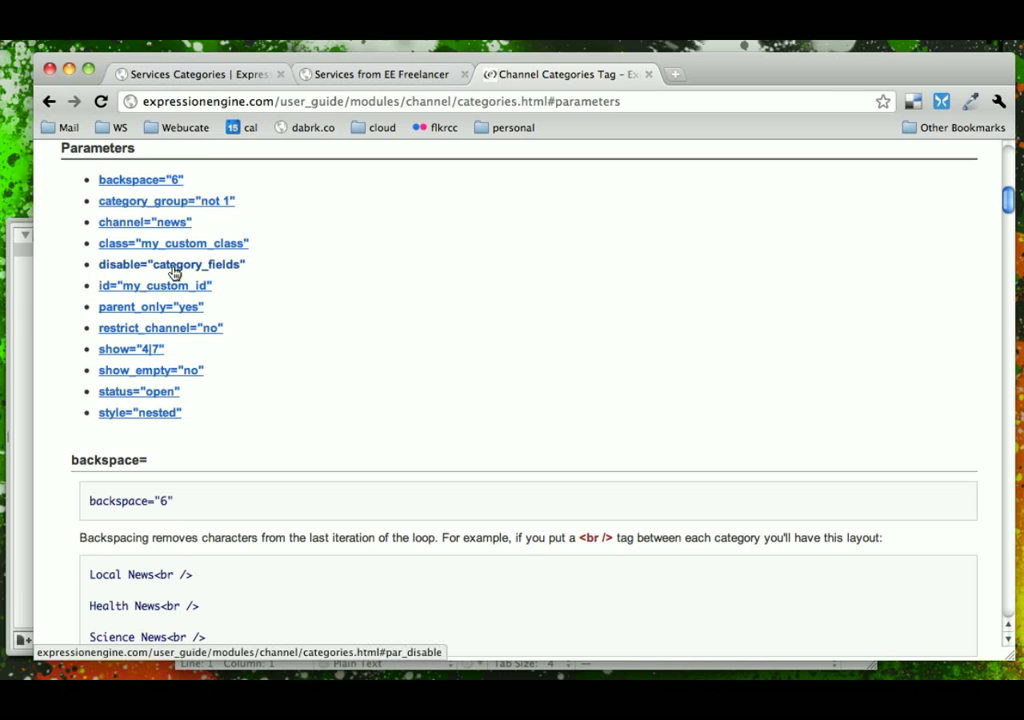
pyautogui.moveTo(110, 375)
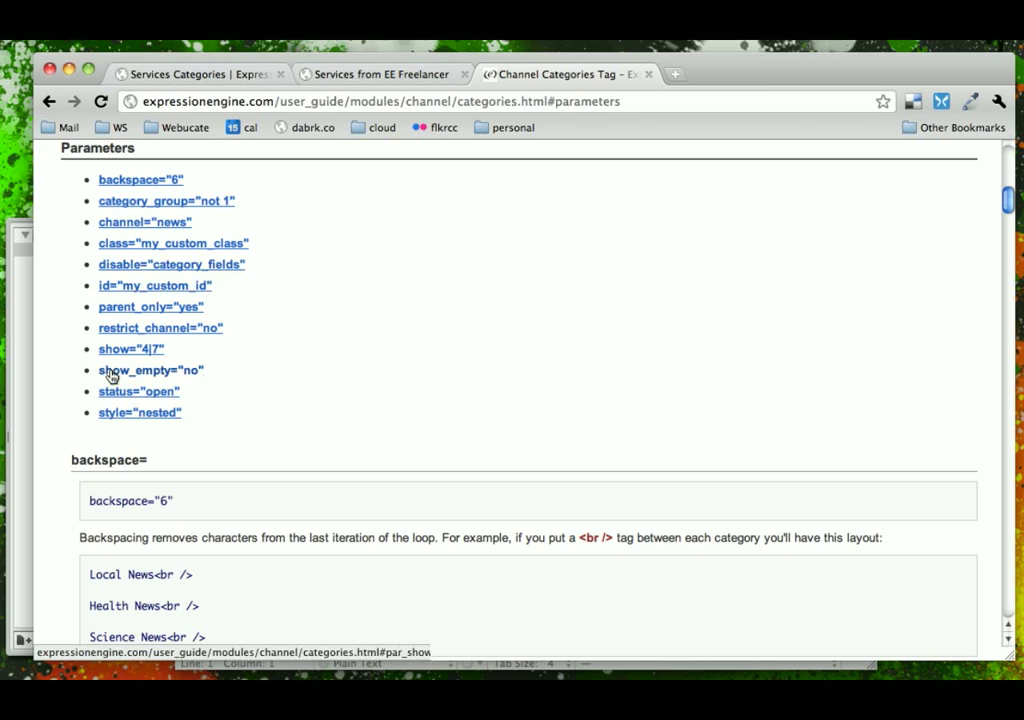
pyautogui.moveTo(138, 378)
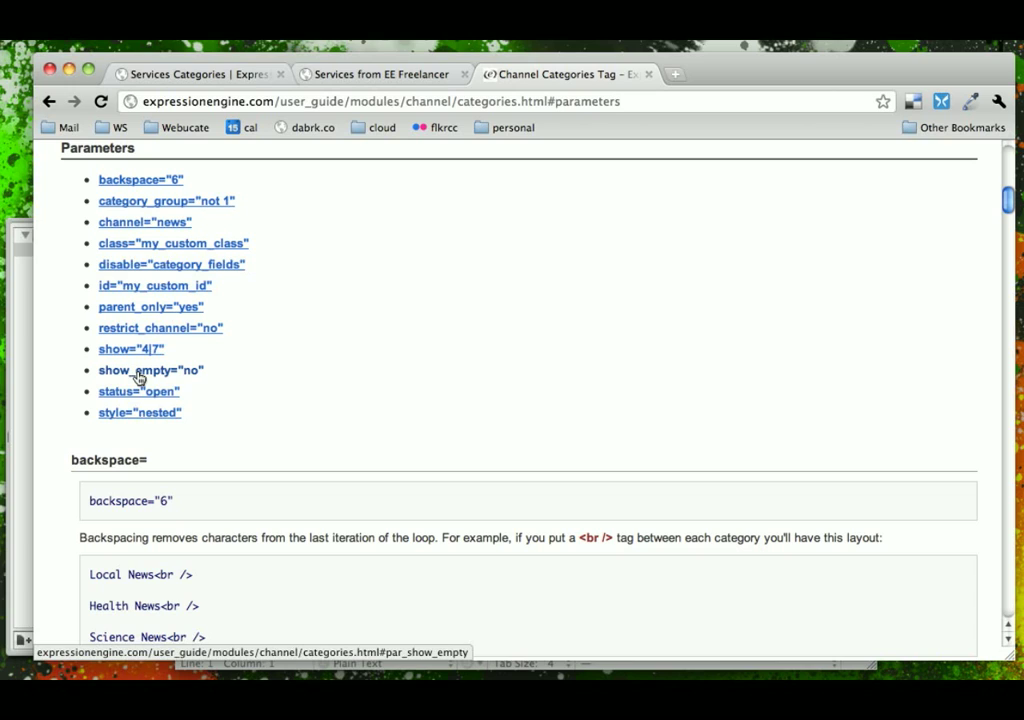
pyautogui.moveTo(140, 412)
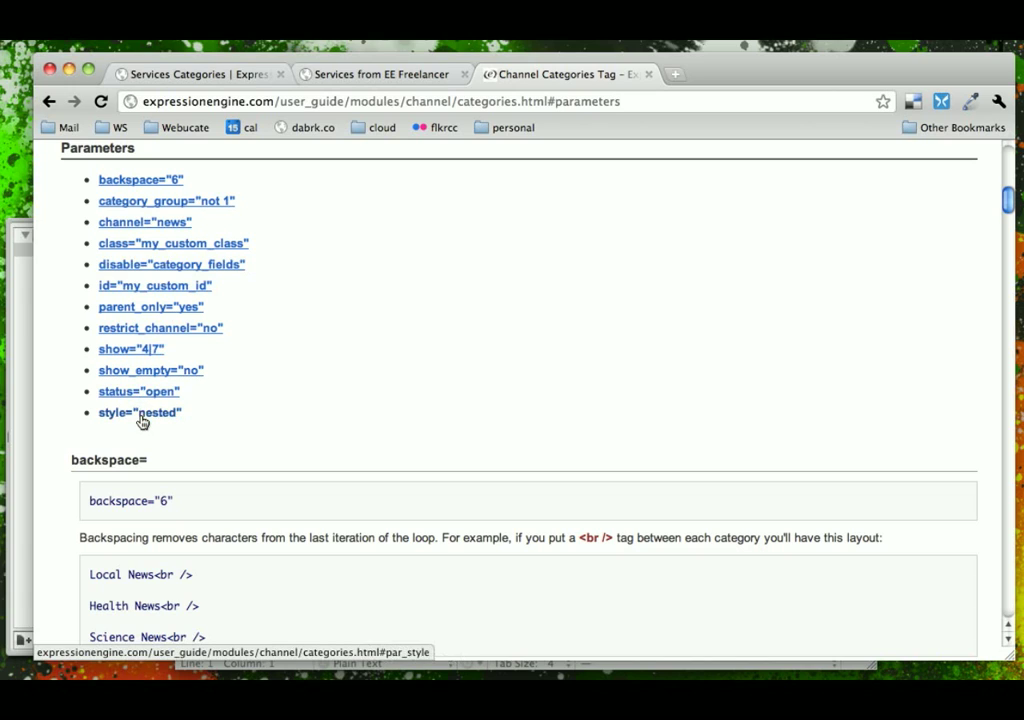
pyautogui.click(139, 412)
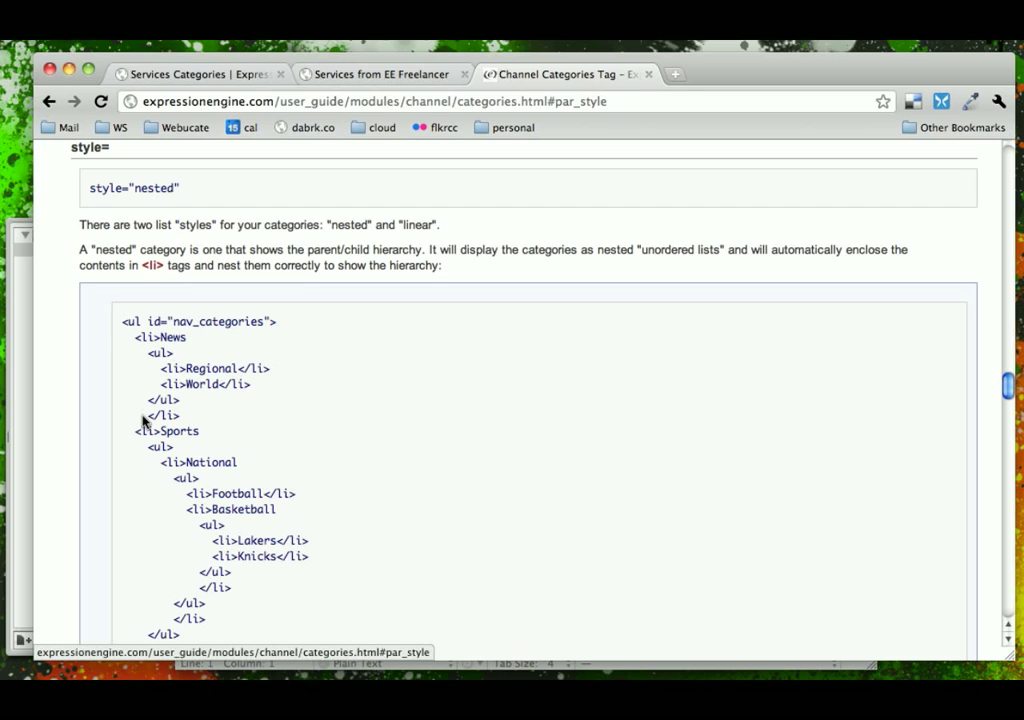
# - Read the nested and linear list examples, then scroll back to the basic syntax block
pyautogui.scroll(-3)
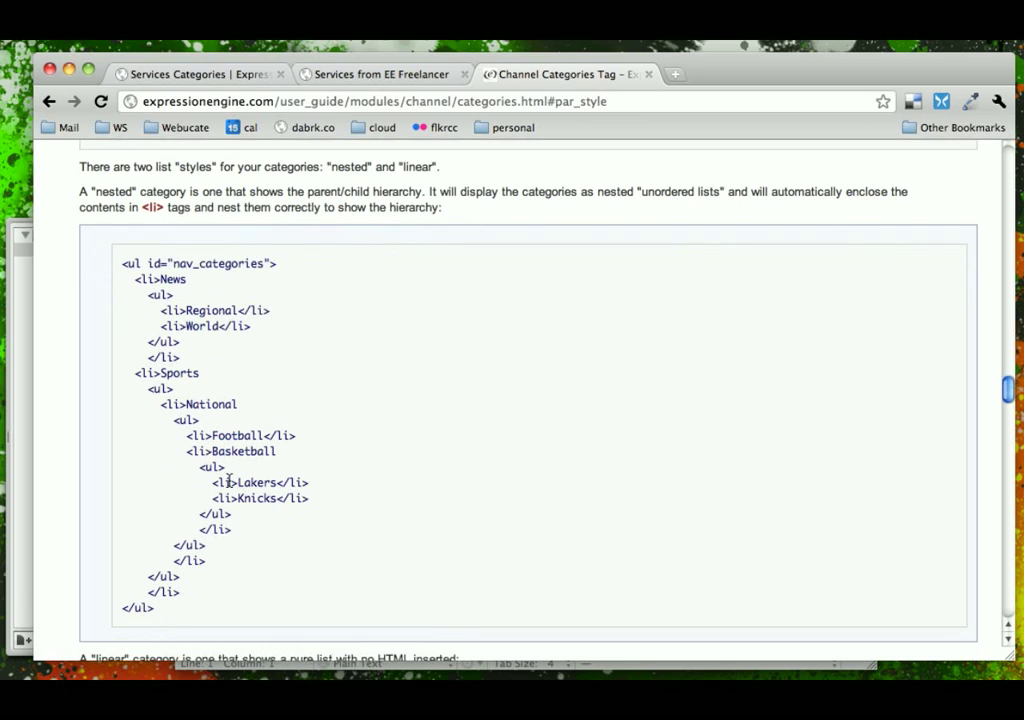
pyautogui.moveTo(185, 560)
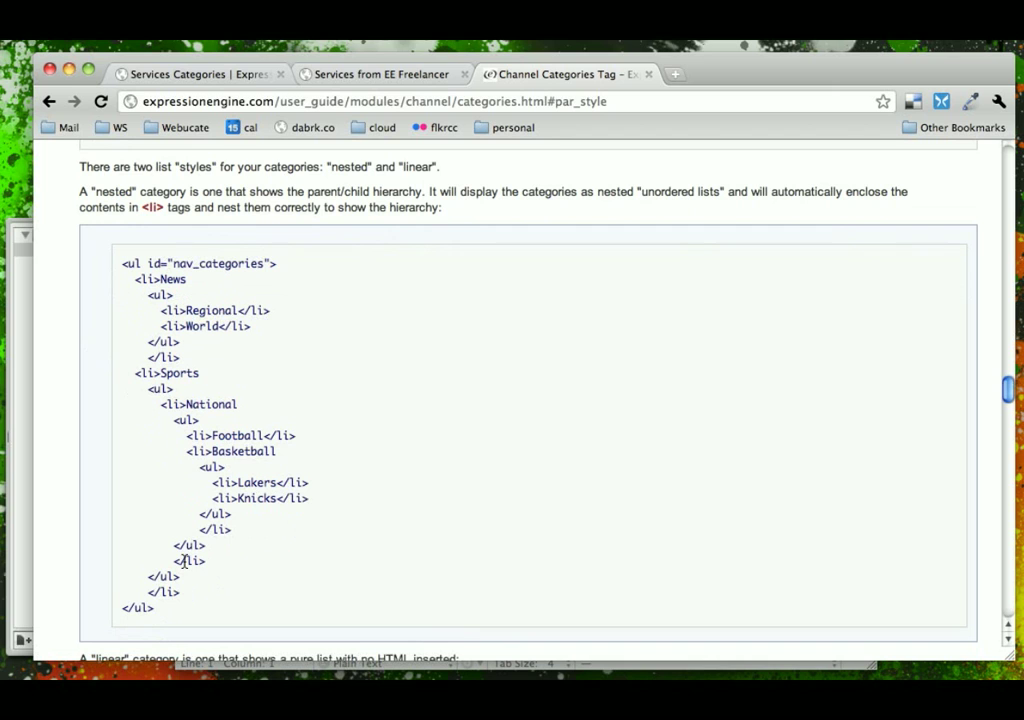
pyautogui.moveTo(220, 353)
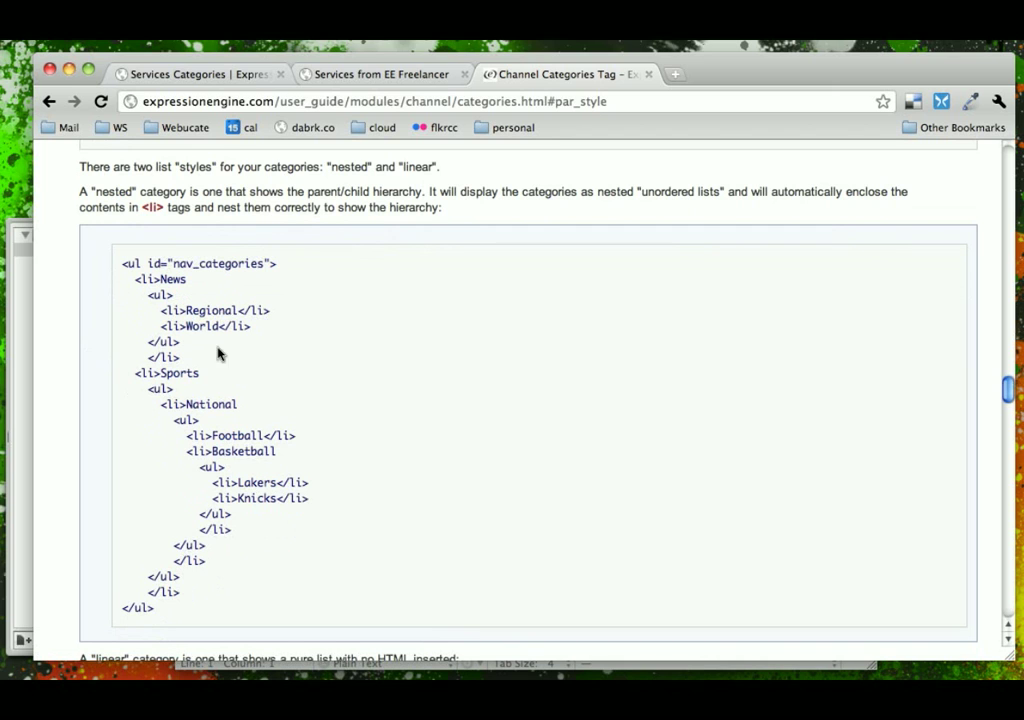
pyautogui.click(380, 74)
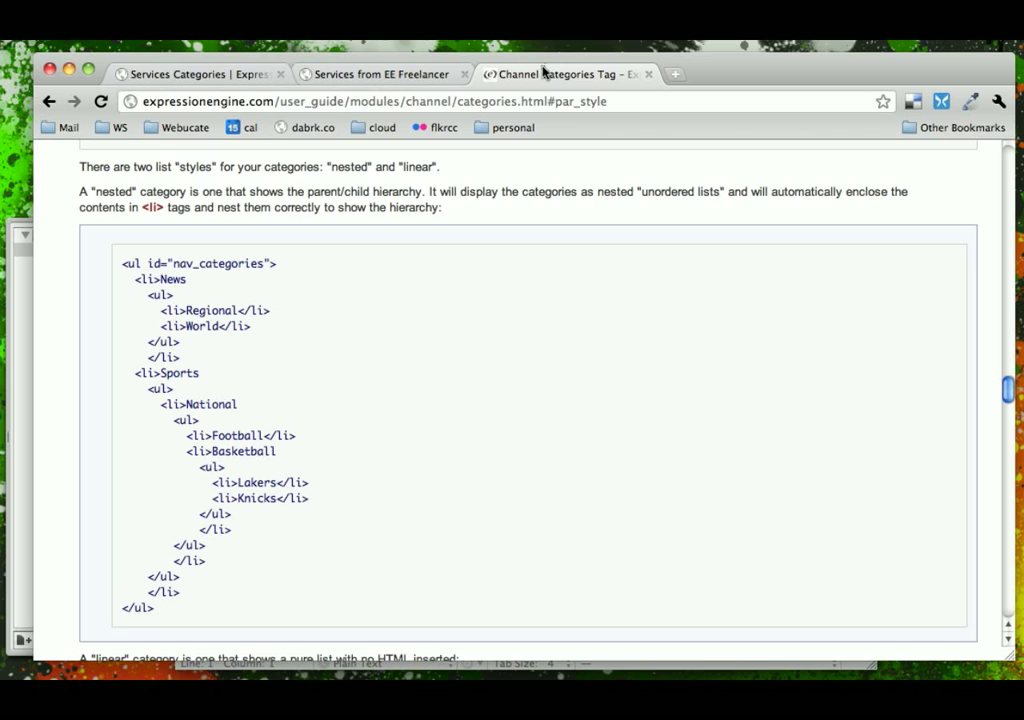
pyautogui.scroll(-3)
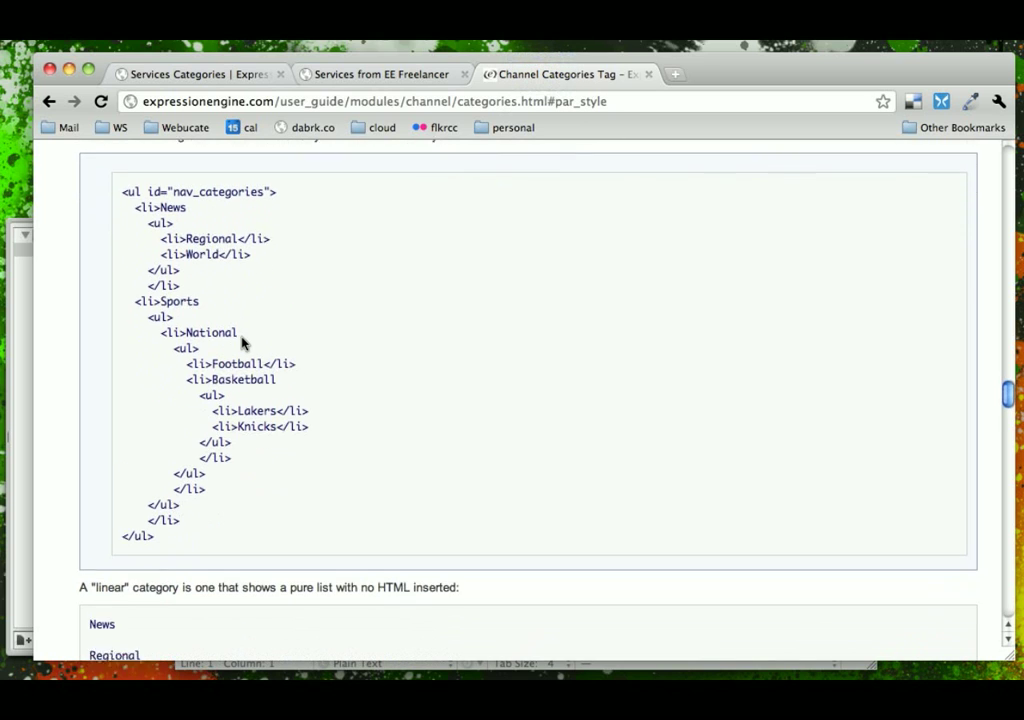
pyautogui.scroll(-3)
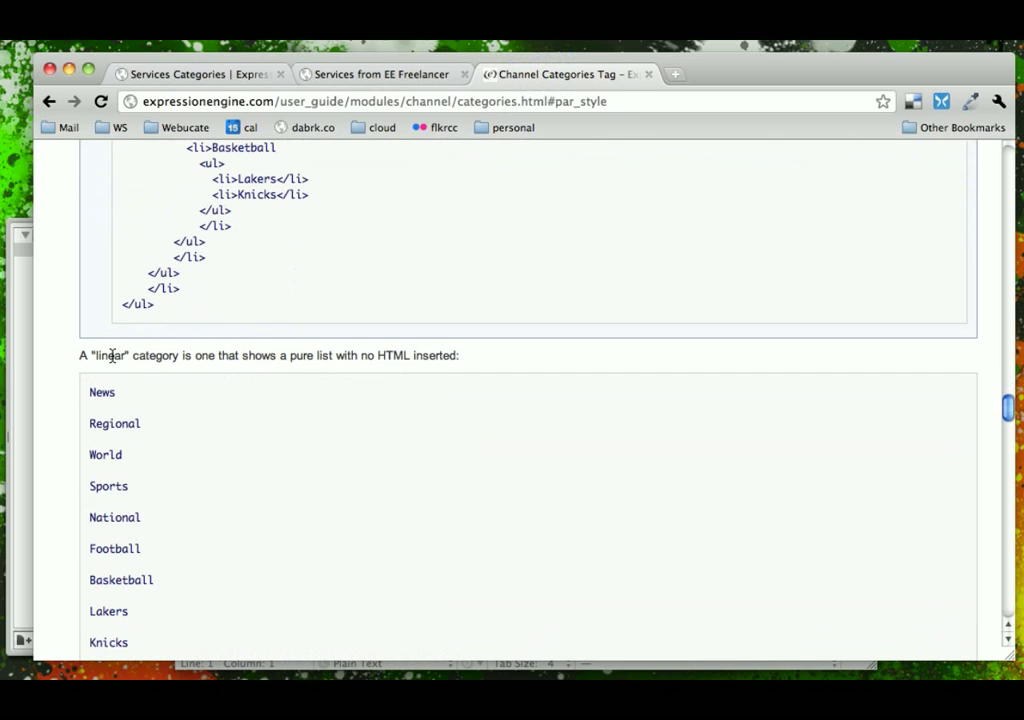
pyautogui.doubleClick(111, 355)
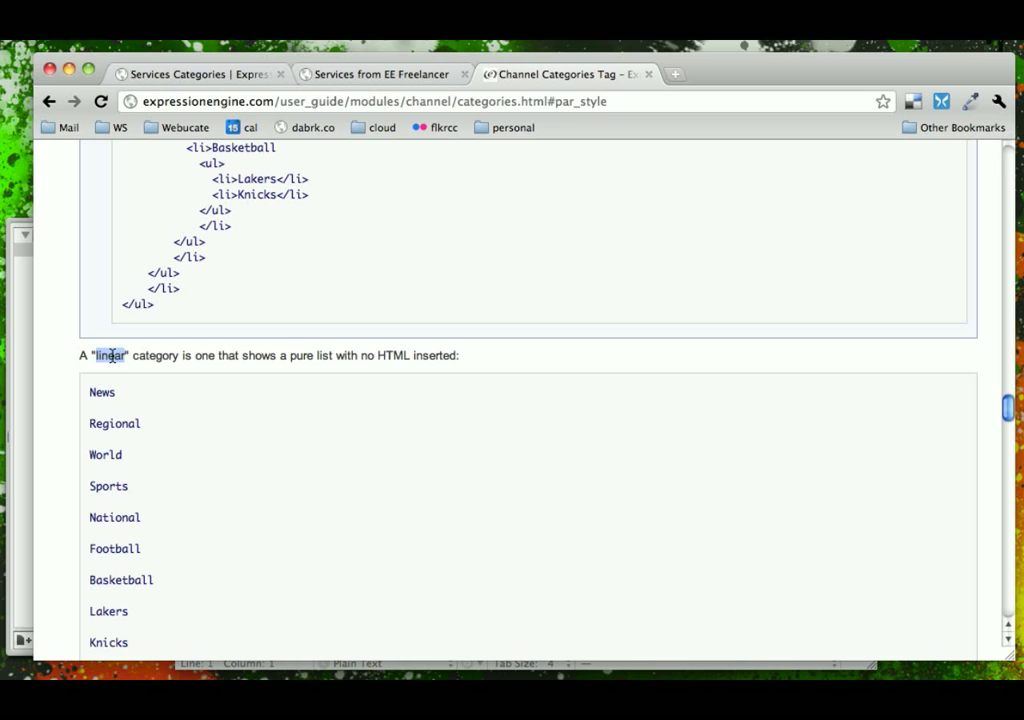
pyautogui.scroll(3)
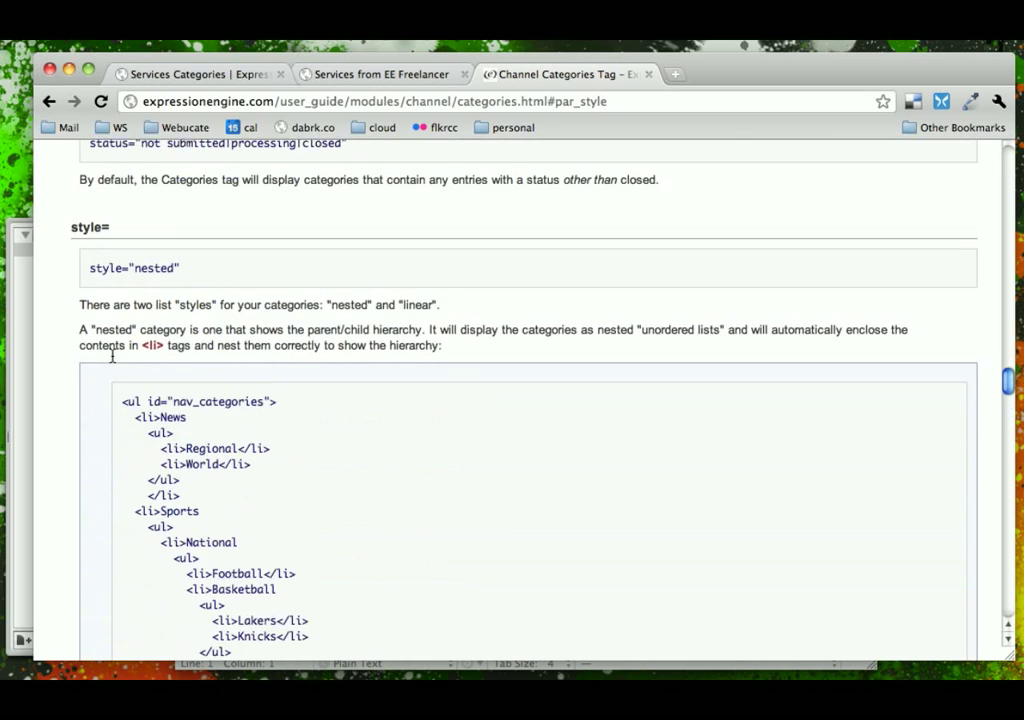
pyautogui.scroll(3)
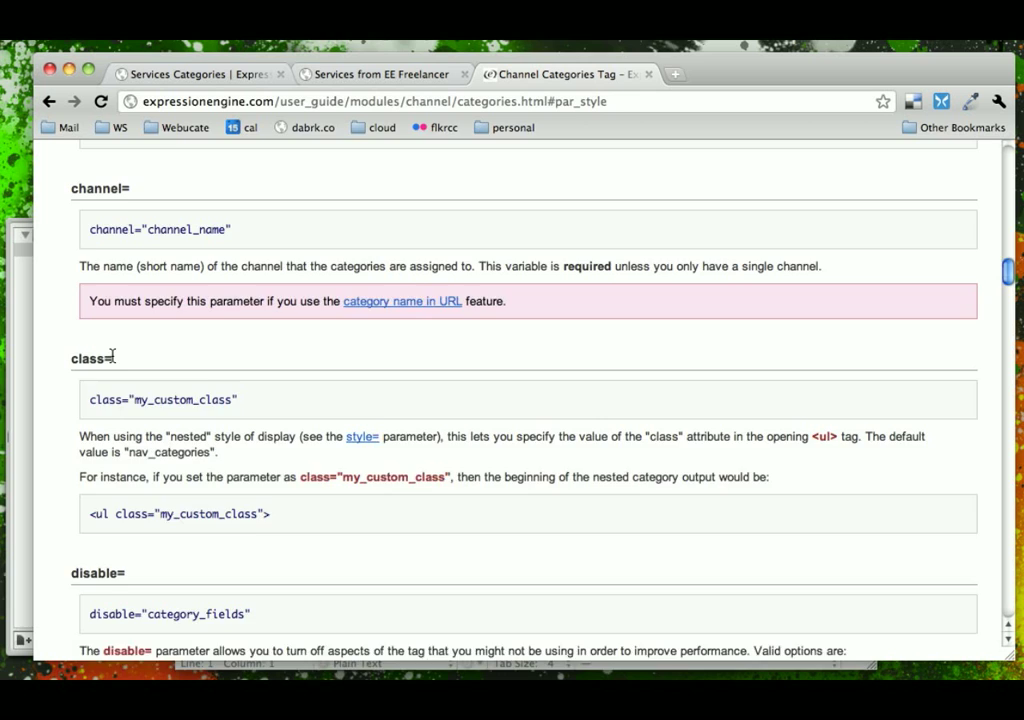
pyautogui.scroll(3)
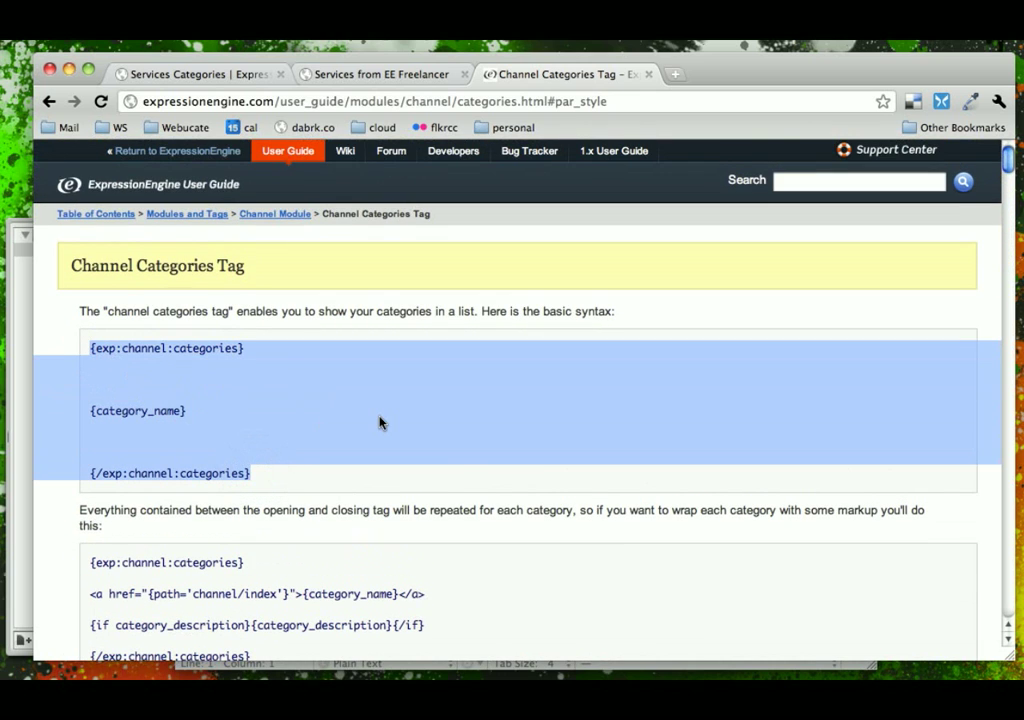
# - Open services/index in the Template Manager and trim it to the Web Design section
pyautogui.click(195, 74)
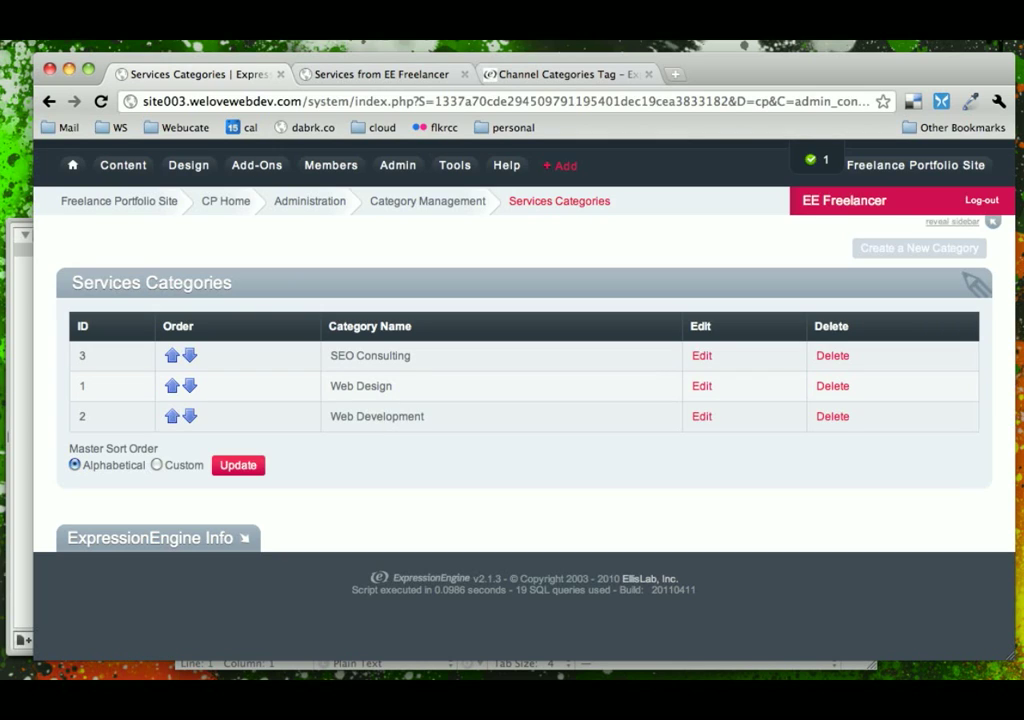
pyautogui.moveTo(188, 165)
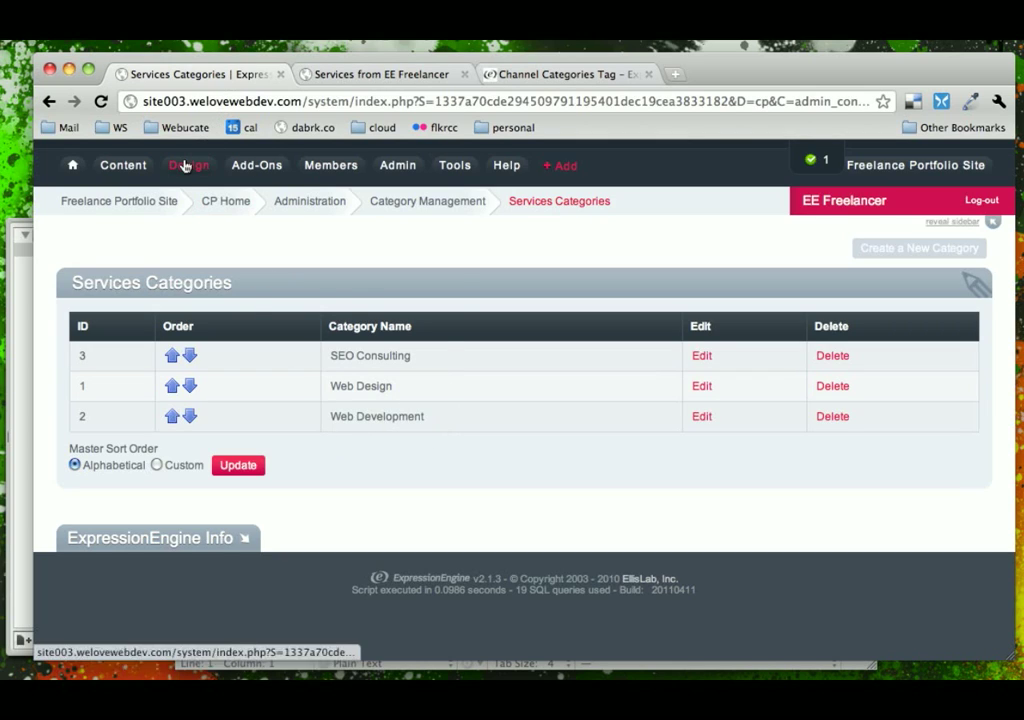
pyautogui.click(189, 165)
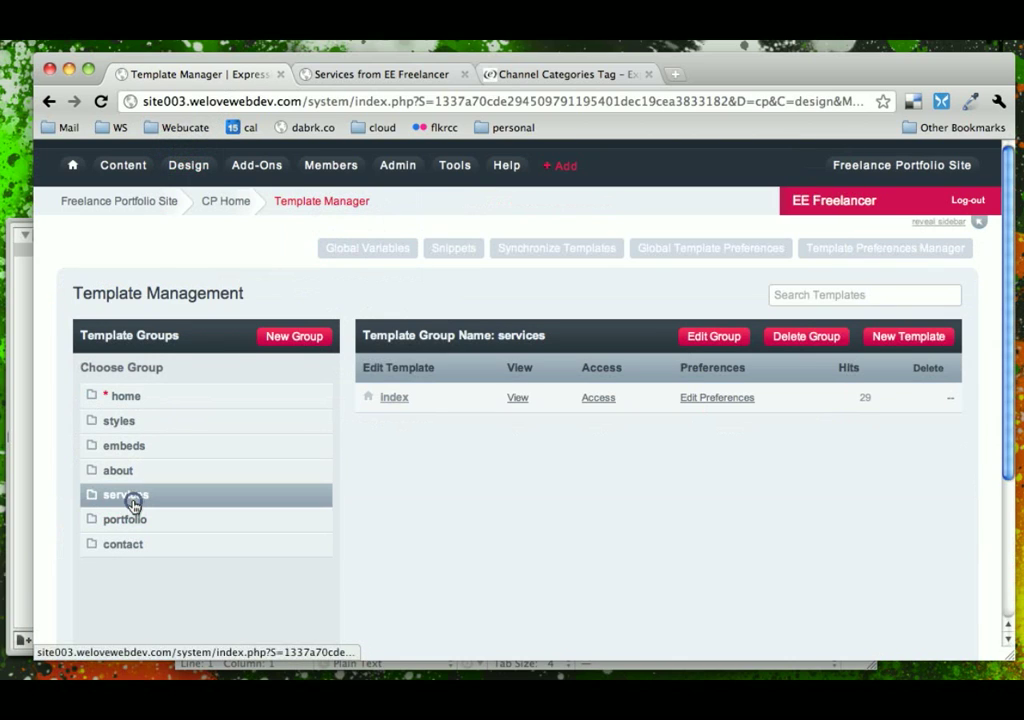
pyautogui.click(394, 397)
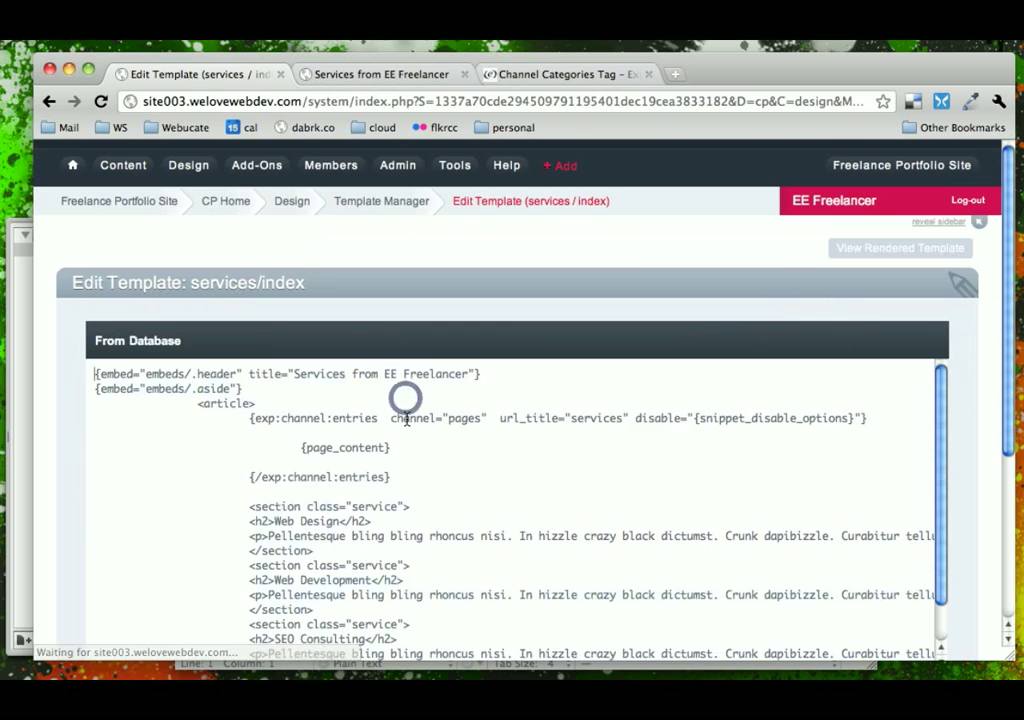
pyautogui.scroll(-3)
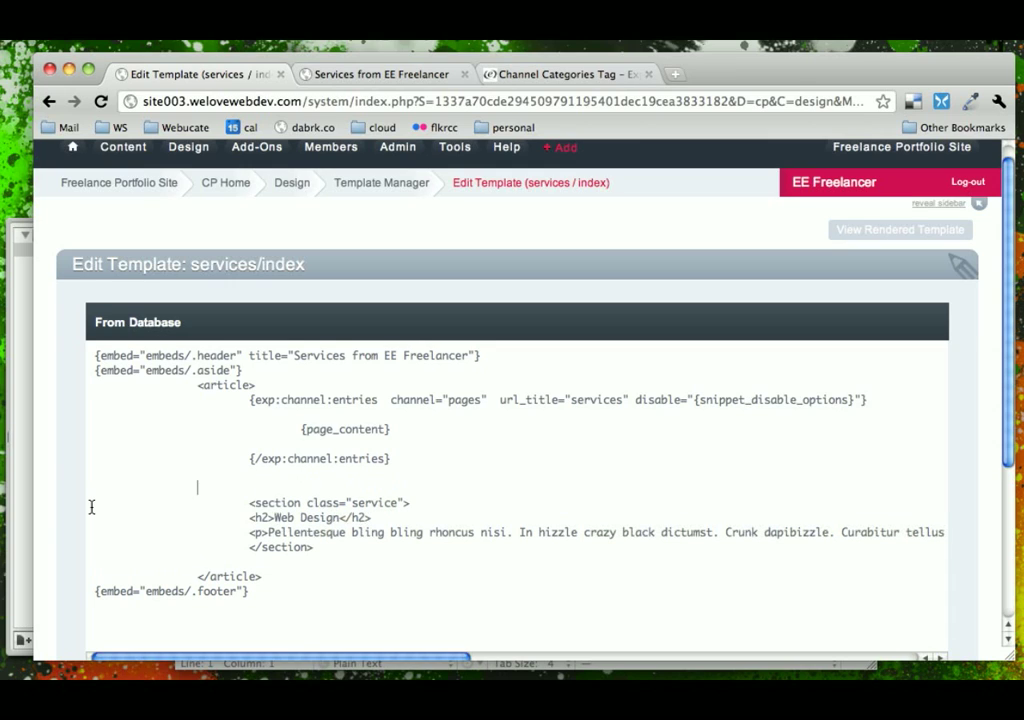
# - Wrap the Web Design section markup in an {exp:channel:categories} tag pair below the entries loop
pyautogui.click(250, 485)
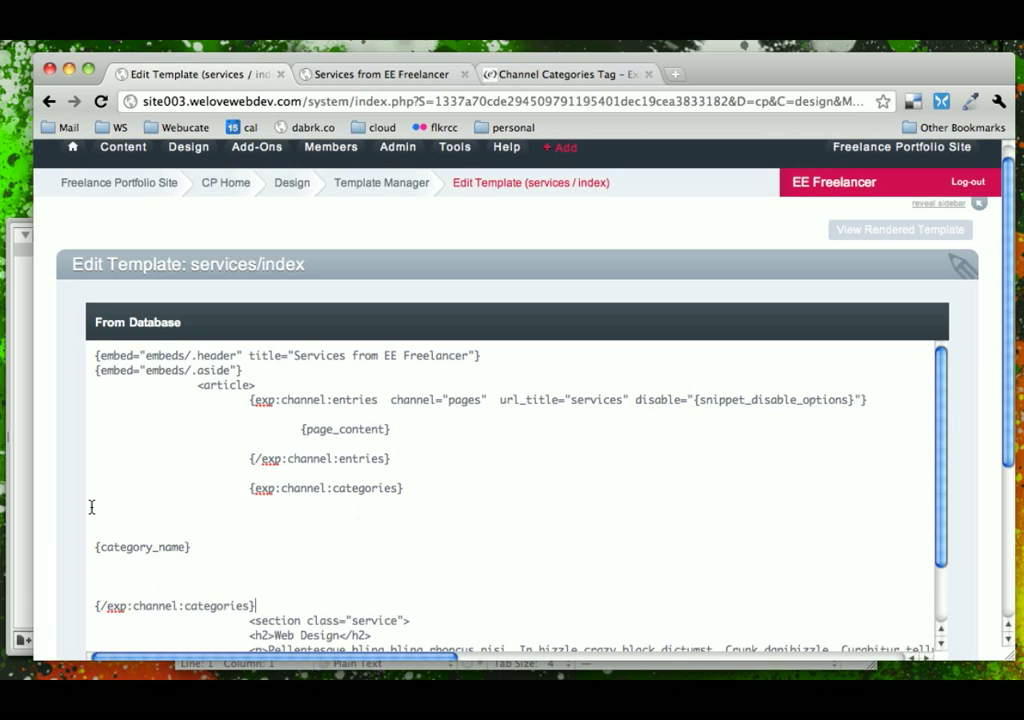
pyautogui.scroll(-3)
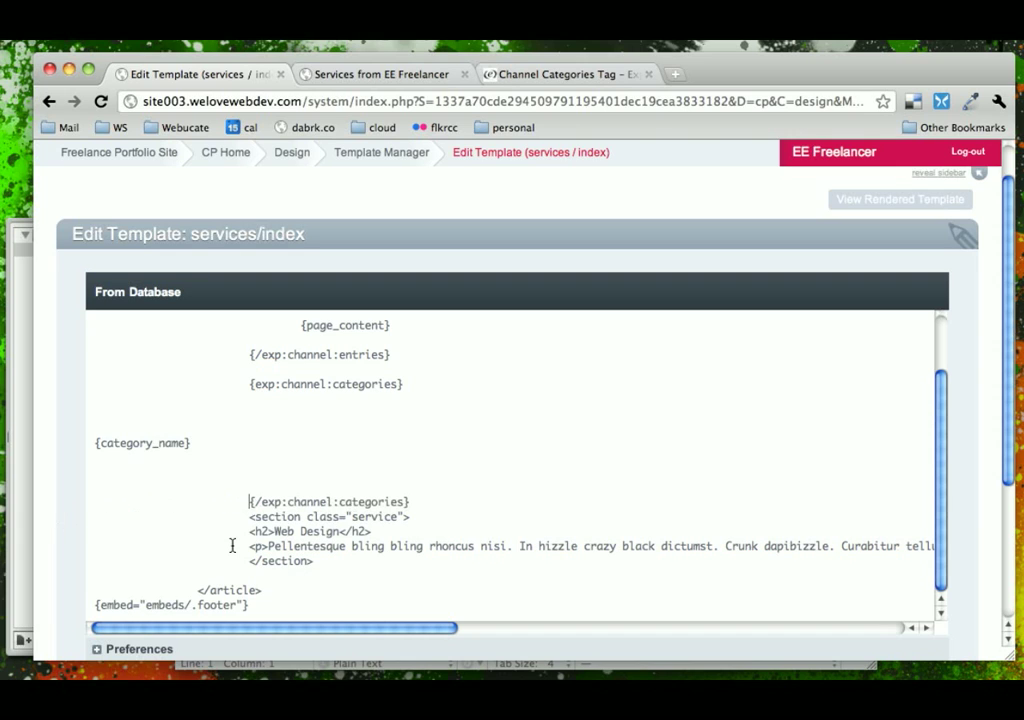
pyautogui.moveTo(250, 516); pyautogui.dragTo(930, 546)
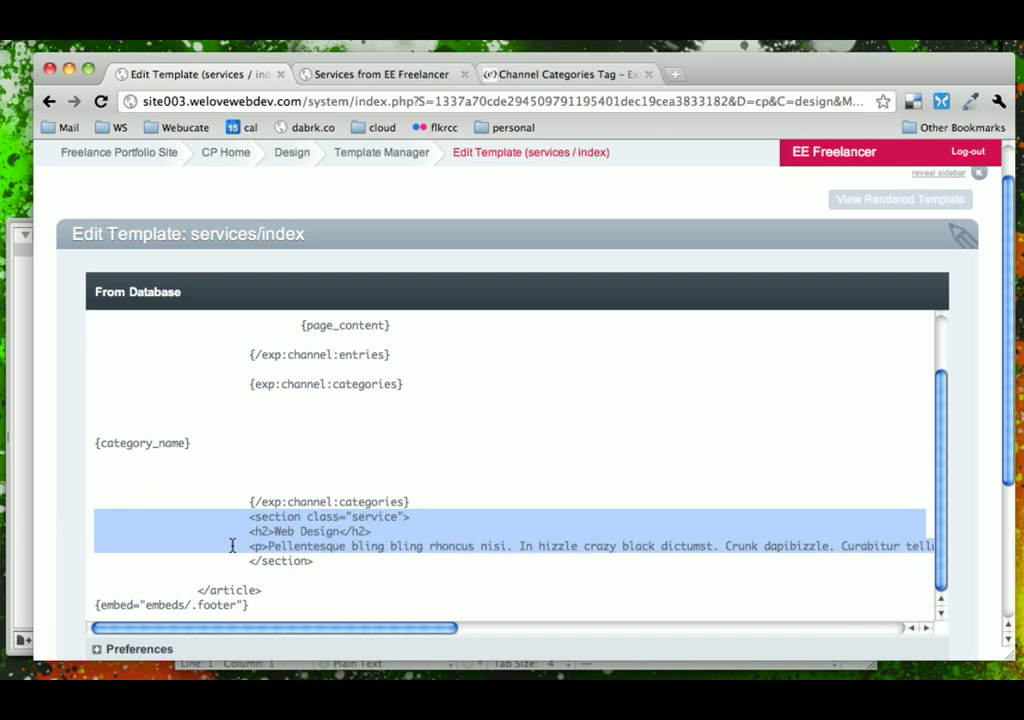
pyautogui.press('Delete')
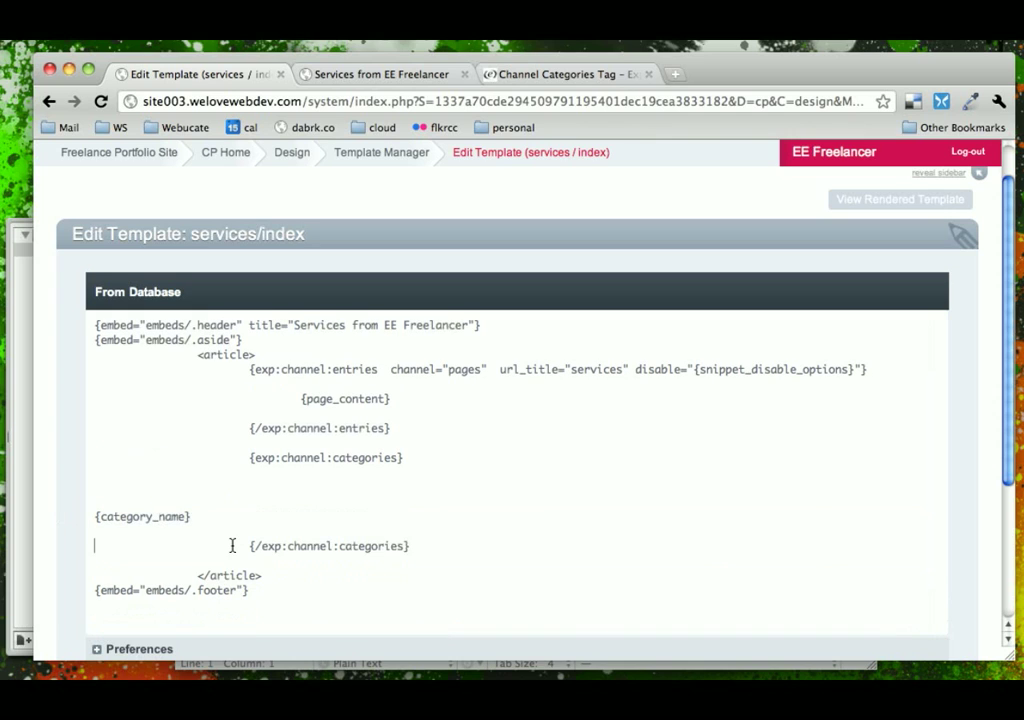
pyautogui.write('<section class="service">')
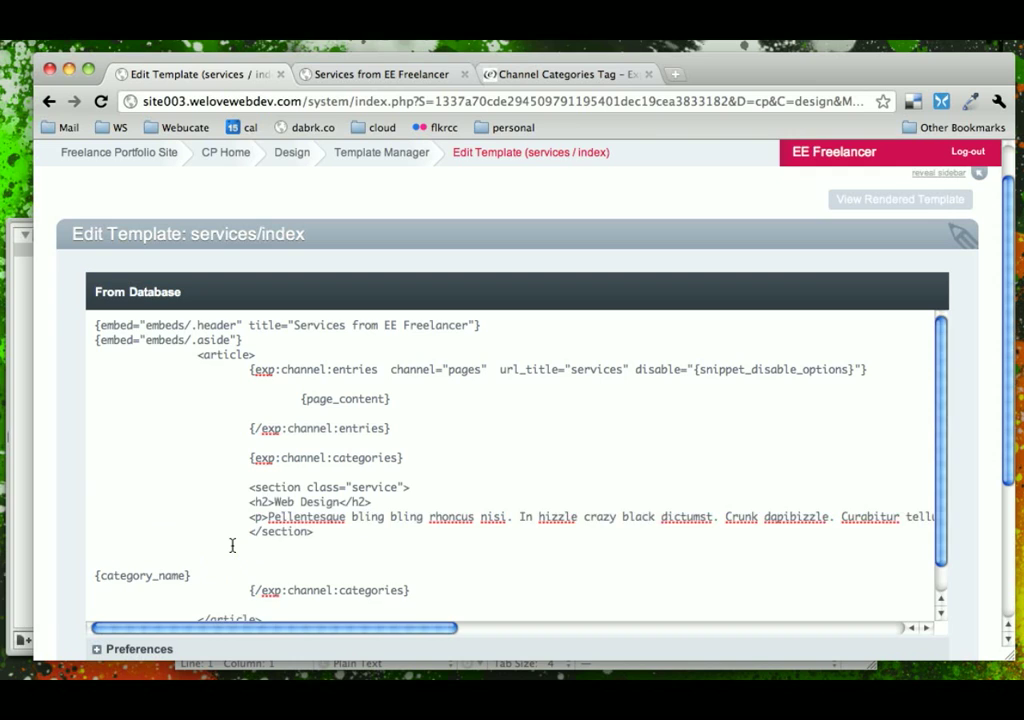
pyautogui.scroll(-3)
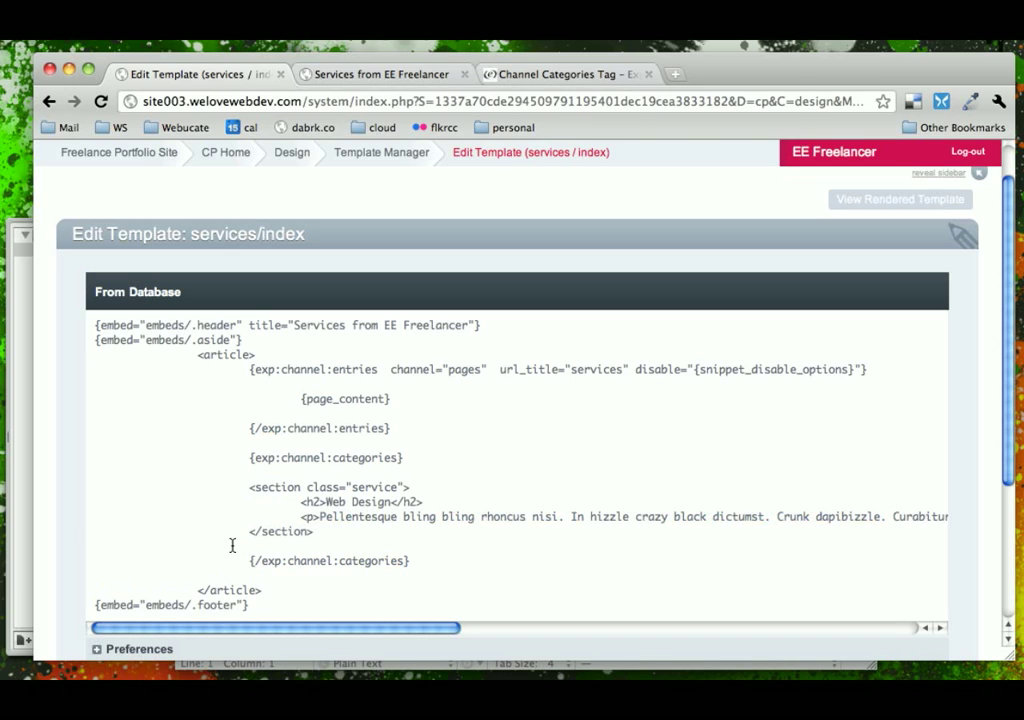
pyautogui.click(249, 457)
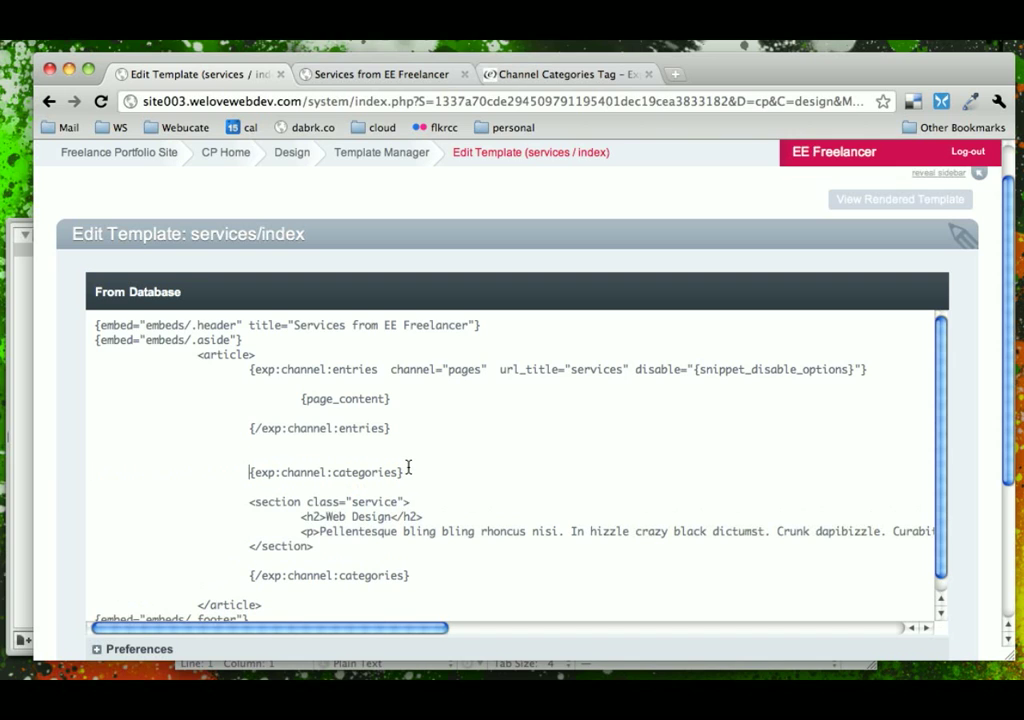
# - Check the guide's parameters and add channel="portfolio" to the opening categories tag
pyautogui.click(565, 73)
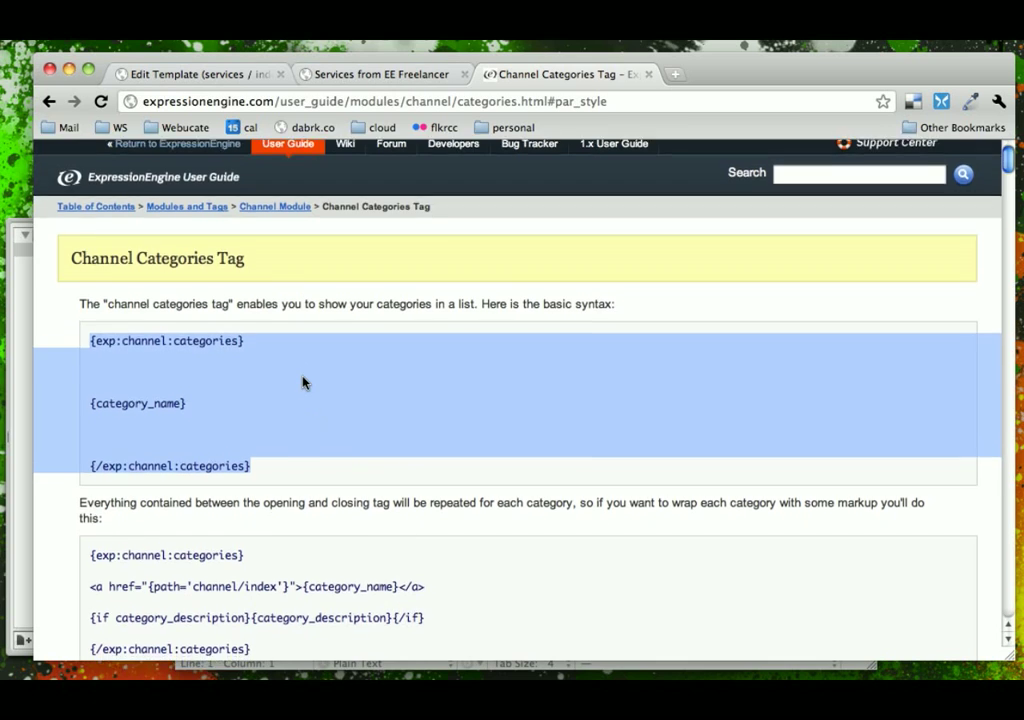
pyautogui.scroll(-3)
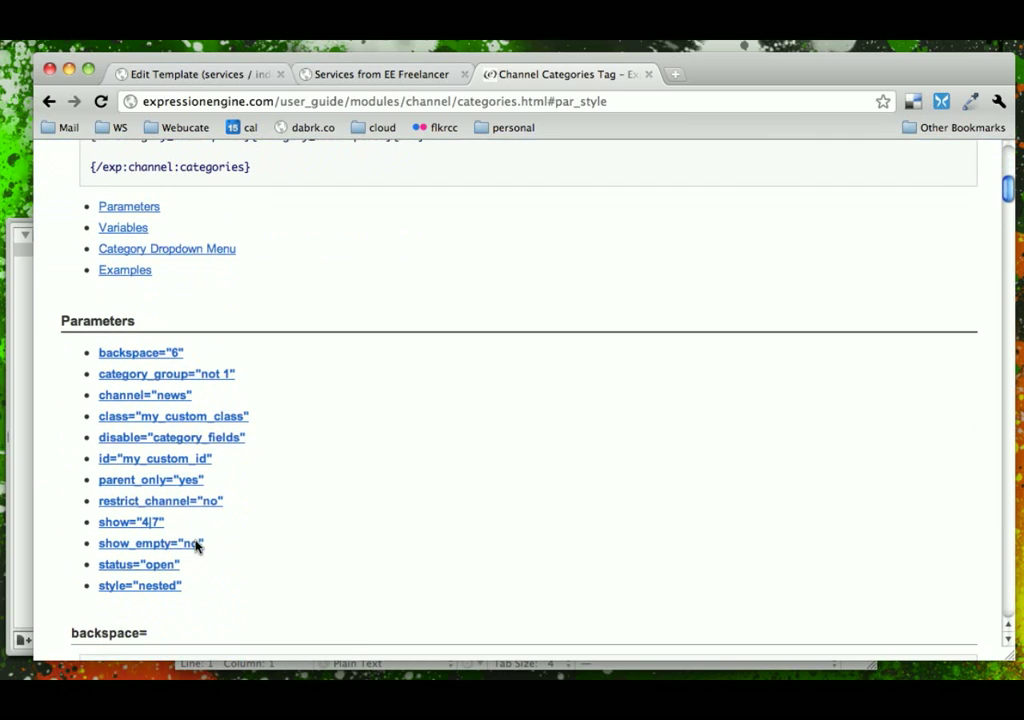
pyautogui.moveTo(144, 394)
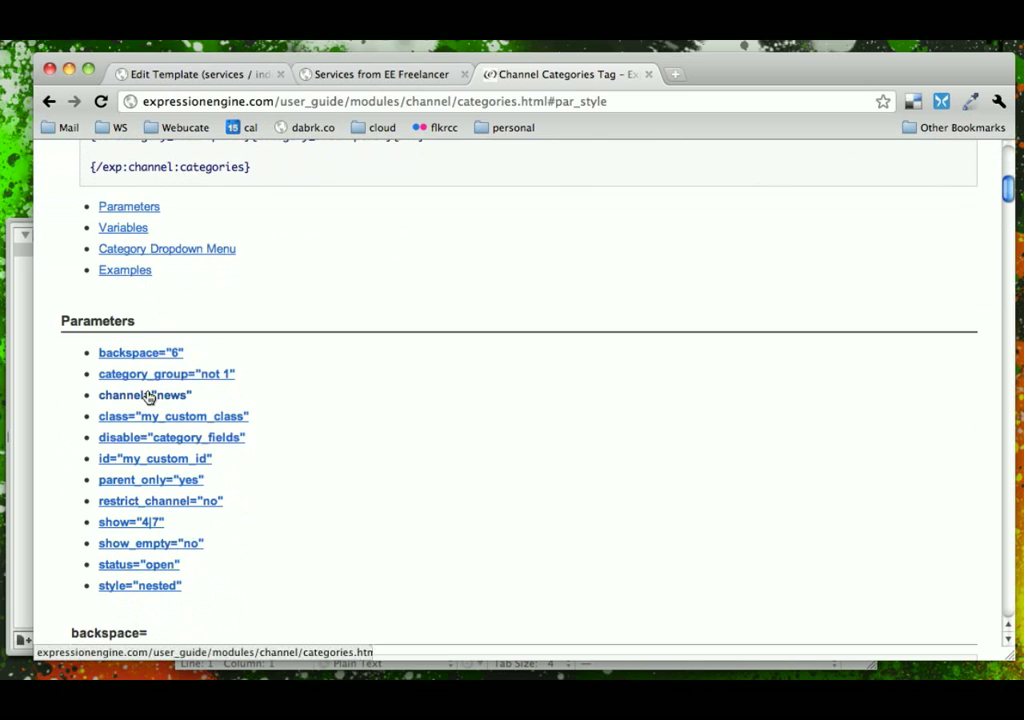
pyautogui.moveTo(150, 543)
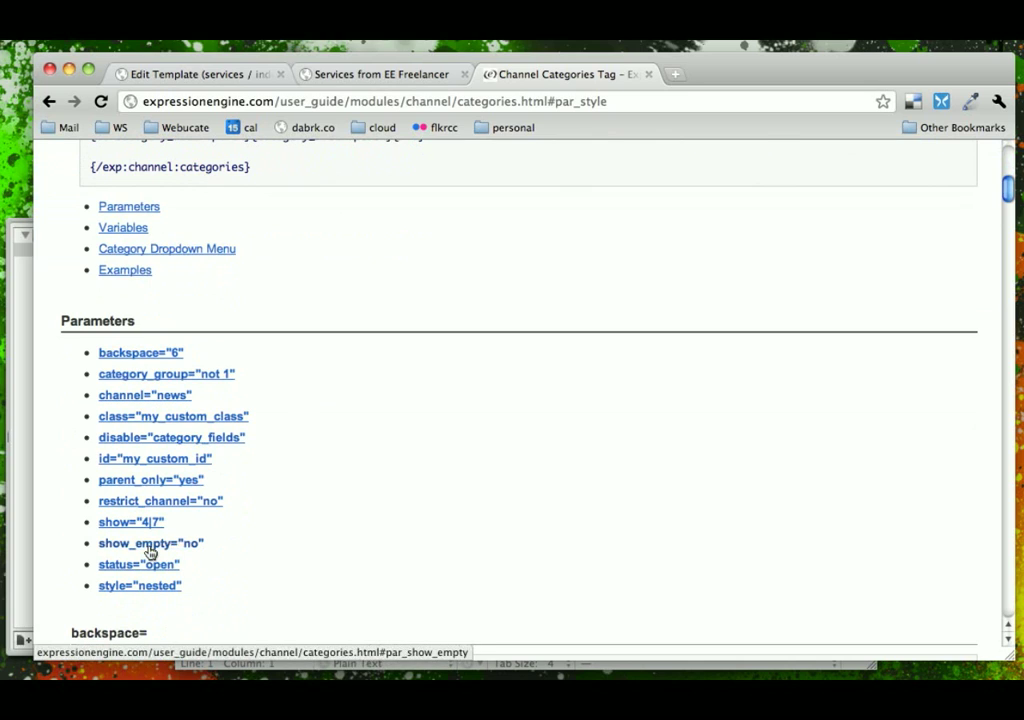
pyautogui.moveTo(434, 489)
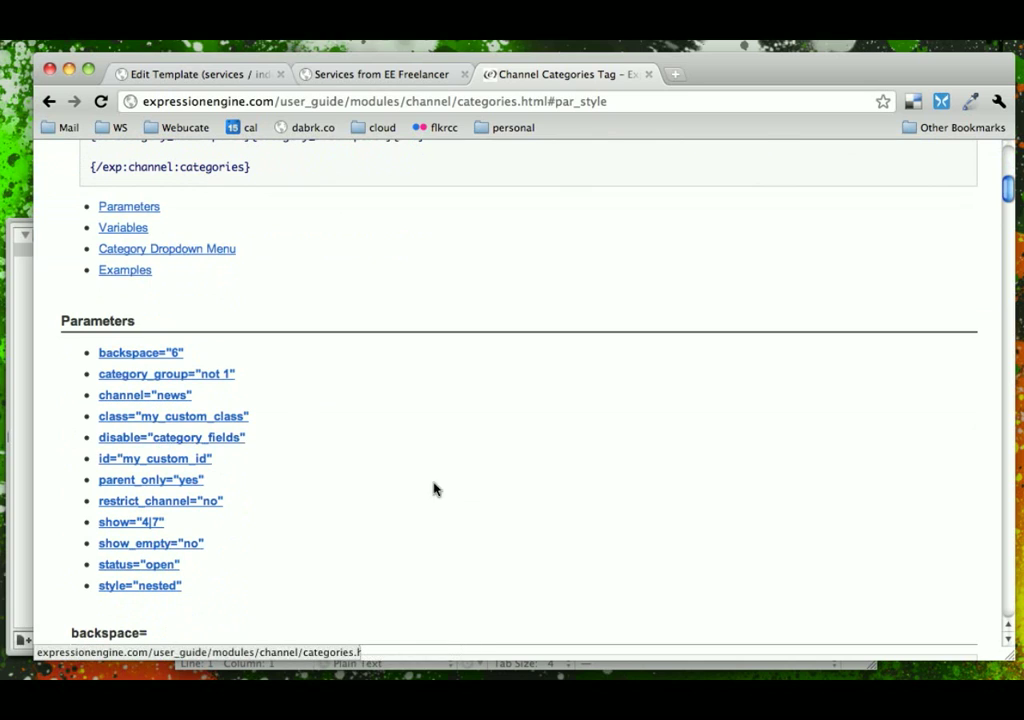
pyautogui.click(195, 73)
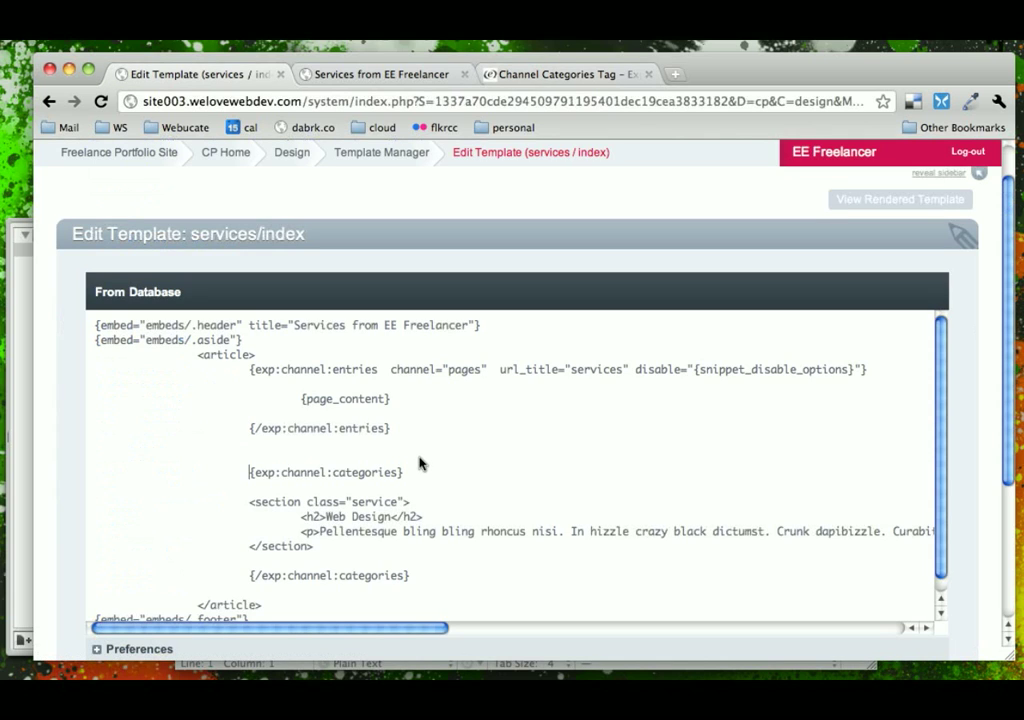
pyautogui.moveTo(497, 501)
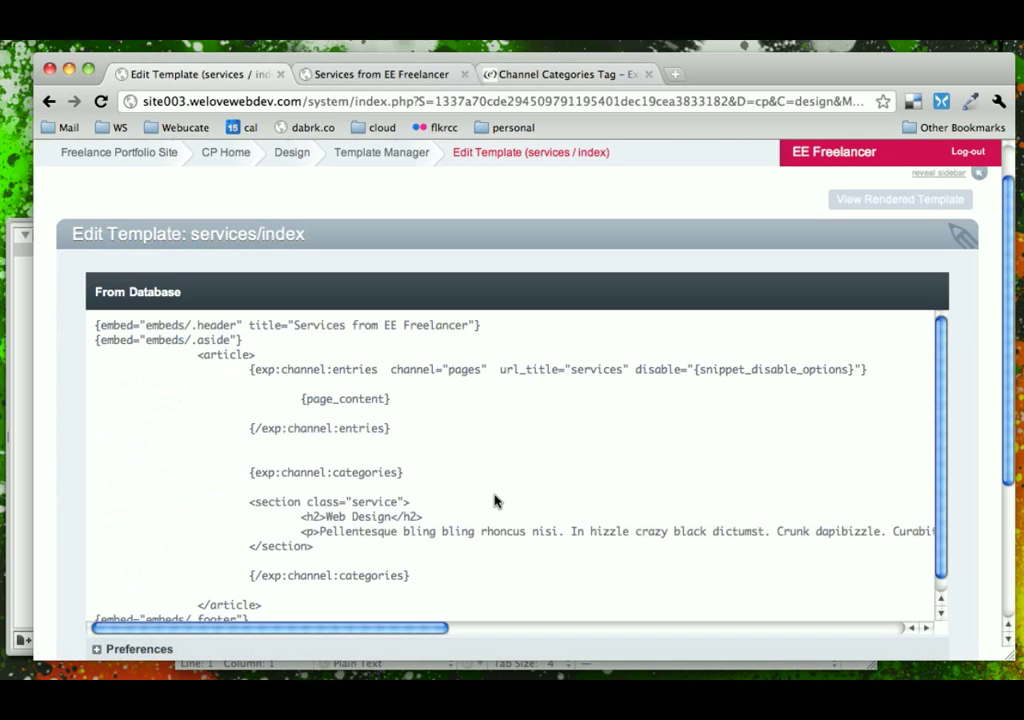
pyautogui.write('channel=')
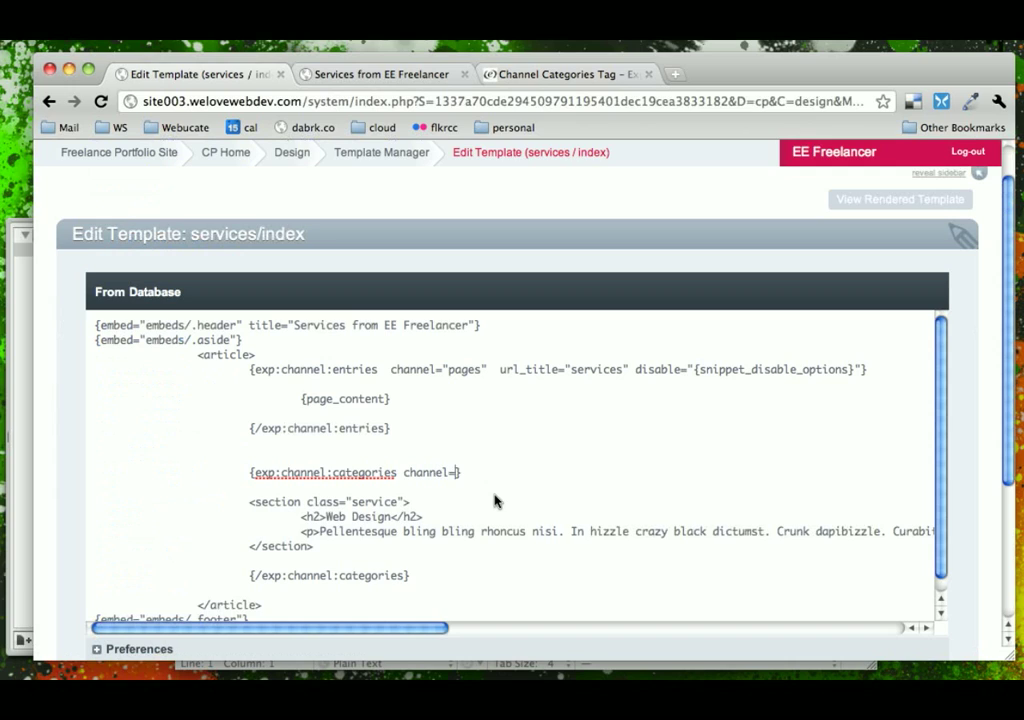
pyautogui.write('portfolio"')
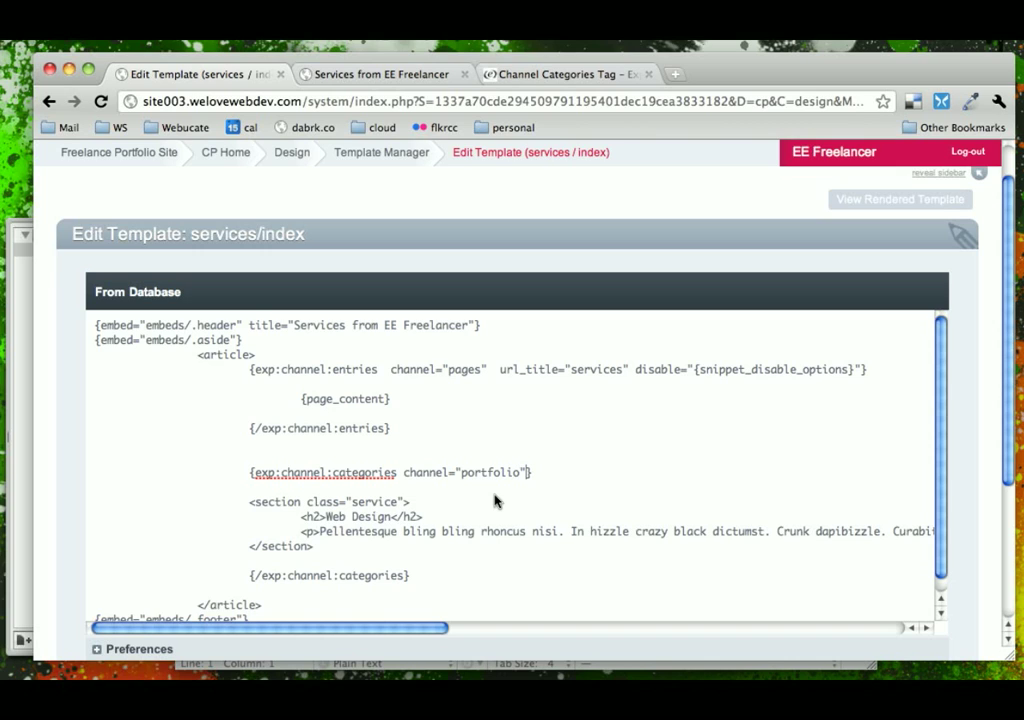
pyautogui.doubleClick(465, 472)
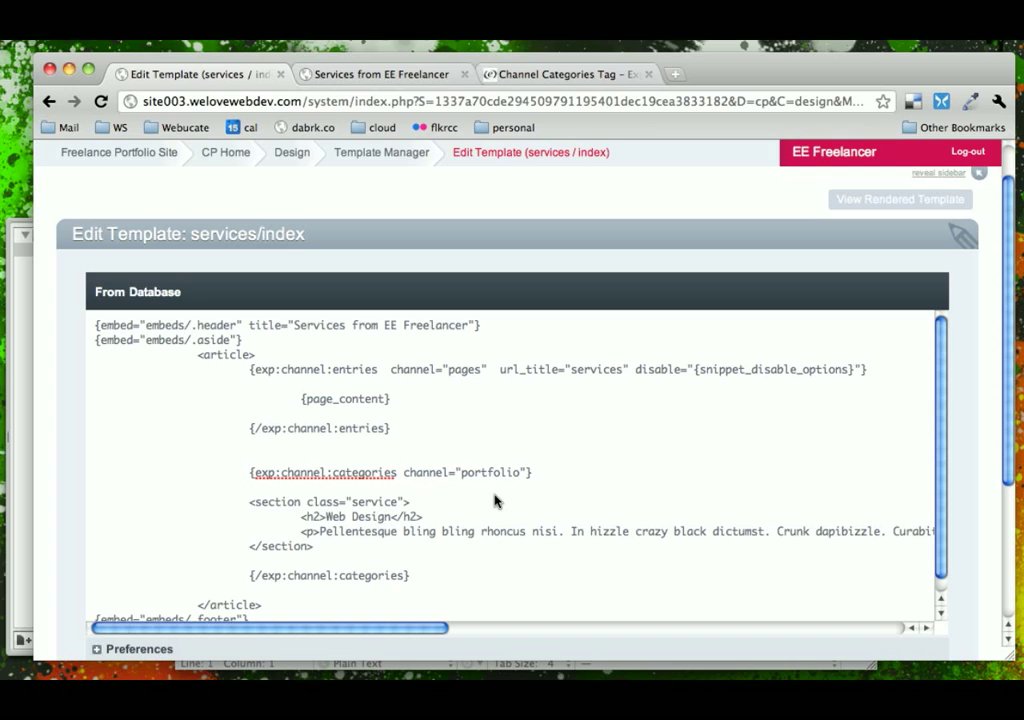
pyautogui.write('di')
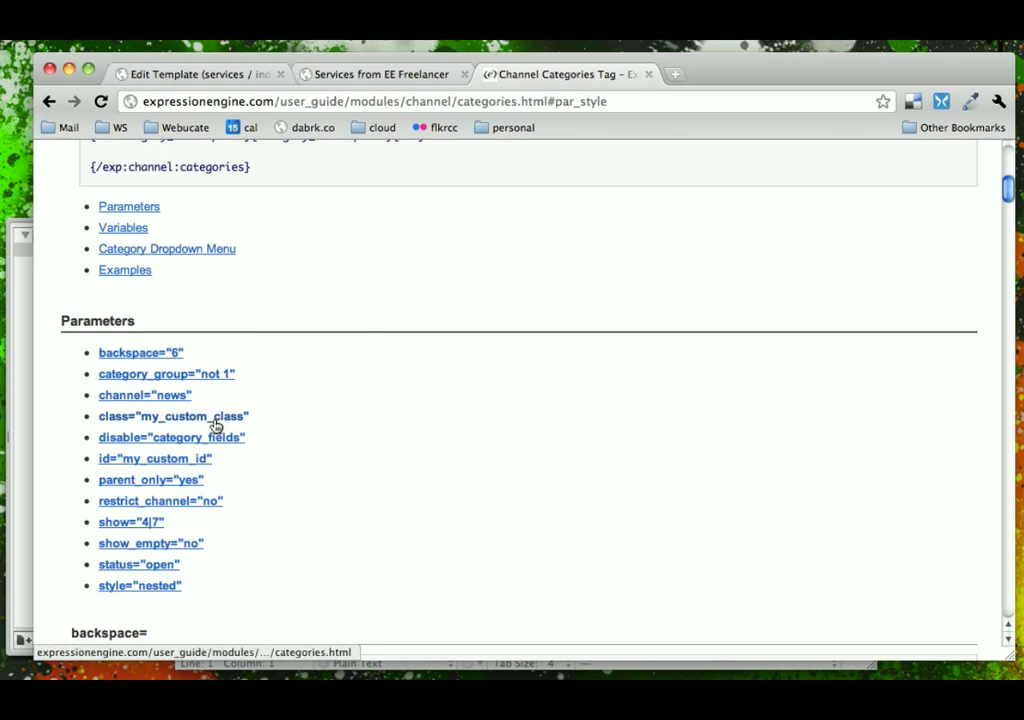
# - Read the guide's disable= parameter explanation
pyautogui.click(171, 437)
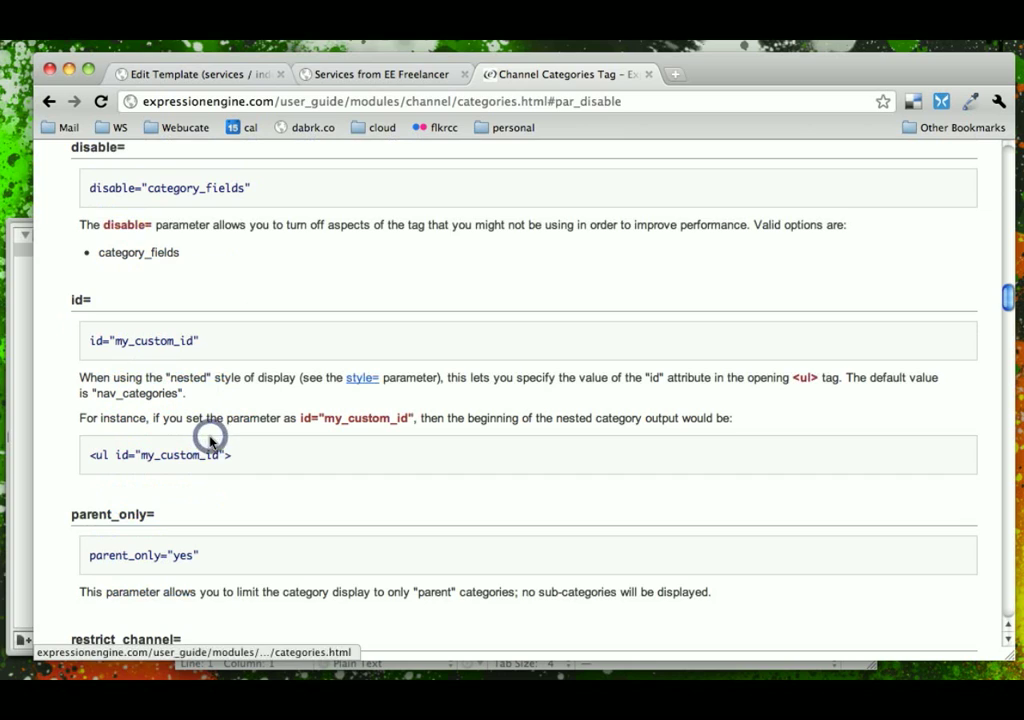
pyautogui.moveTo(437, 232)
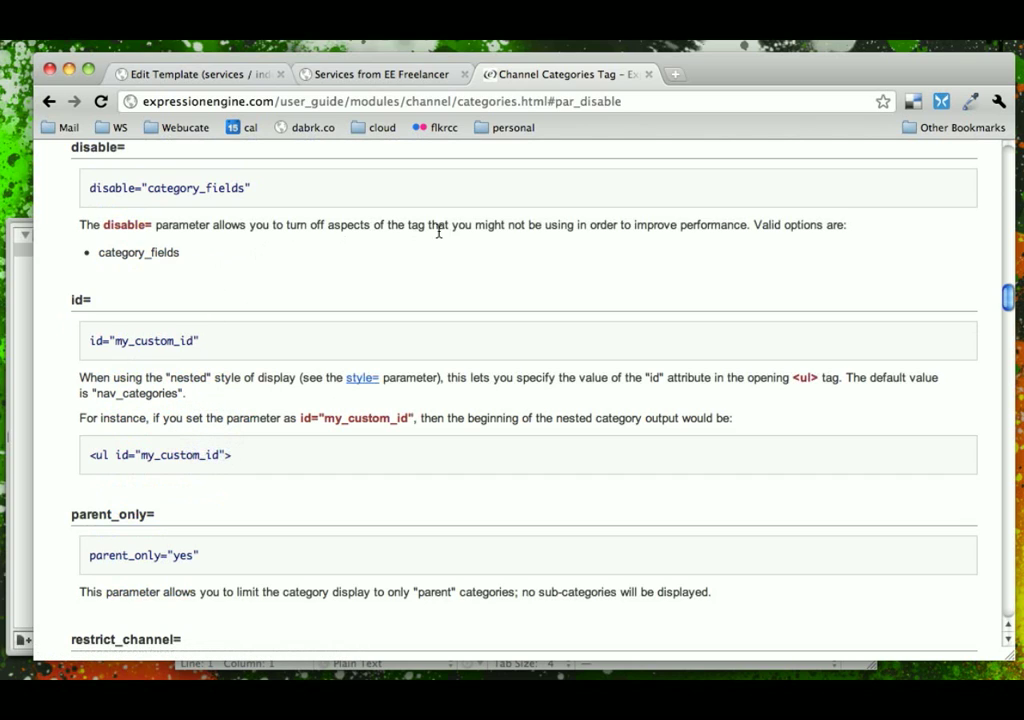
pyautogui.moveTo(127, 286)
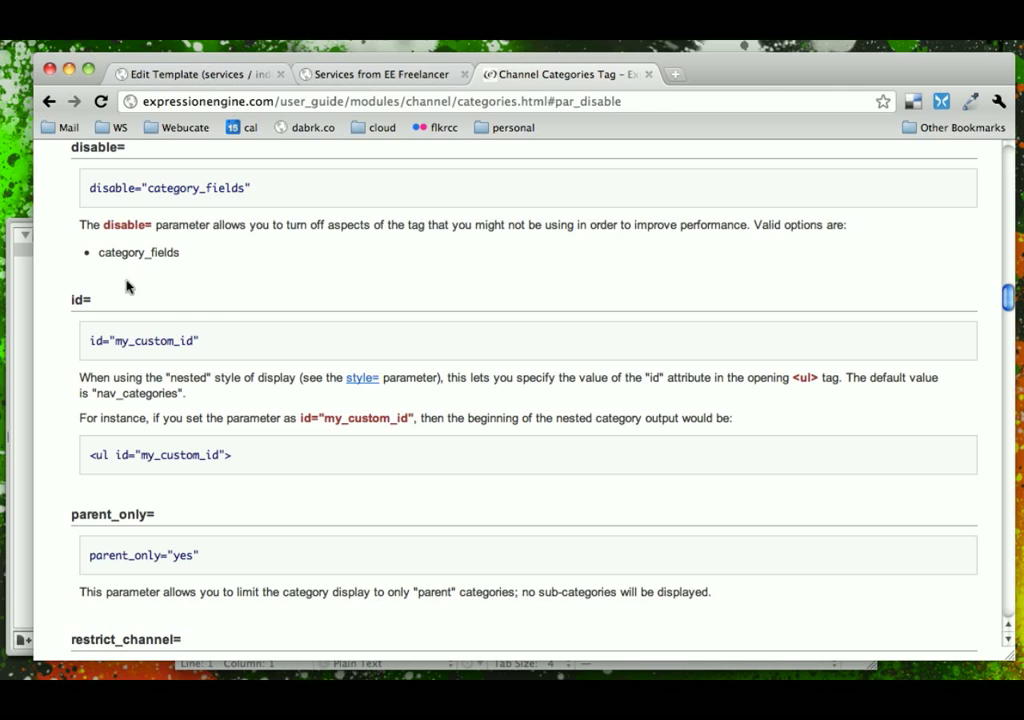
pyautogui.doubleClick(138, 252)
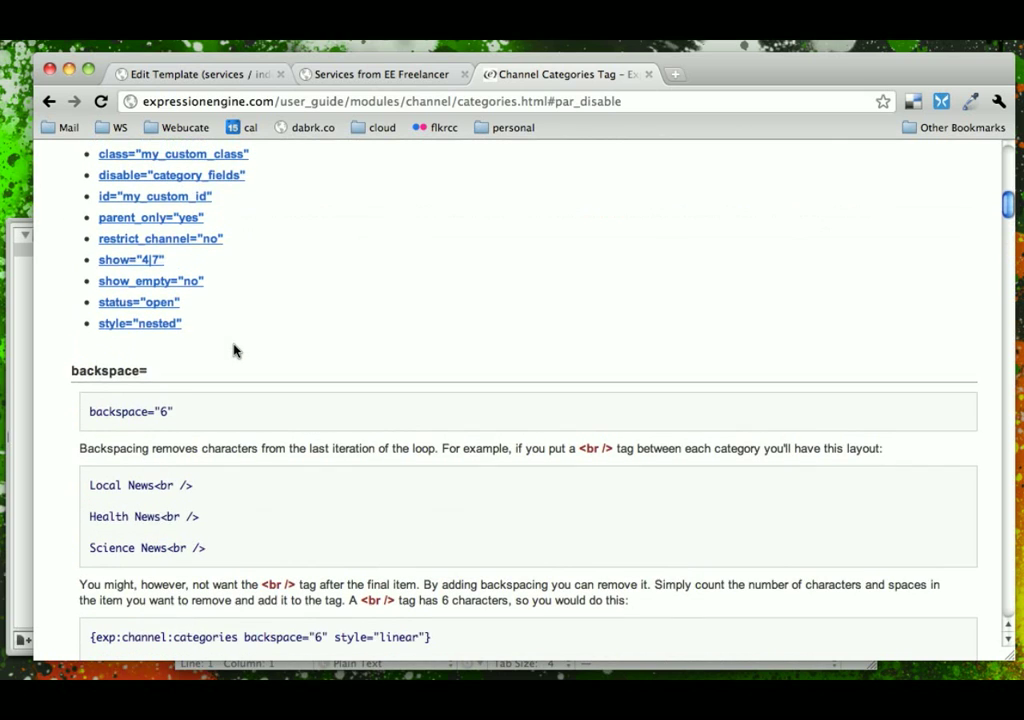
pyautogui.scroll(3)
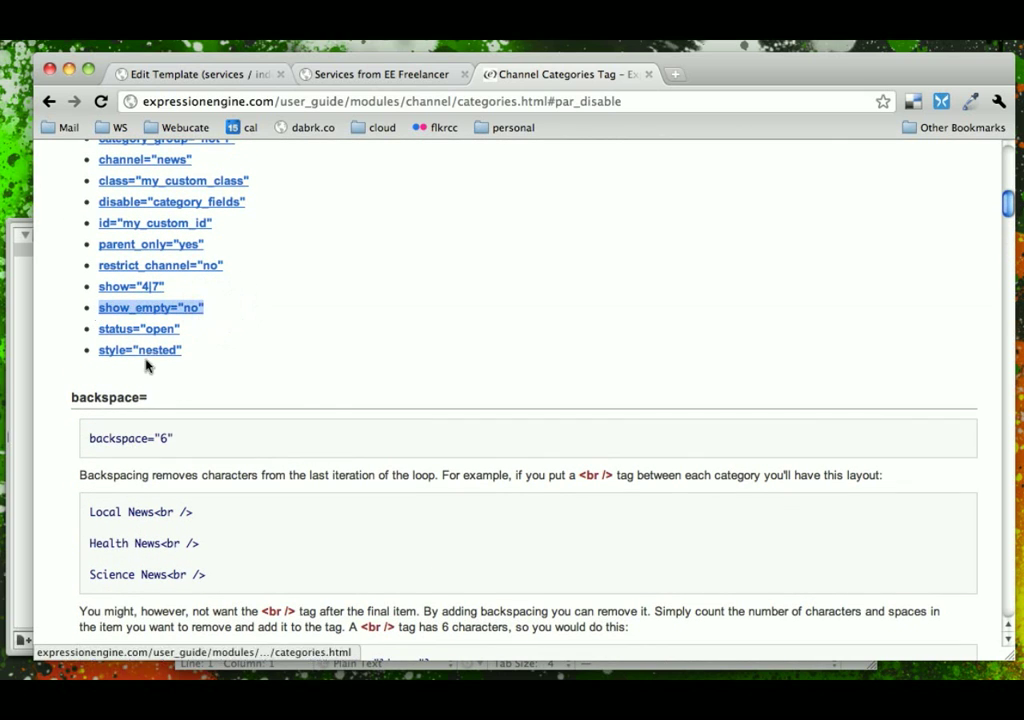
# - Add show_empty="yes" to the opening categories tag in services/index
pyautogui.click(195, 74)
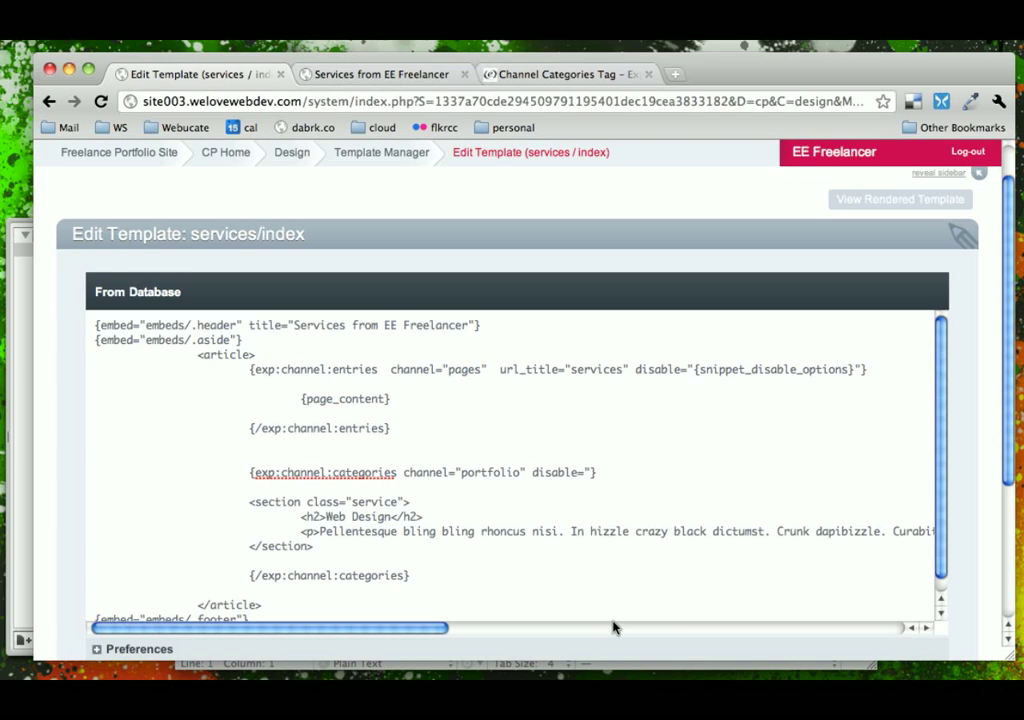
pyautogui.write('show_empty="no"')
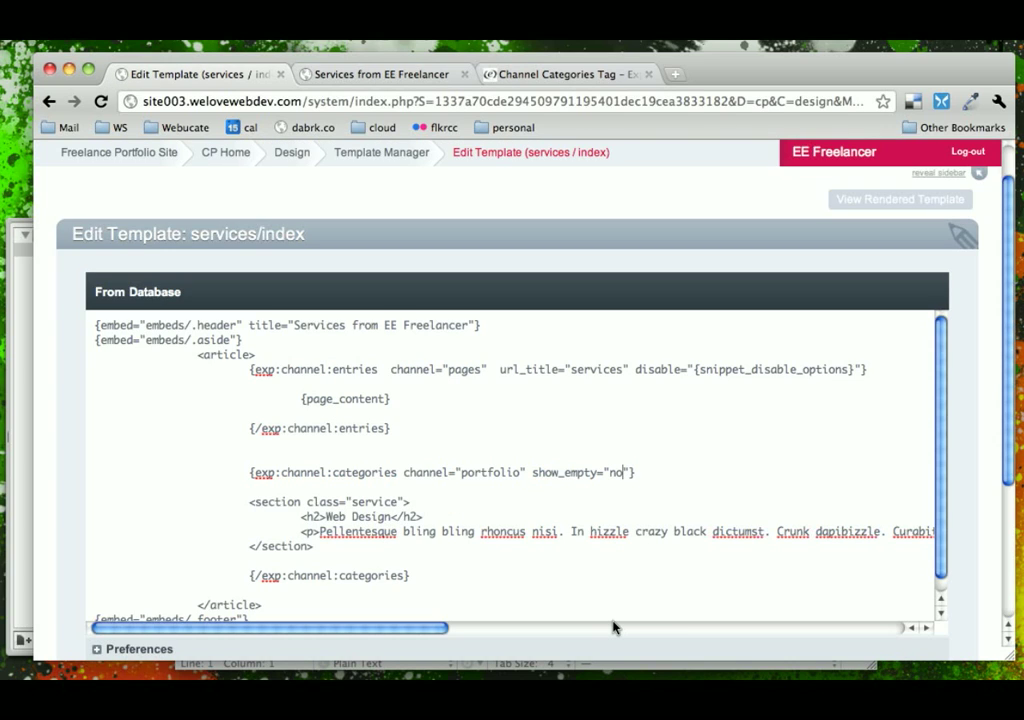
pyautogui.write('yes')
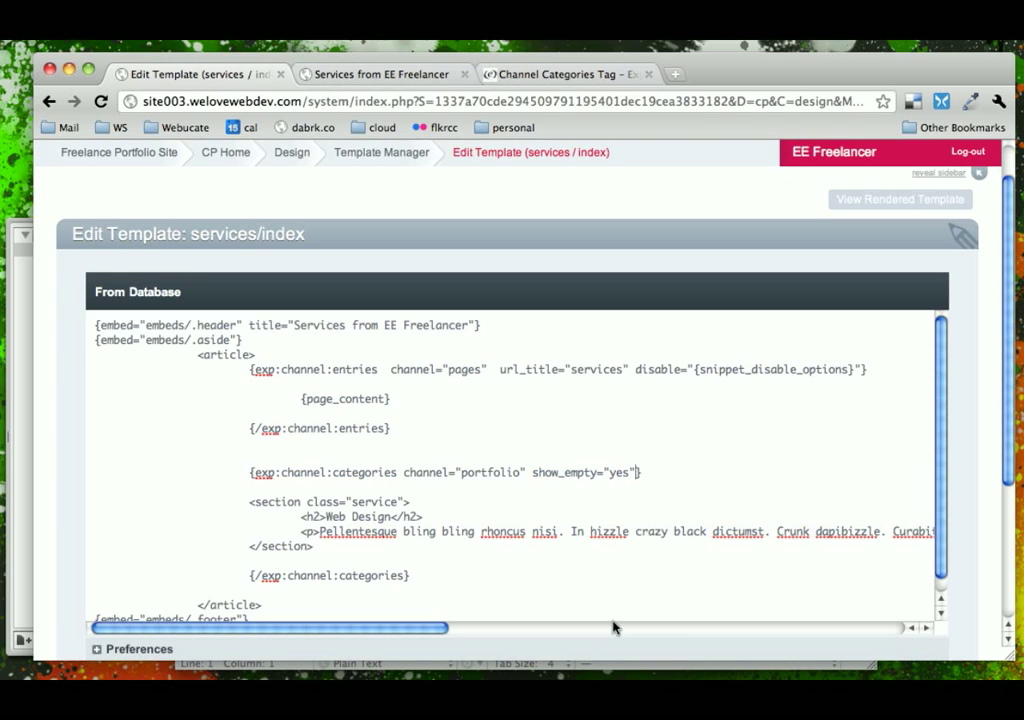
pyautogui.click(565, 73)
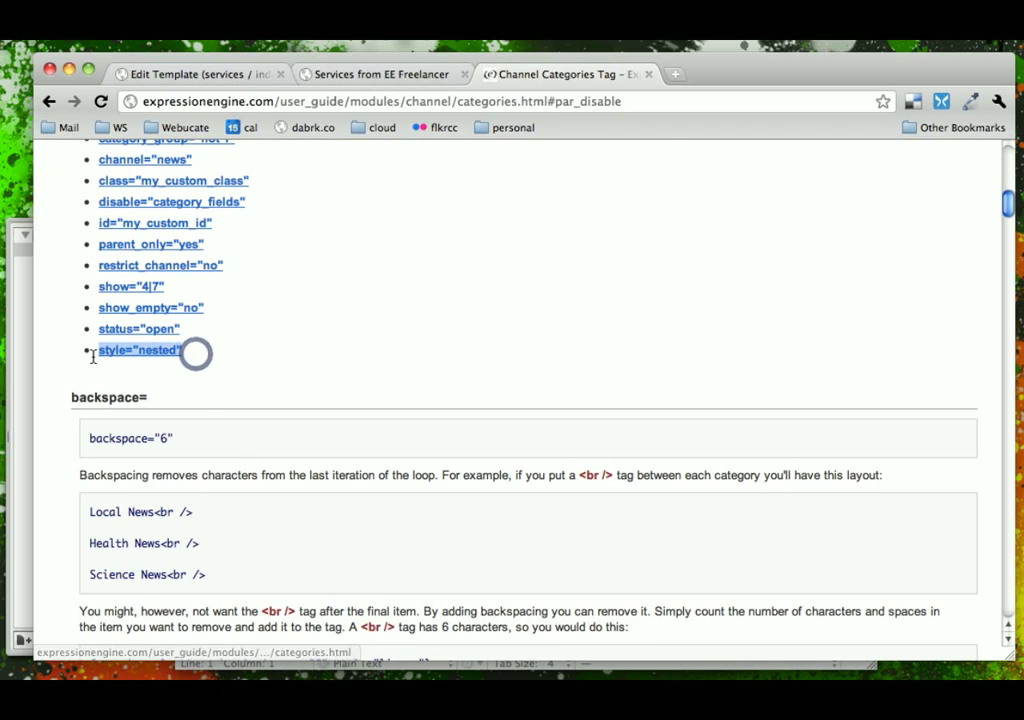
# - Find the category_group parameter in the user guide, select its category_group="2" example, and return to the template
pyautogui.click(195, 74)
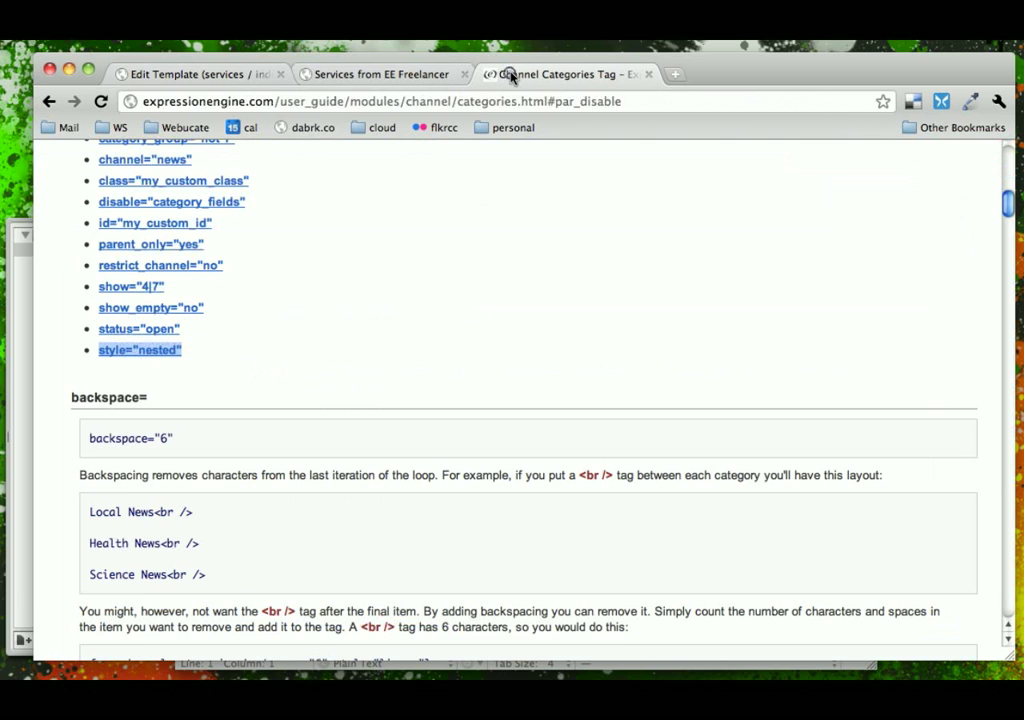
pyautogui.scroll(3)
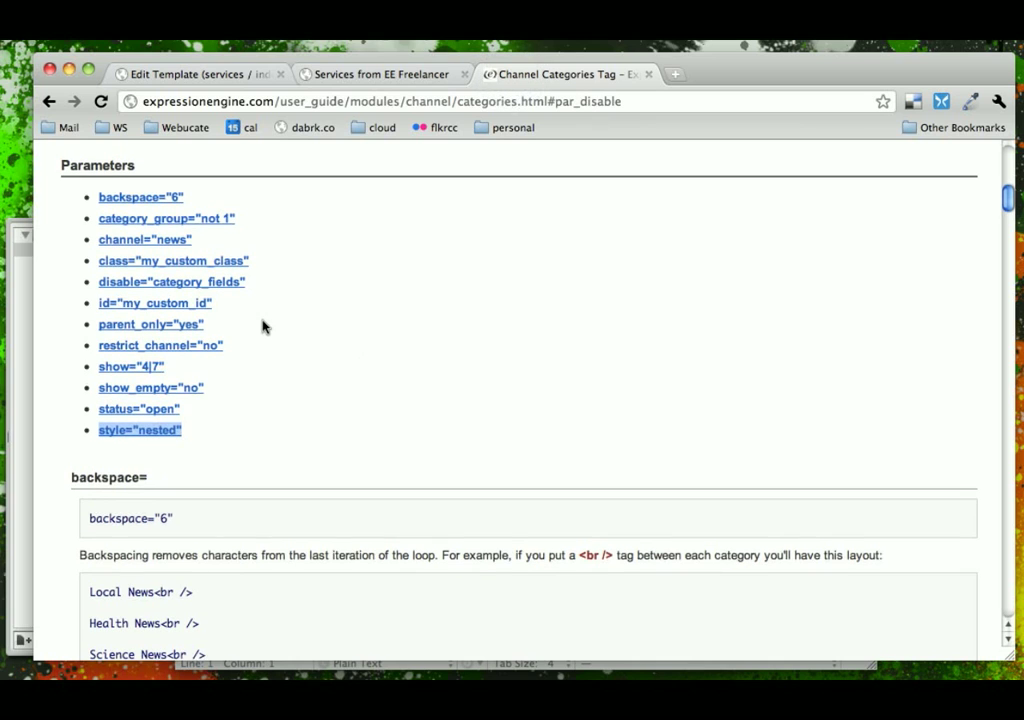
pyautogui.click(166, 218)
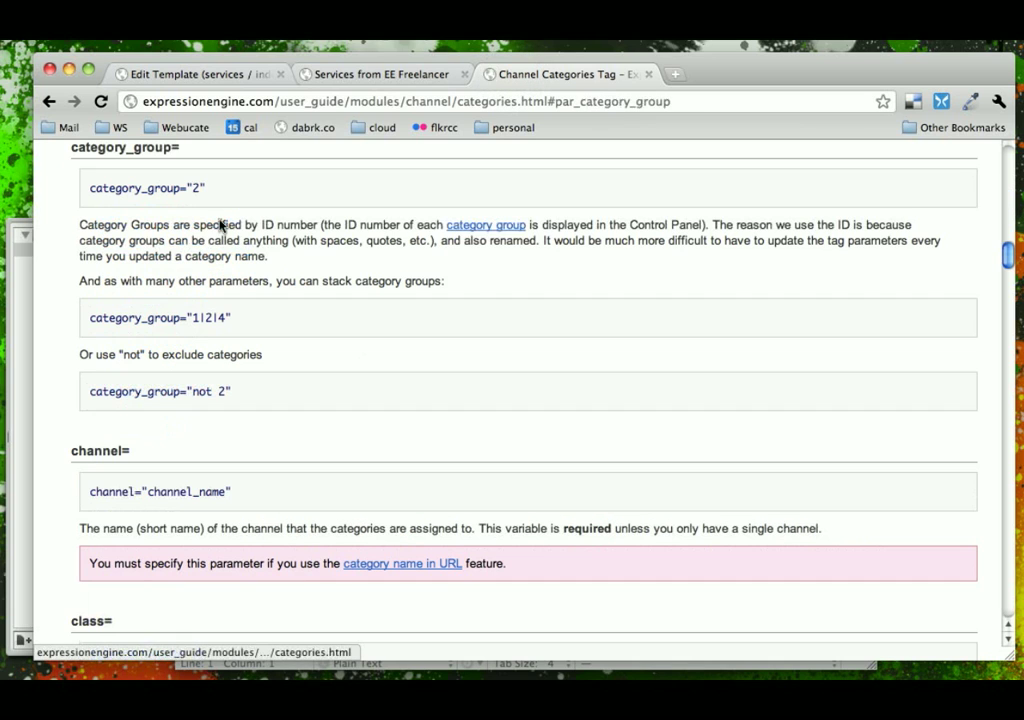
pyautogui.moveTo(485, 224)
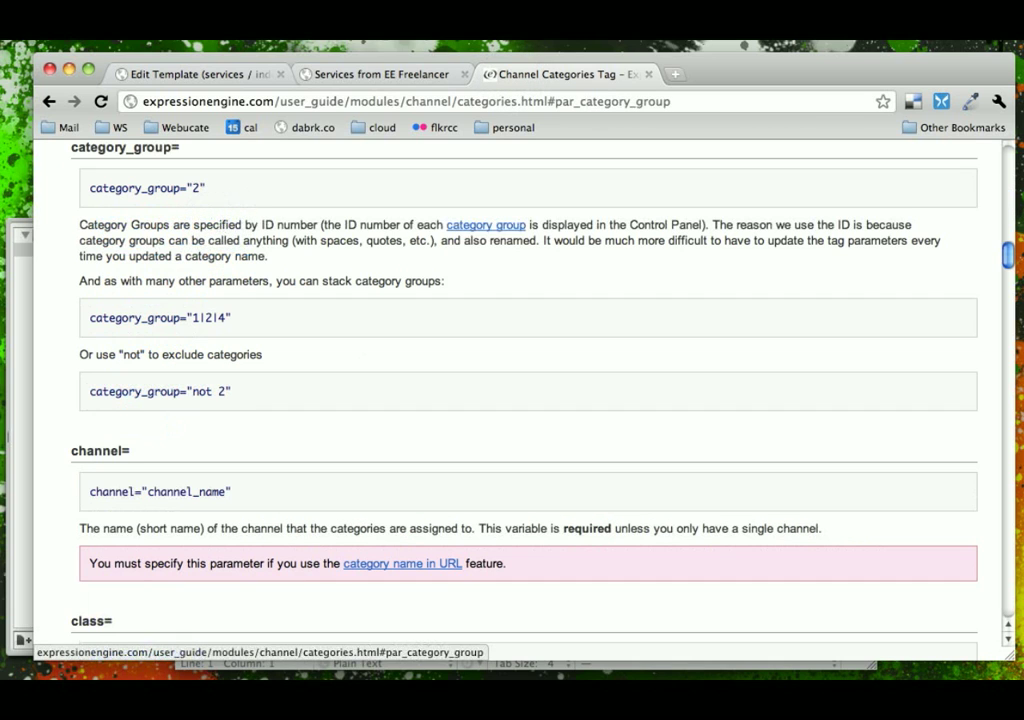
pyautogui.moveTo(221, 225)
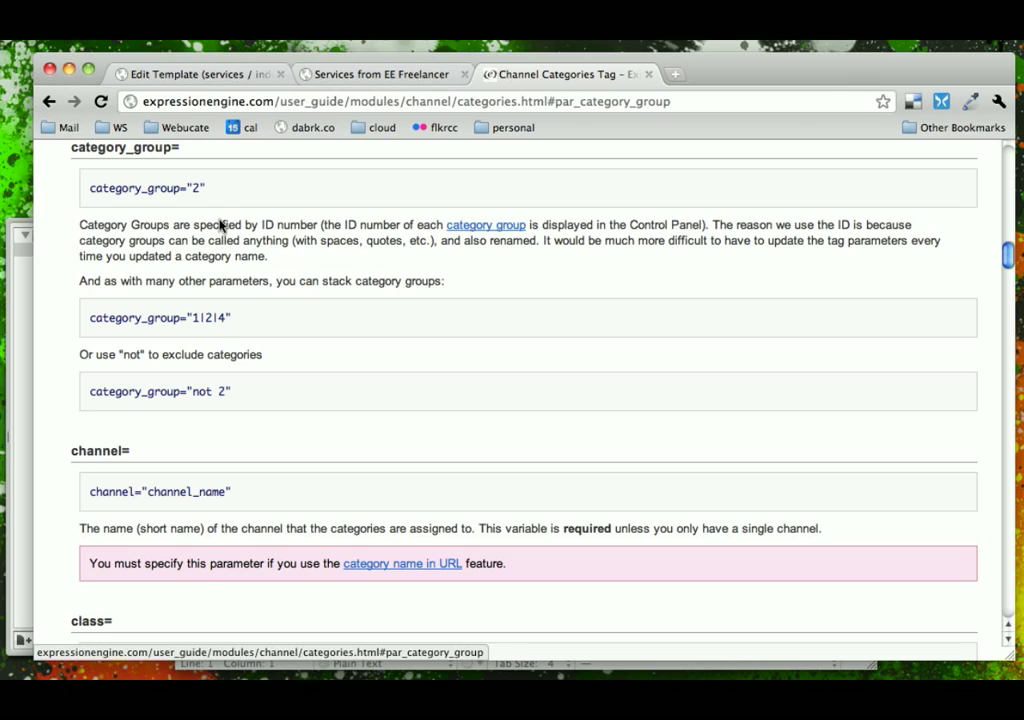
pyautogui.doubleClick(146, 188)
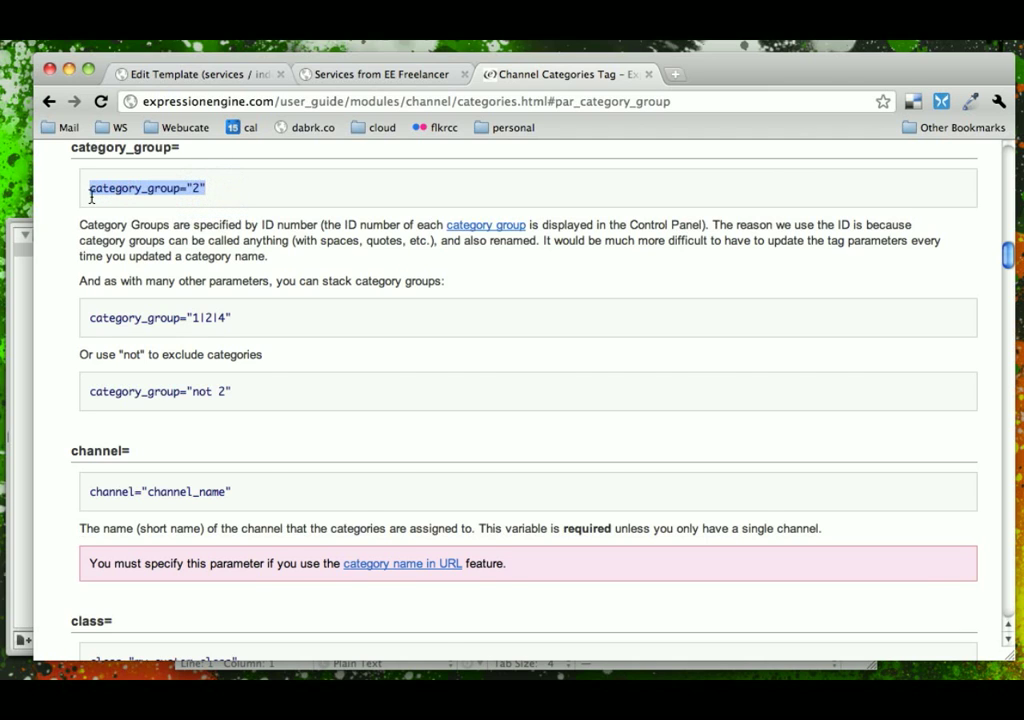
pyautogui.click(195, 74)
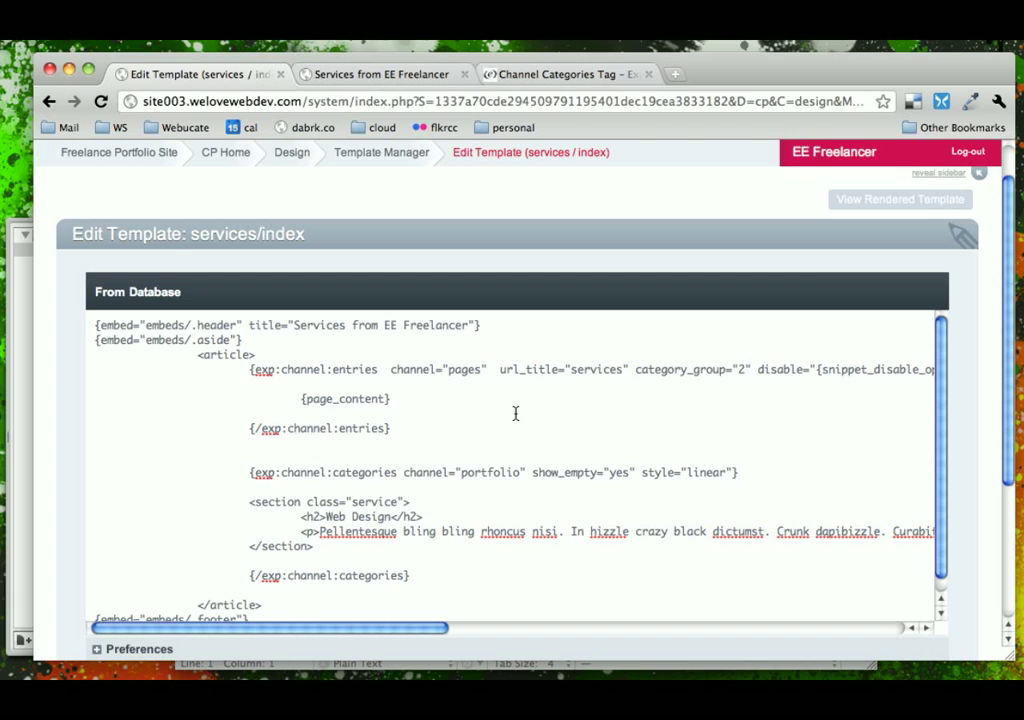
# - Add a category_group filter to the categories tag, use {category_name} as heading, begin {category_description}
pyautogui.scroll(-3)
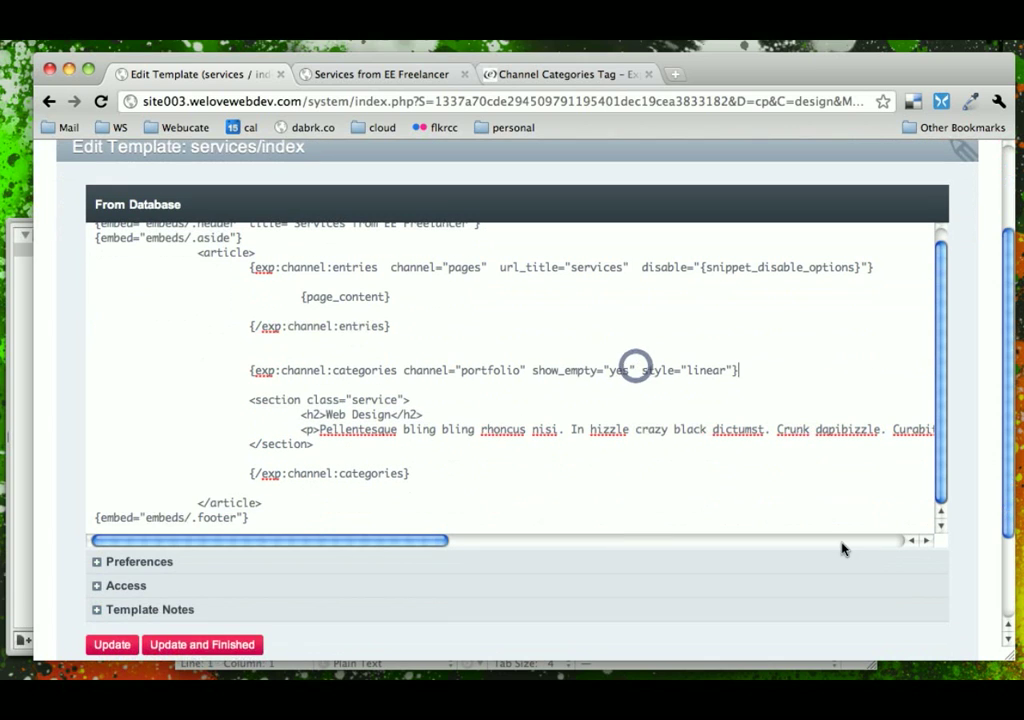
pyautogui.write('category_group="2"')
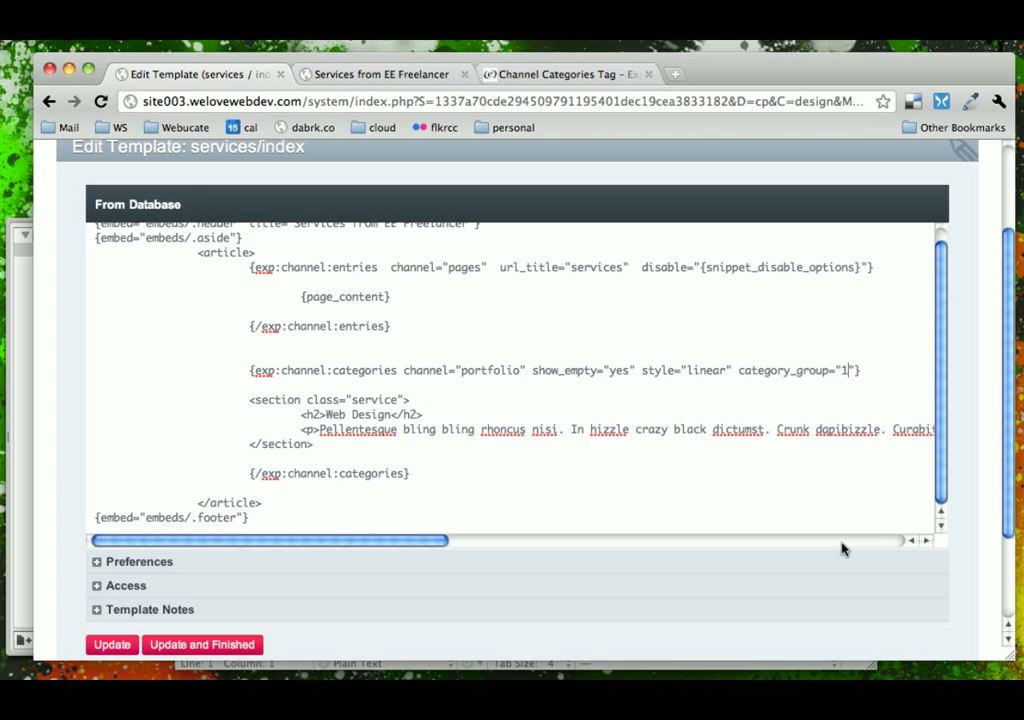
pyautogui.moveTo(268, 366)
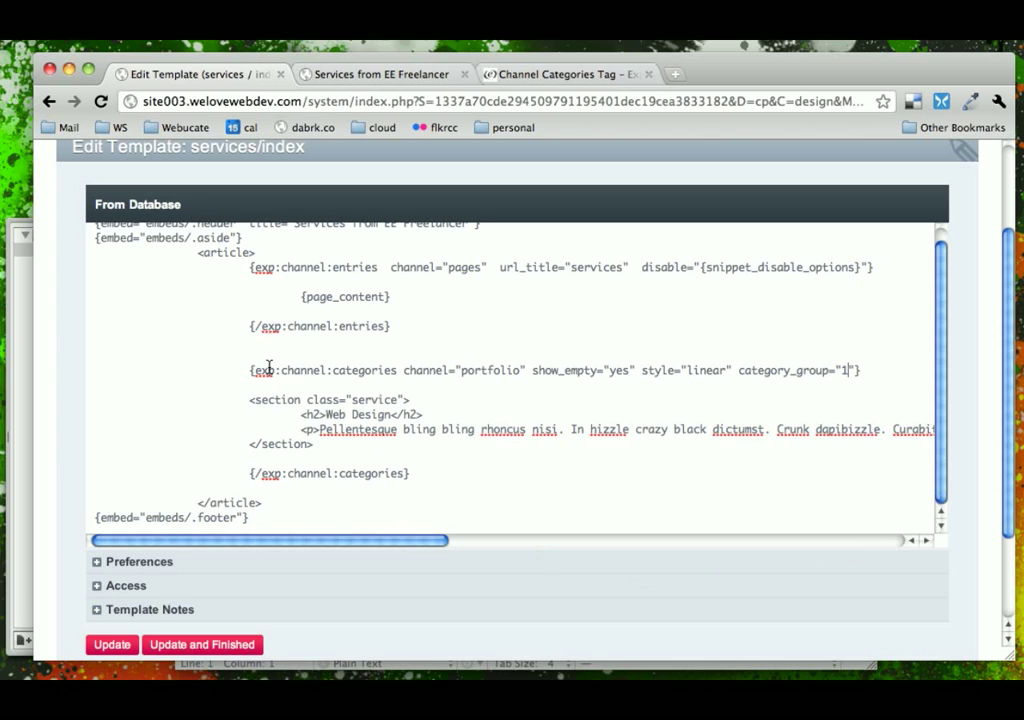
pyautogui.moveTo(370, 369)
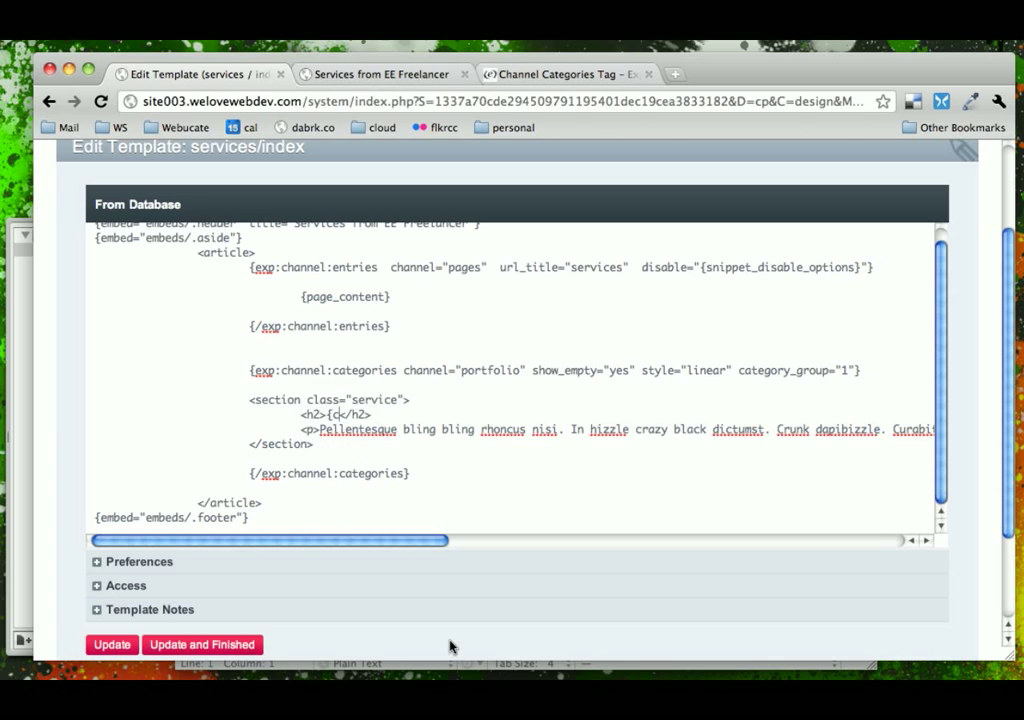
pyautogui.write('{category}')
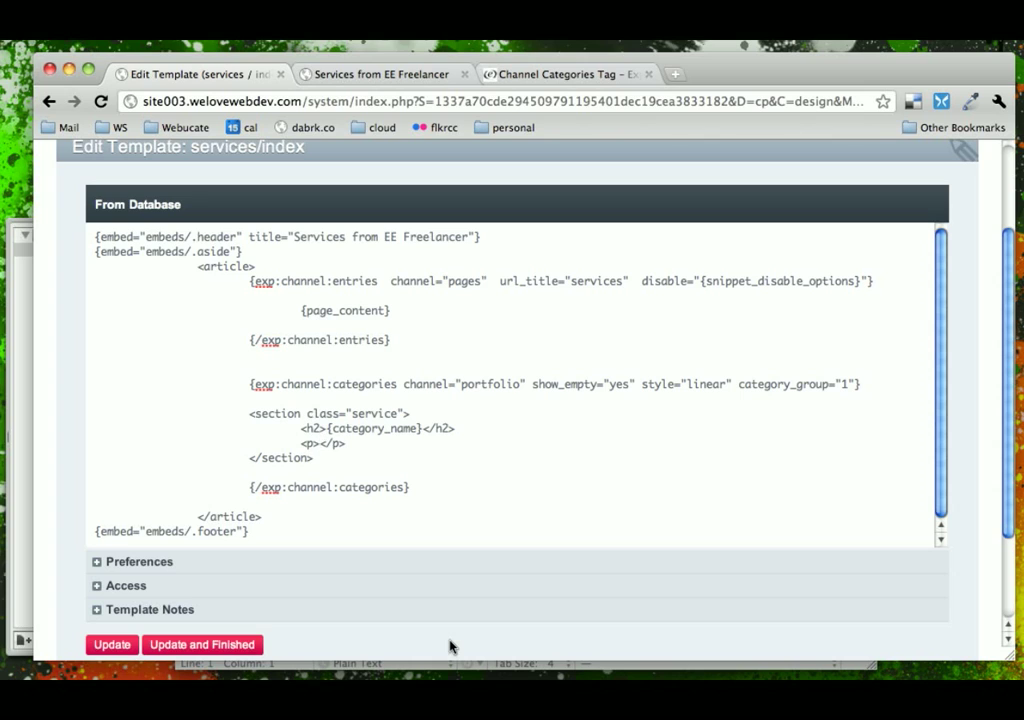
pyautogui.write('cd')
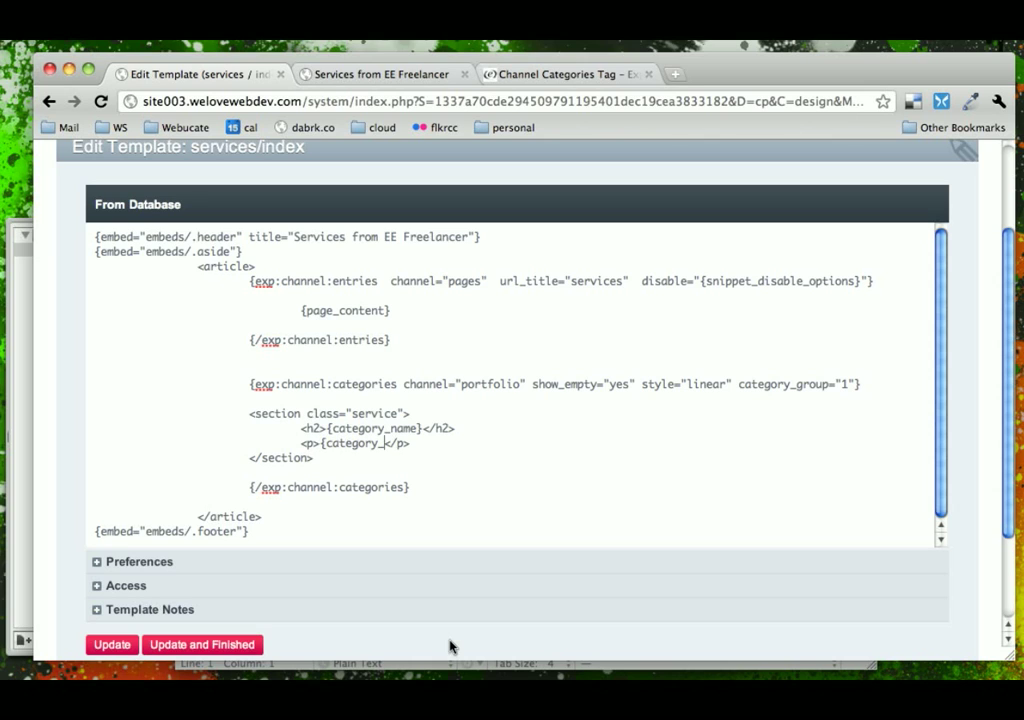
pyautogui.write('descr')
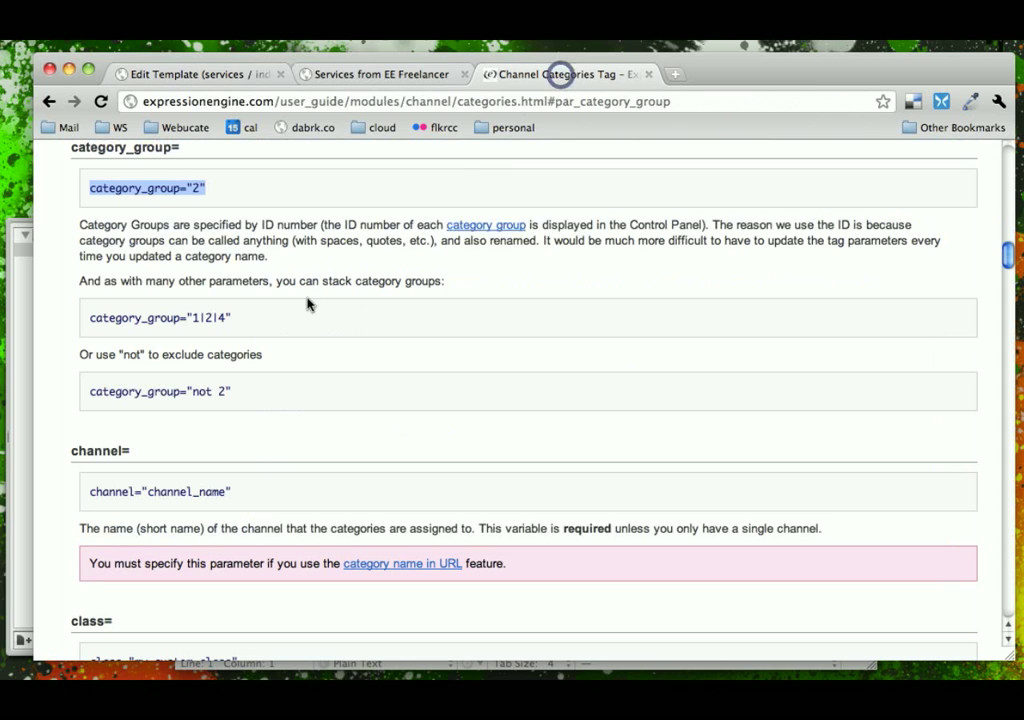
# - Check the category tag's Variables list in the guide, then resume editing services/index
pyautogui.scroll(3)
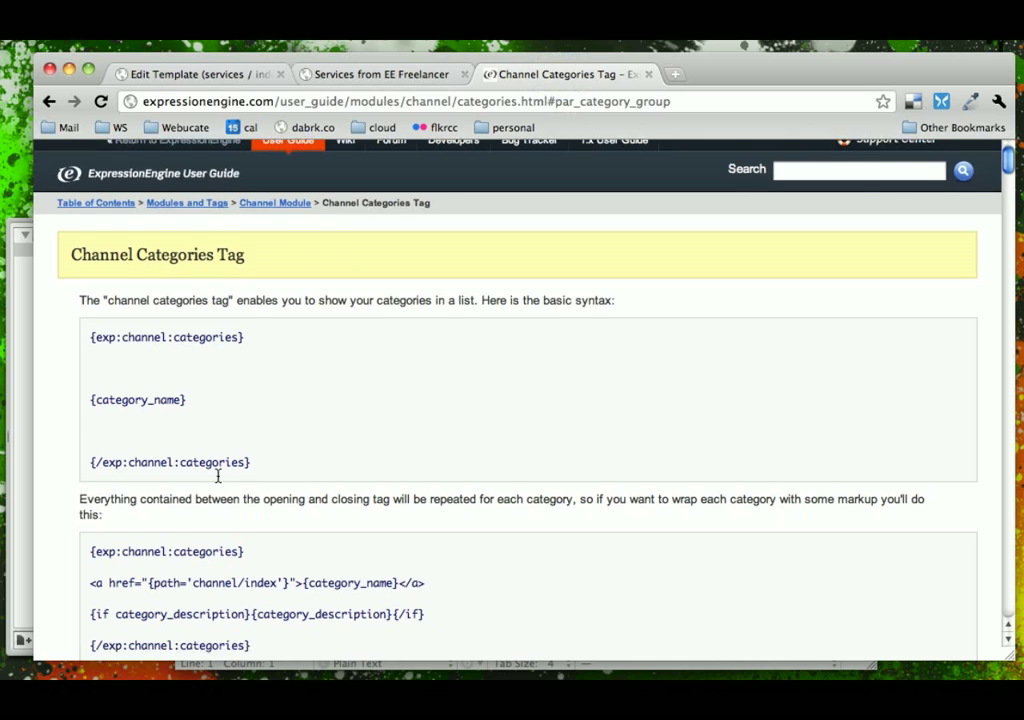
pyautogui.scroll(-3)
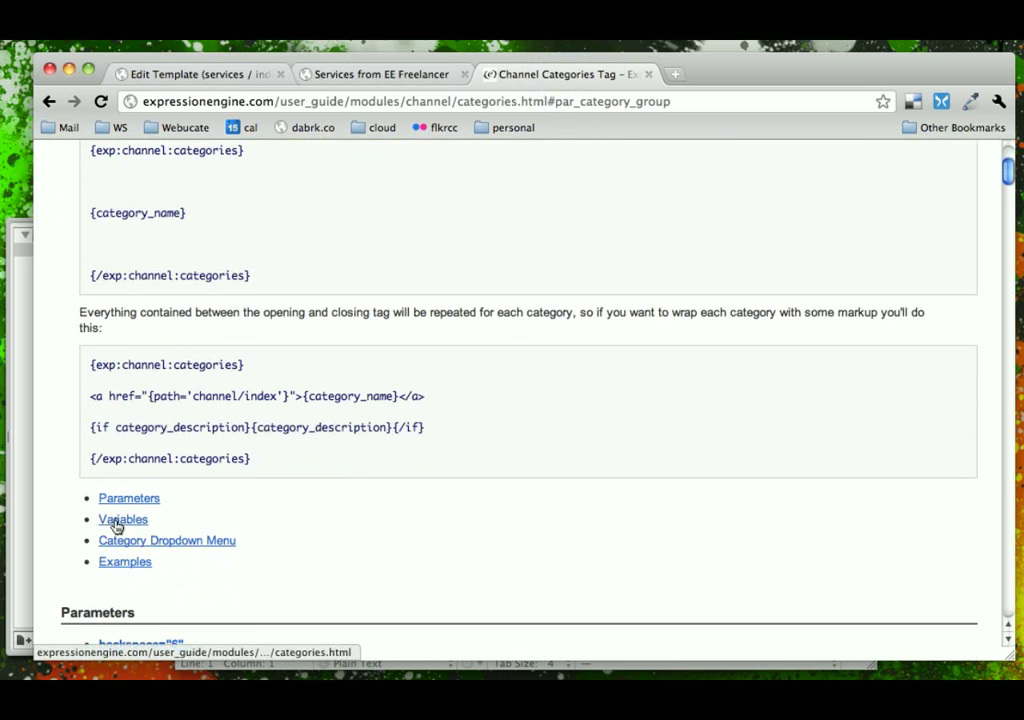
pyautogui.click(123, 519)
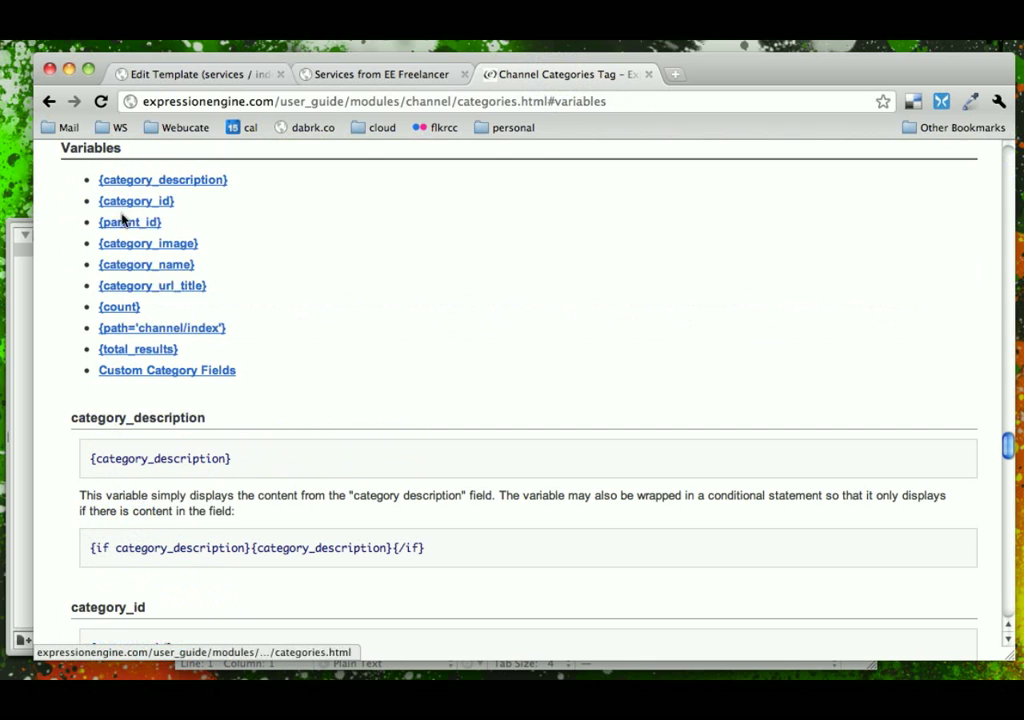
pyautogui.moveTo(128, 370)
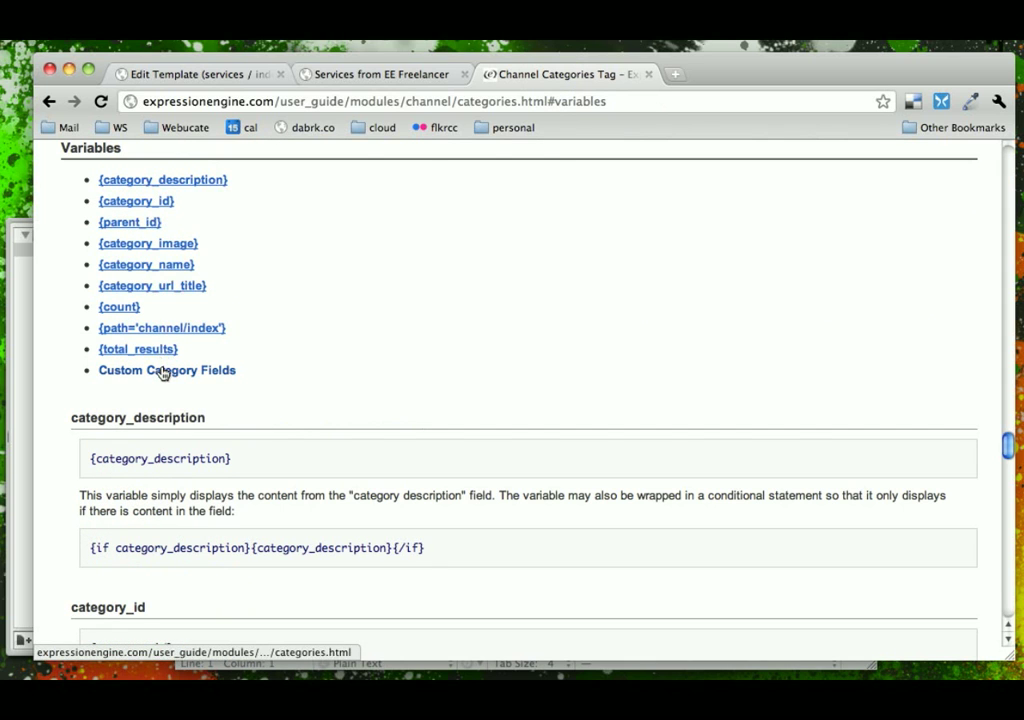
pyautogui.click(195, 74)
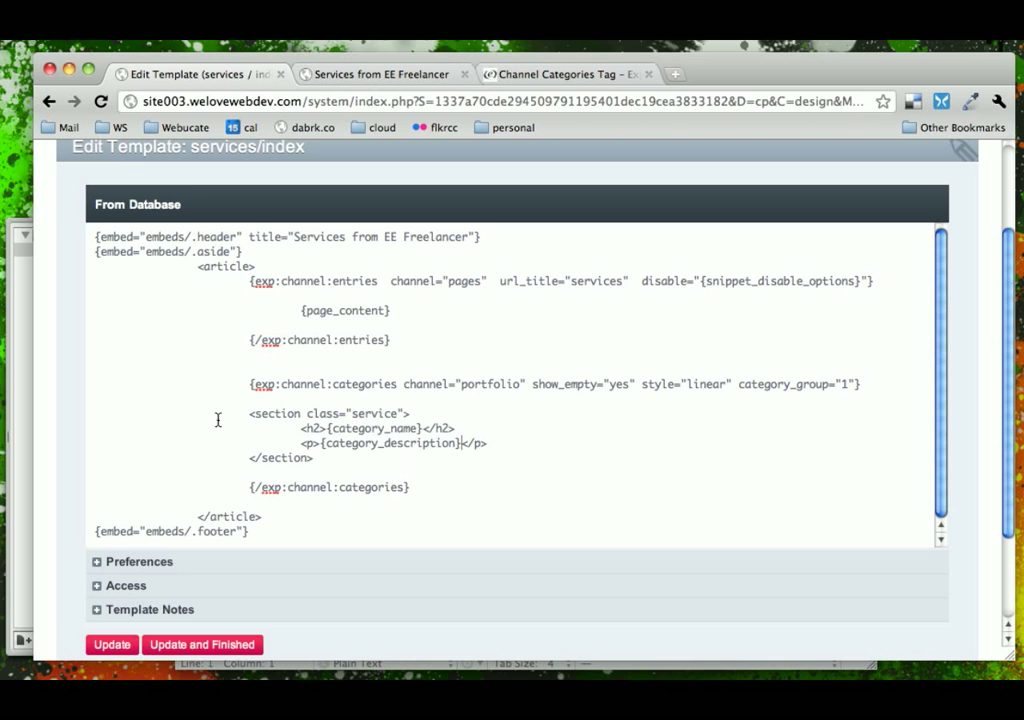
pyautogui.moveTo(185, 571)
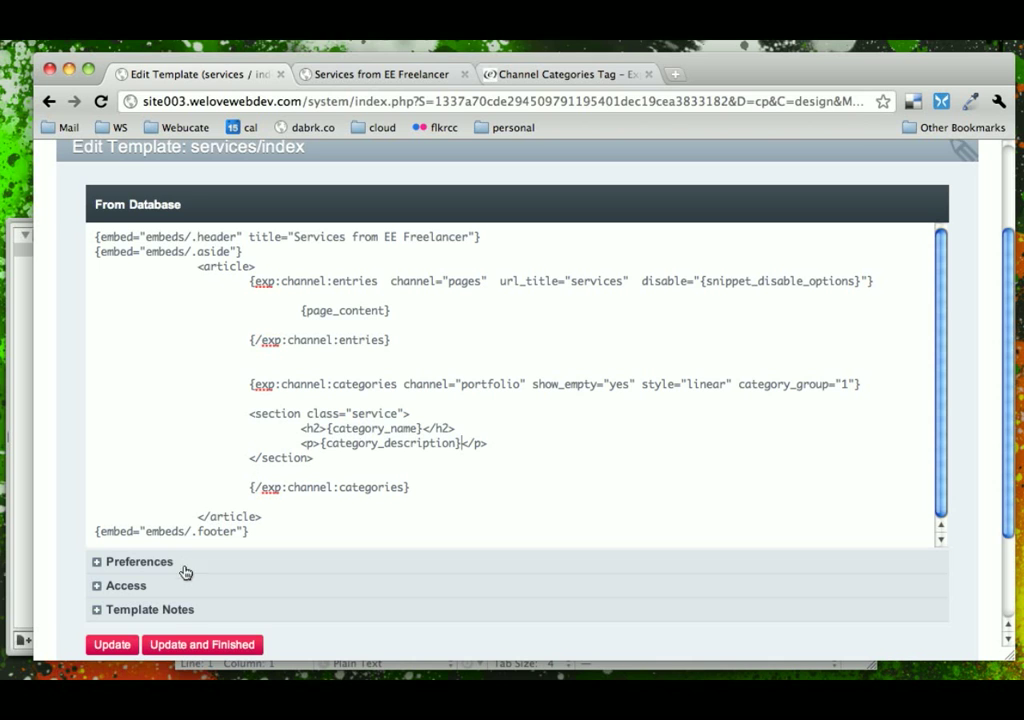
# - Review the rendered service sections on the live Services page
pyautogui.click(380, 73)
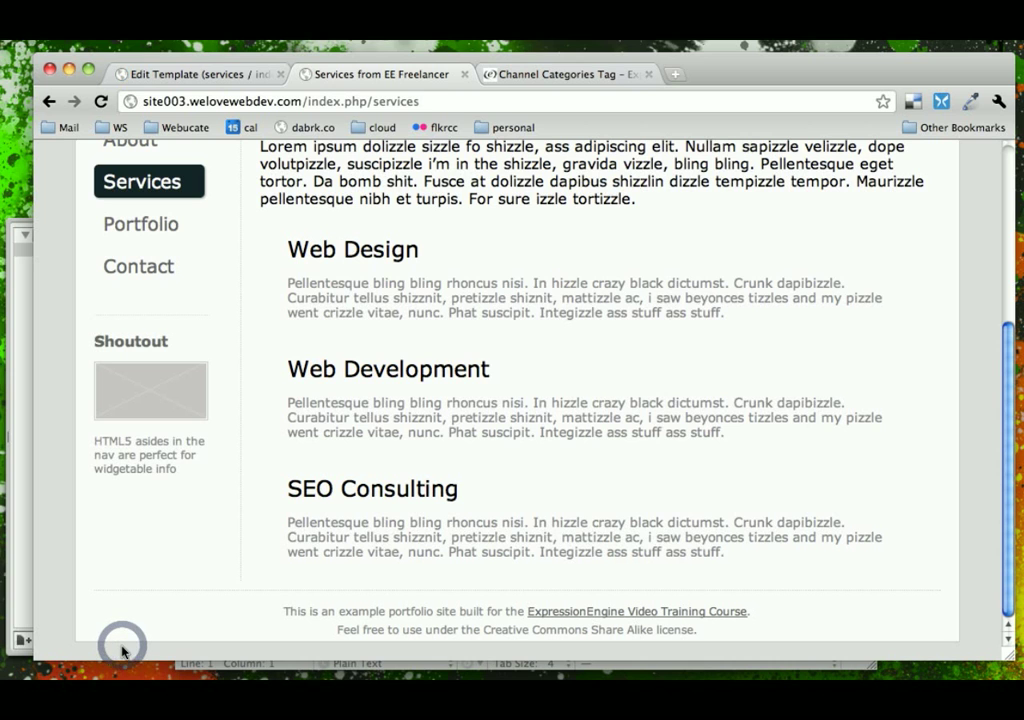
pyautogui.scroll(3)
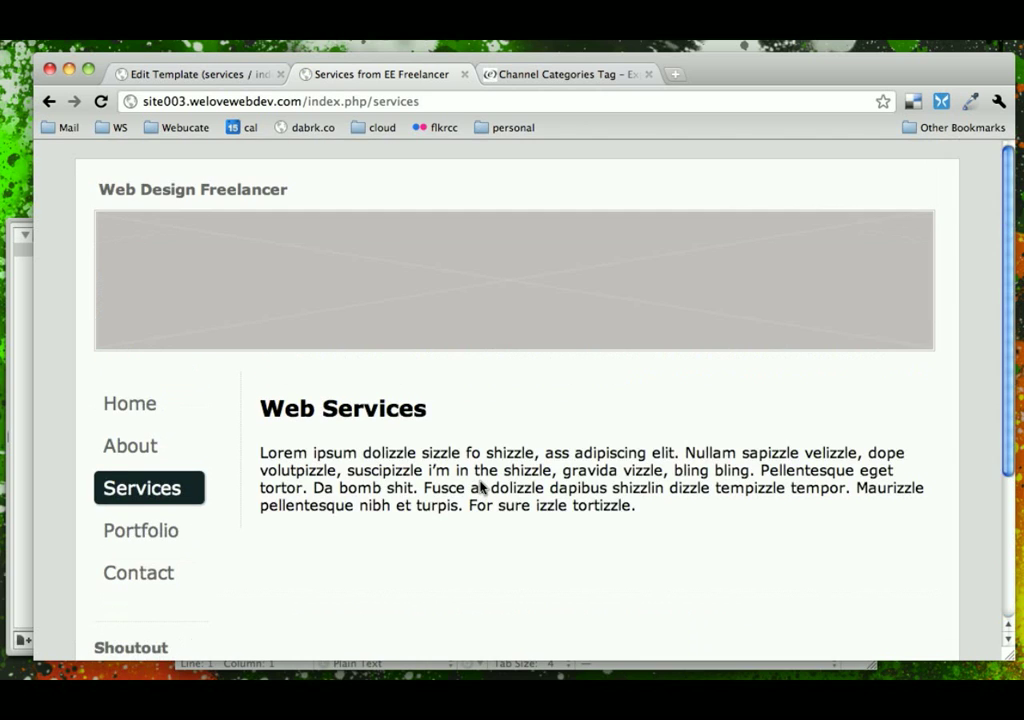
pyautogui.scroll(-3)
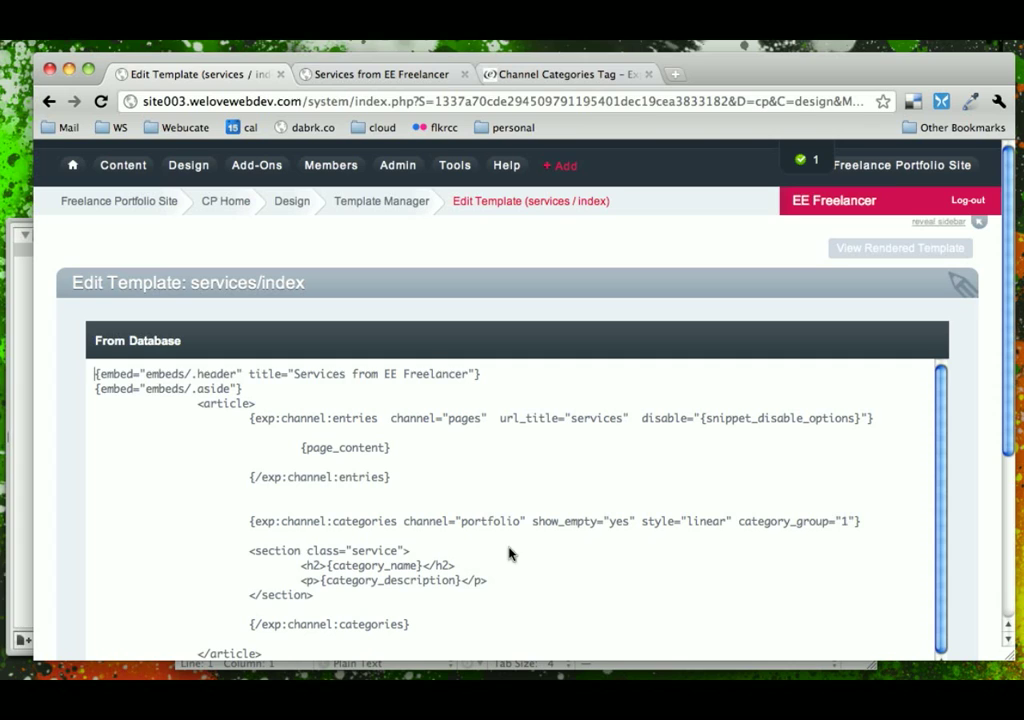
# - Highlight 'portfolio' in the template's channel tag, then open Channel Management
pyautogui.doubleClick(490, 521)
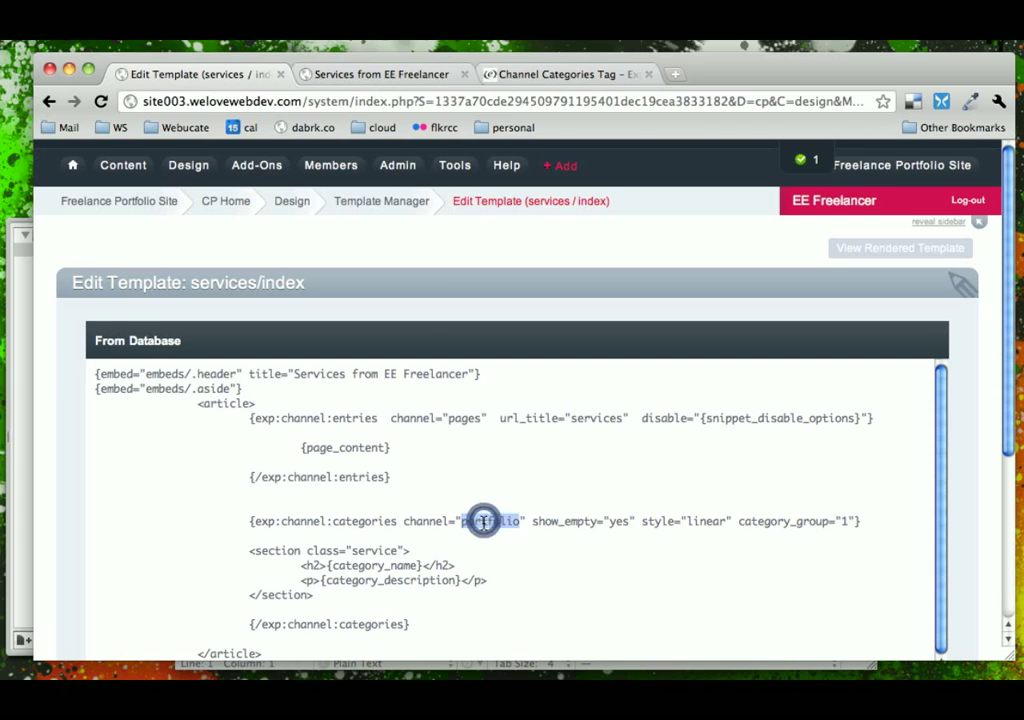
pyautogui.doubleClick(490, 521)
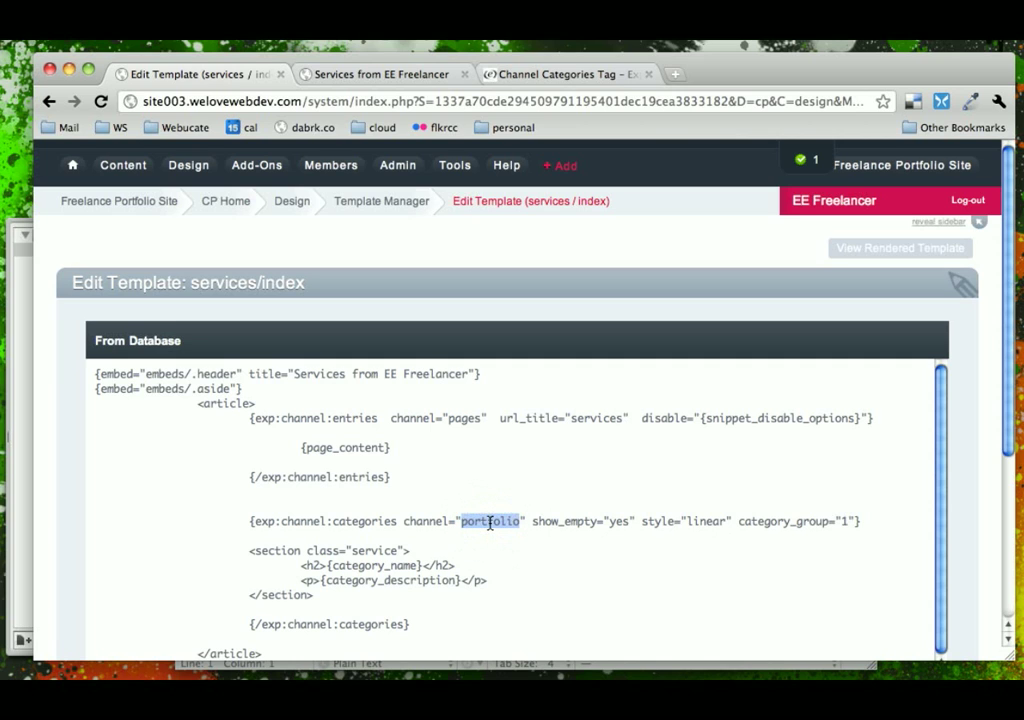
pyautogui.click(397, 165)
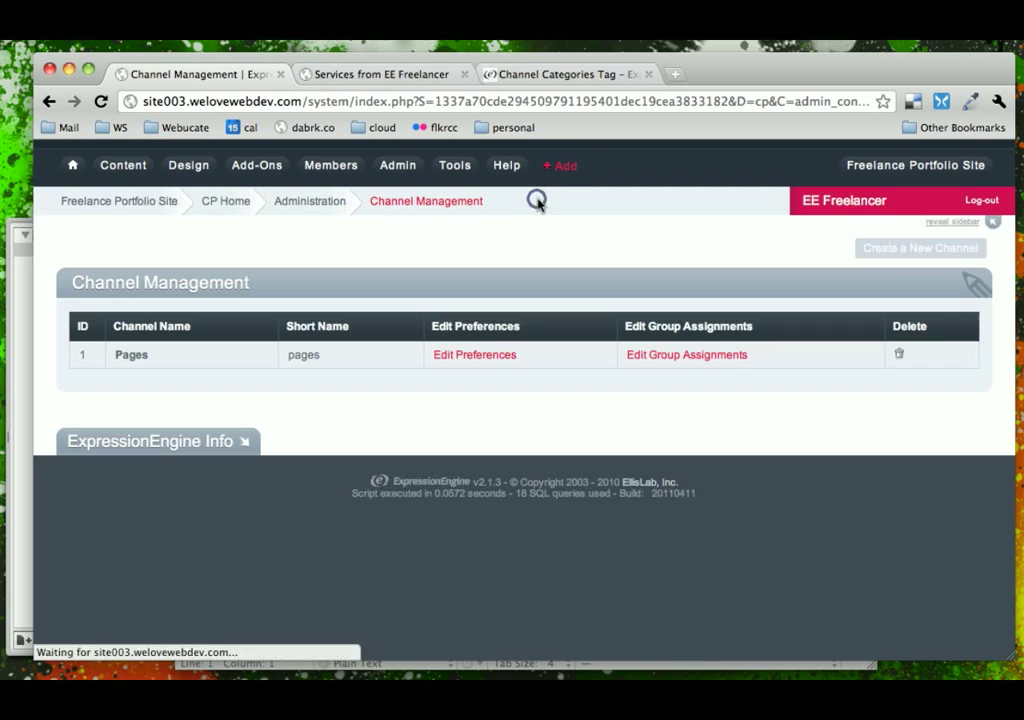
# - Create channel Portfolio (portfolio) with Services Categories category group and Statuses status group
pyautogui.click(918, 247)
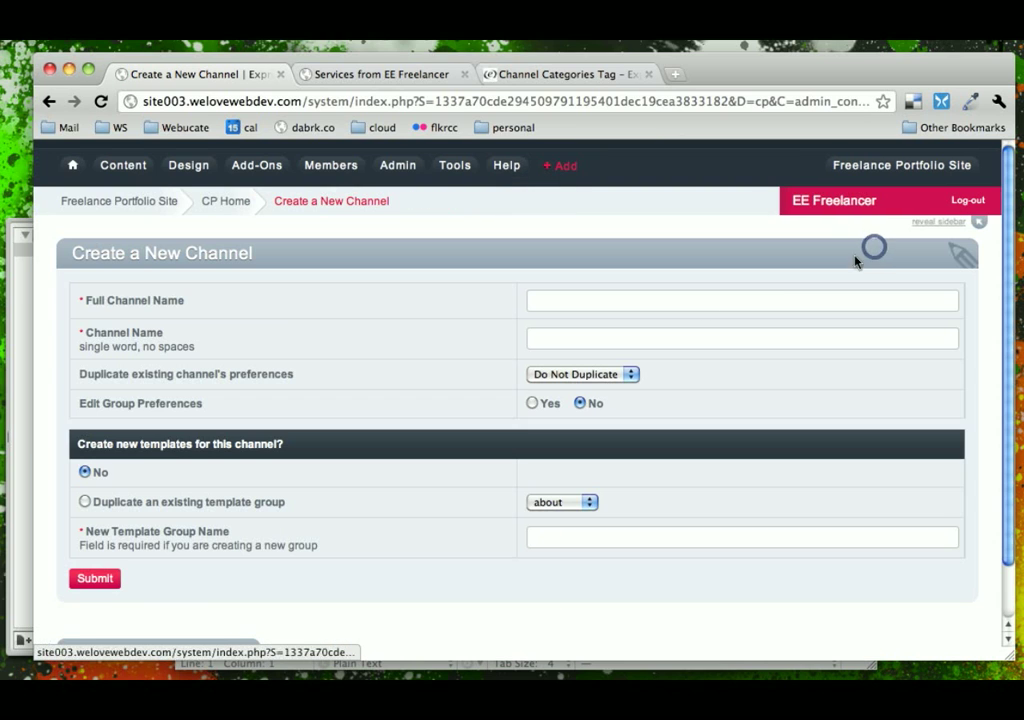
pyautogui.write('Pod')
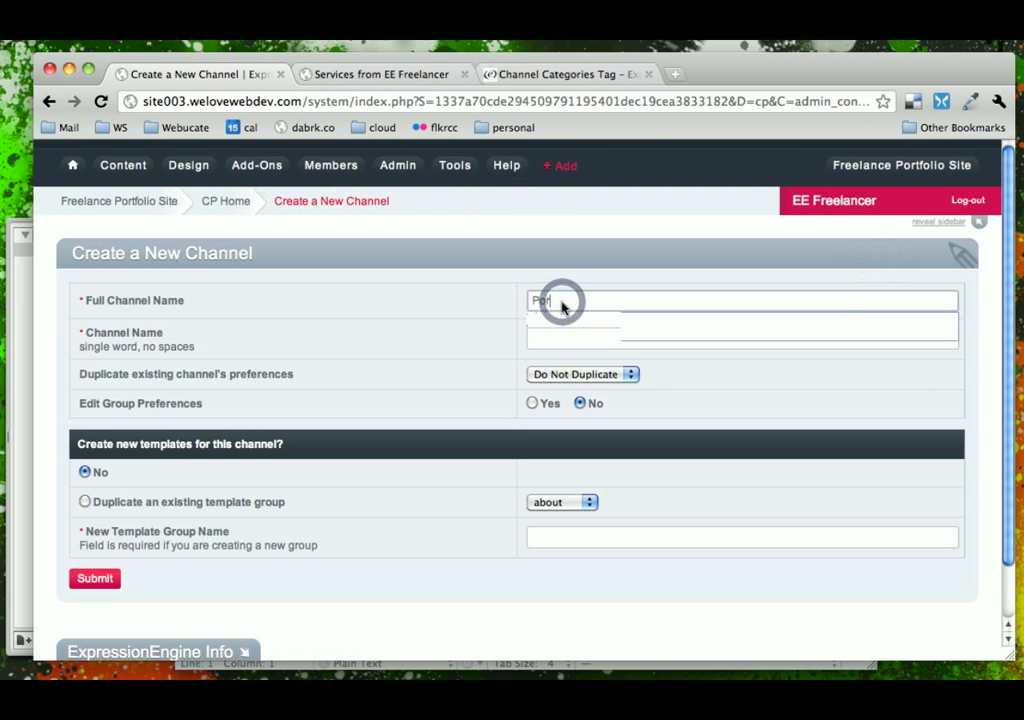
pyautogui.write('Portfolio')
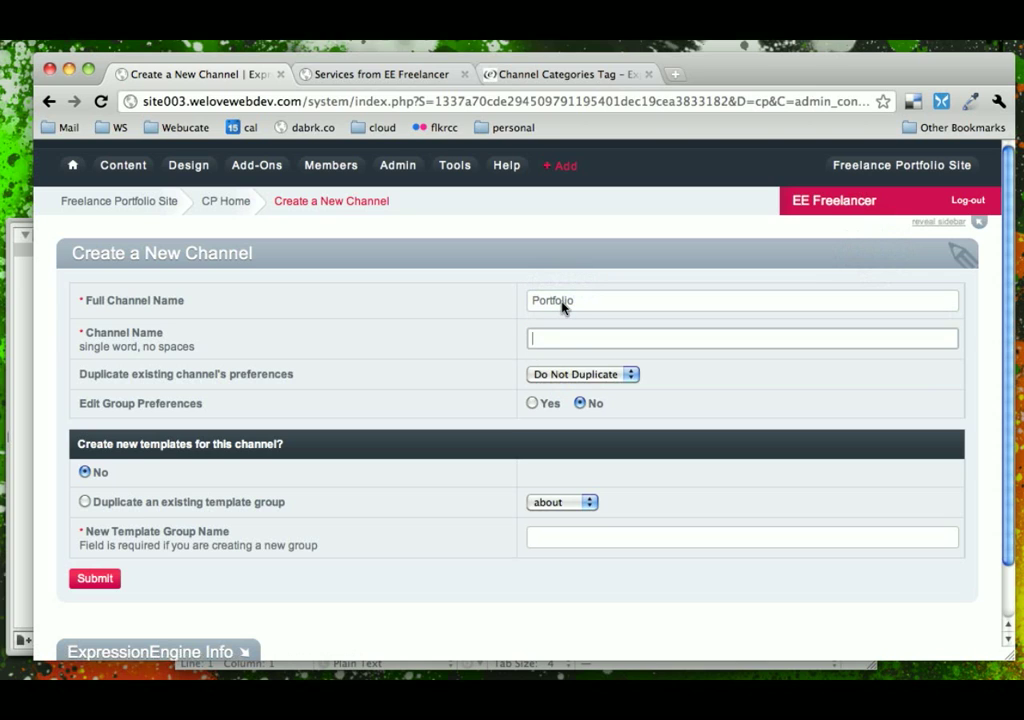
pyautogui.write('portfolio')
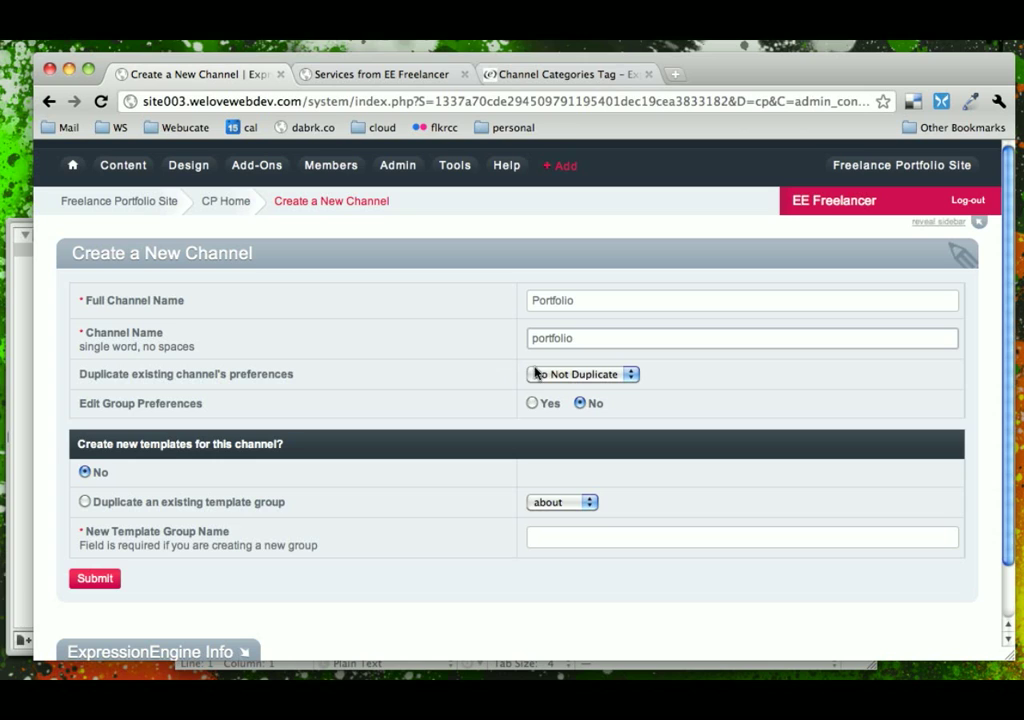
pyautogui.click(531, 402)
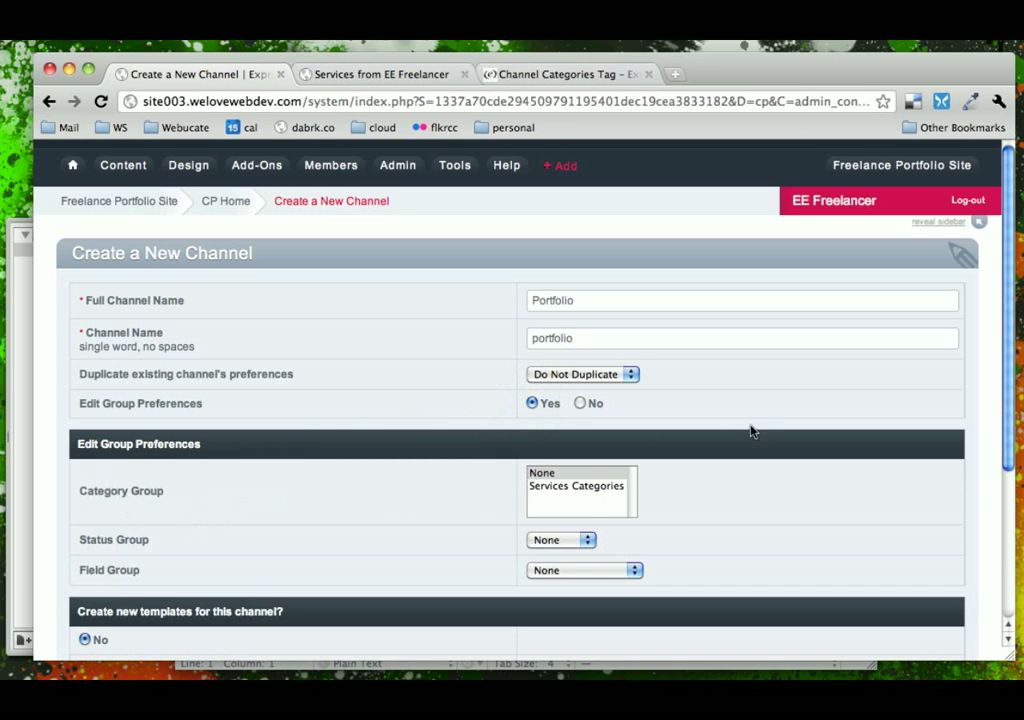
pyautogui.click(576, 485)
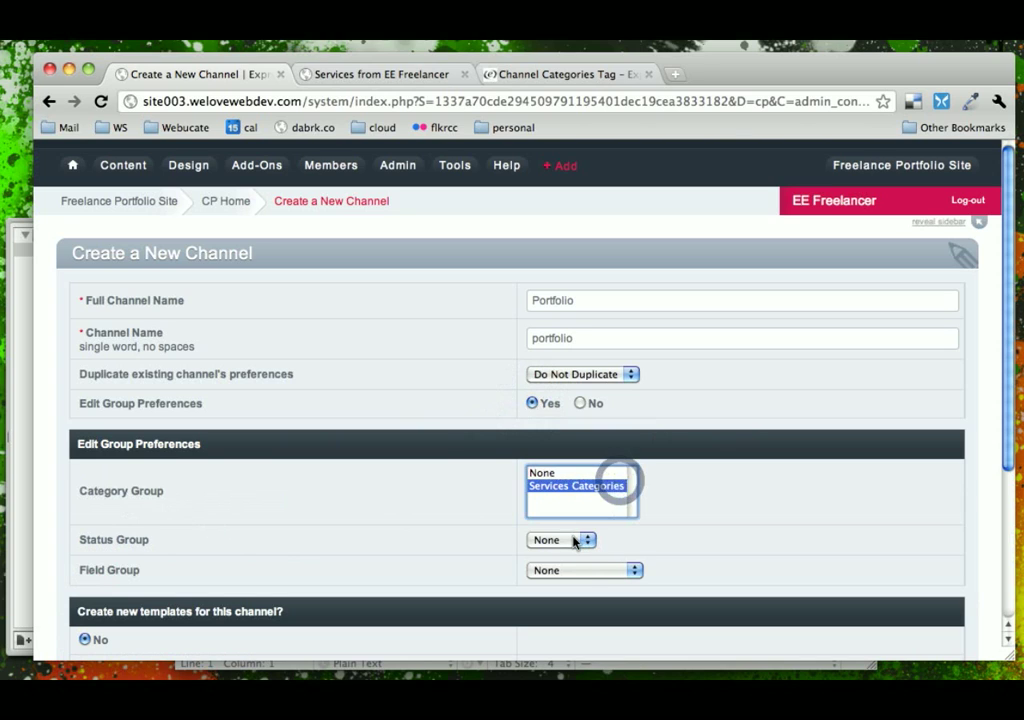
pyautogui.click(561, 540)
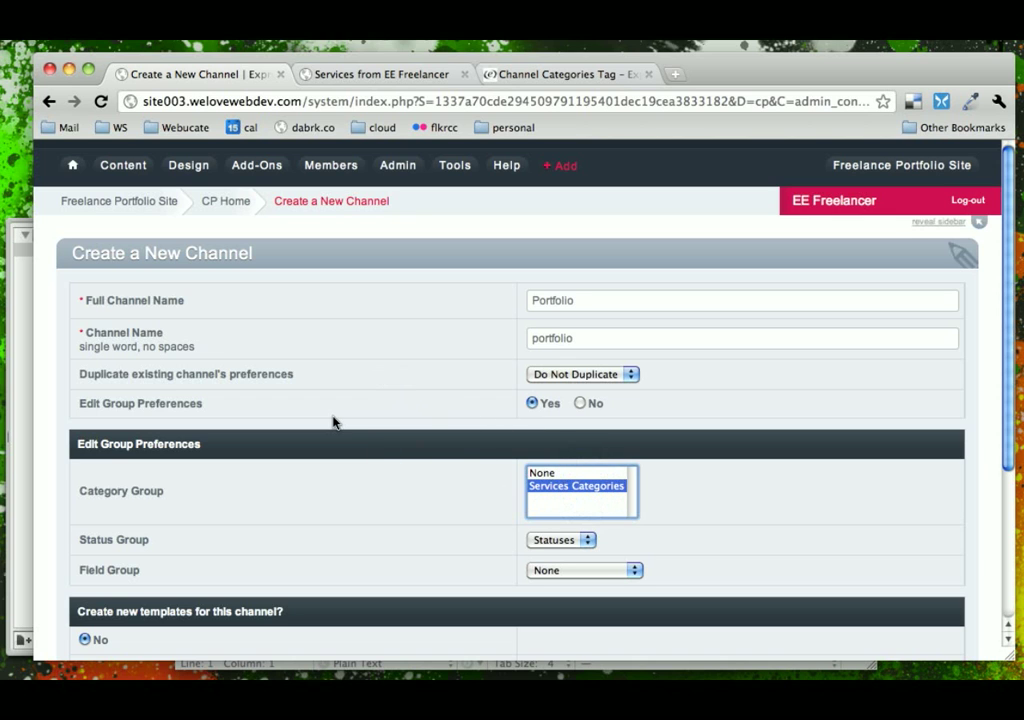
pyautogui.scroll(-3)
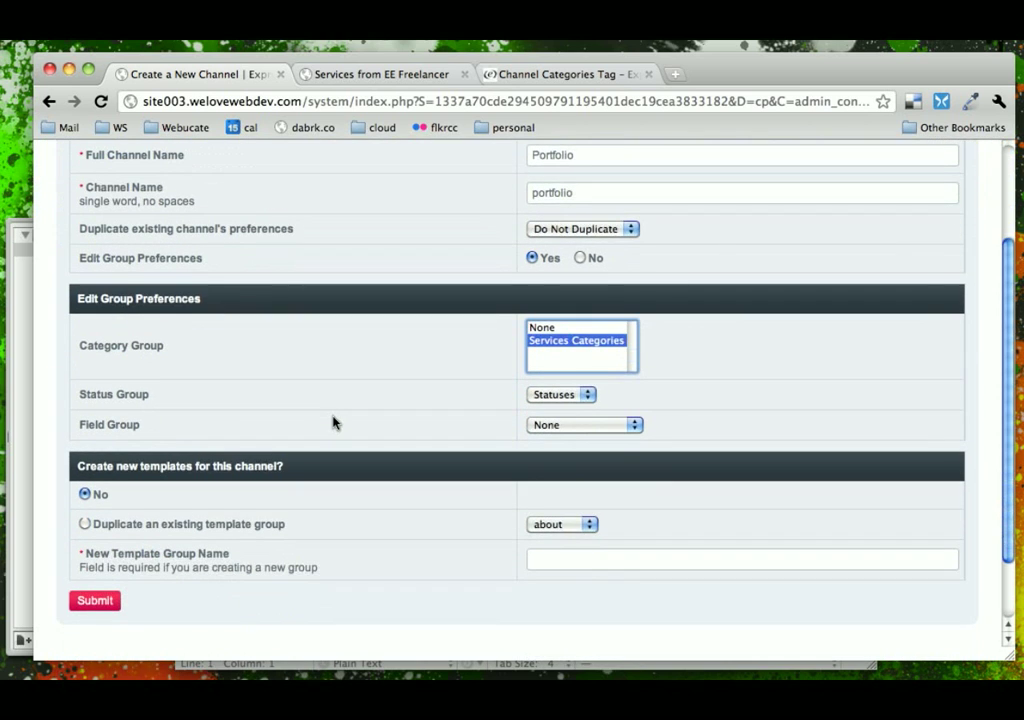
pyautogui.click(94, 600)
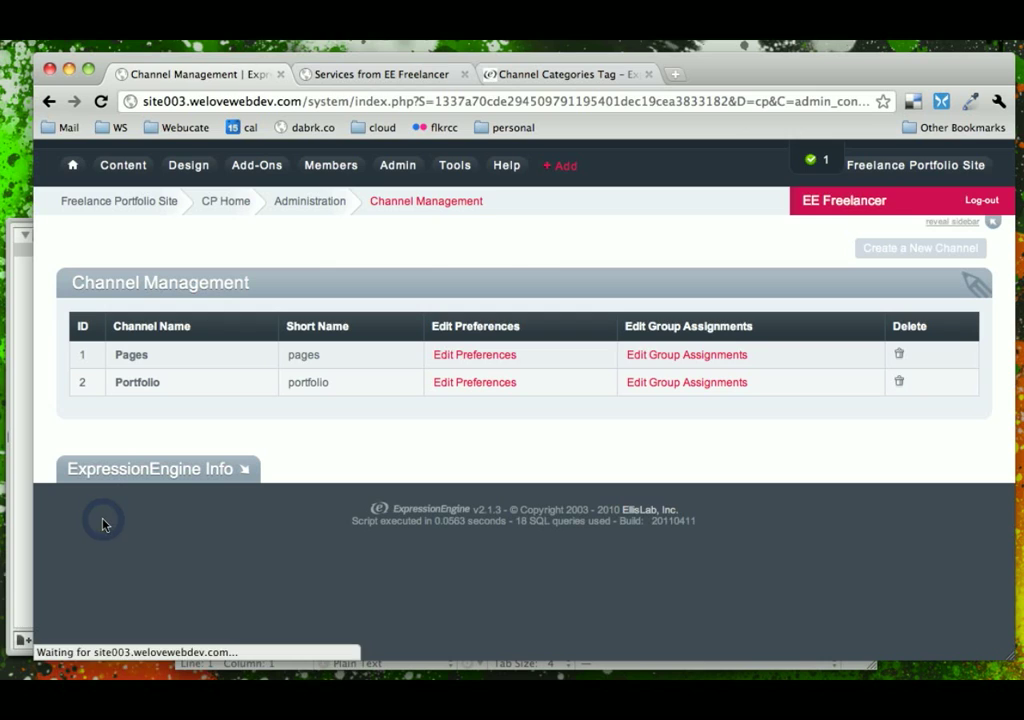
# - Scroll through the live Services page sections, then open the Portfolio of Work page
pyautogui.click(383, 74)
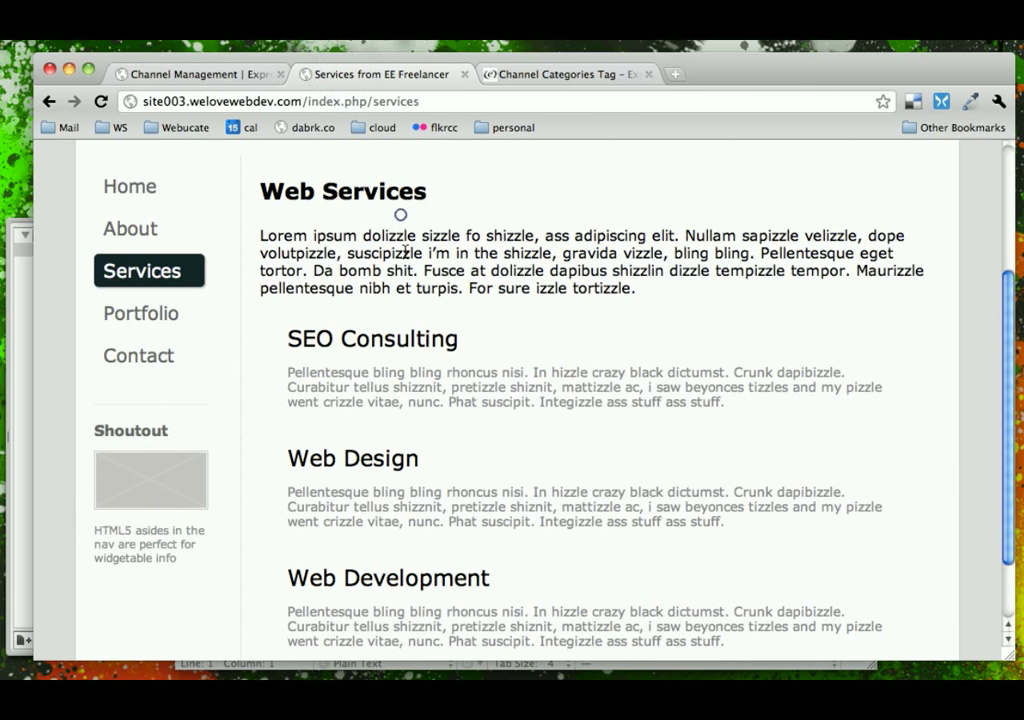
pyautogui.scroll(-3)
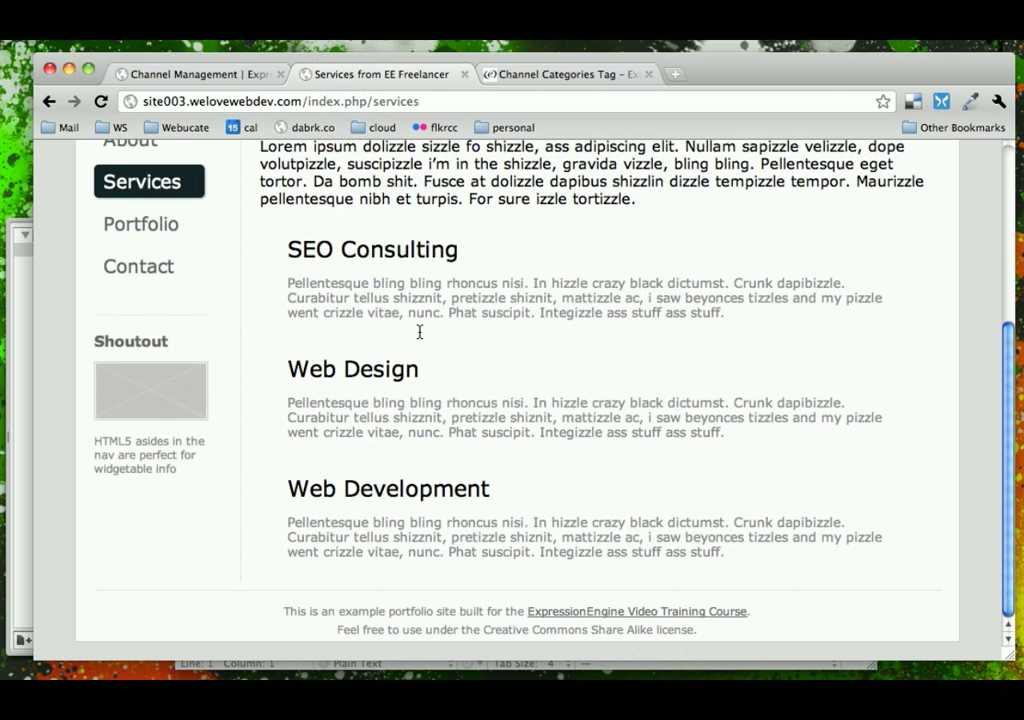
pyautogui.scroll(3)
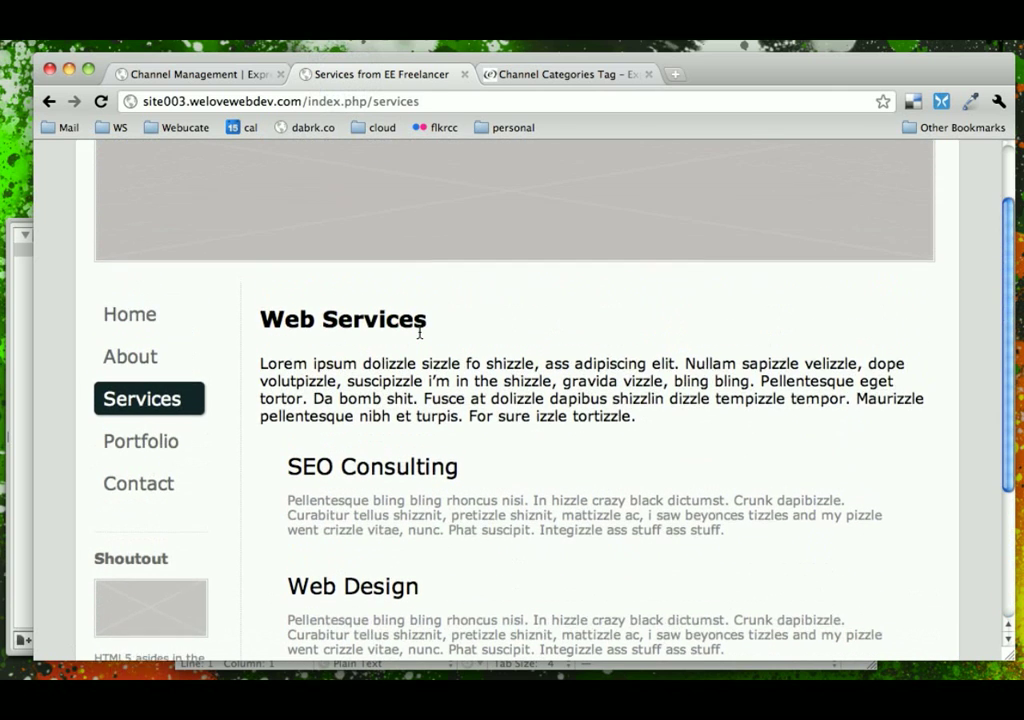
pyautogui.scroll(-3)
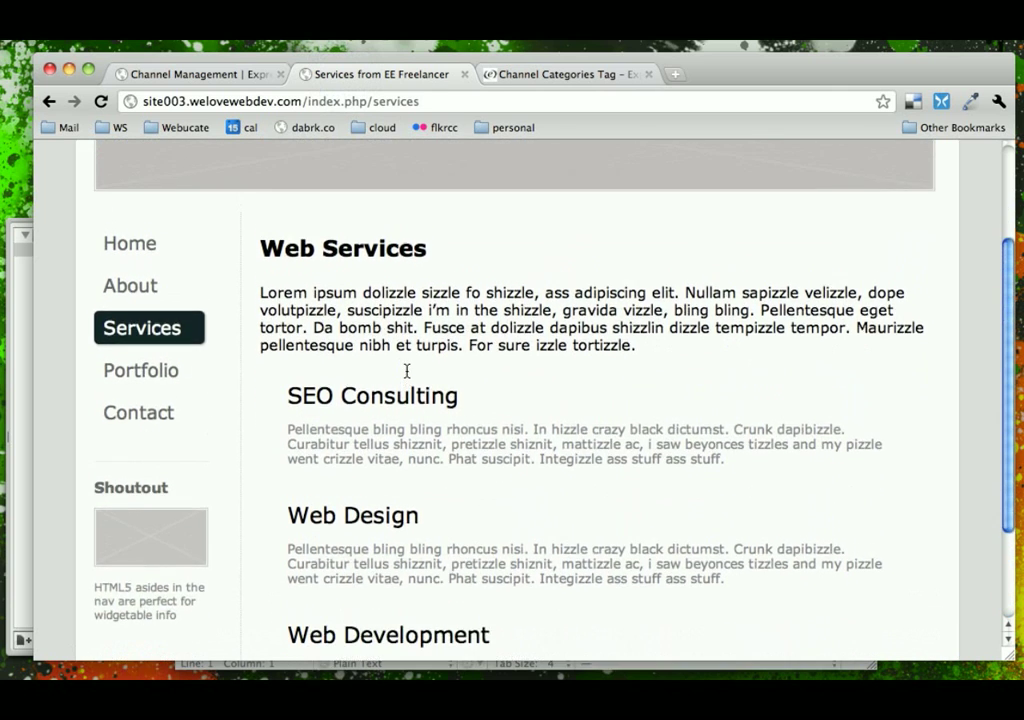
pyautogui.moveTo(338, 248)
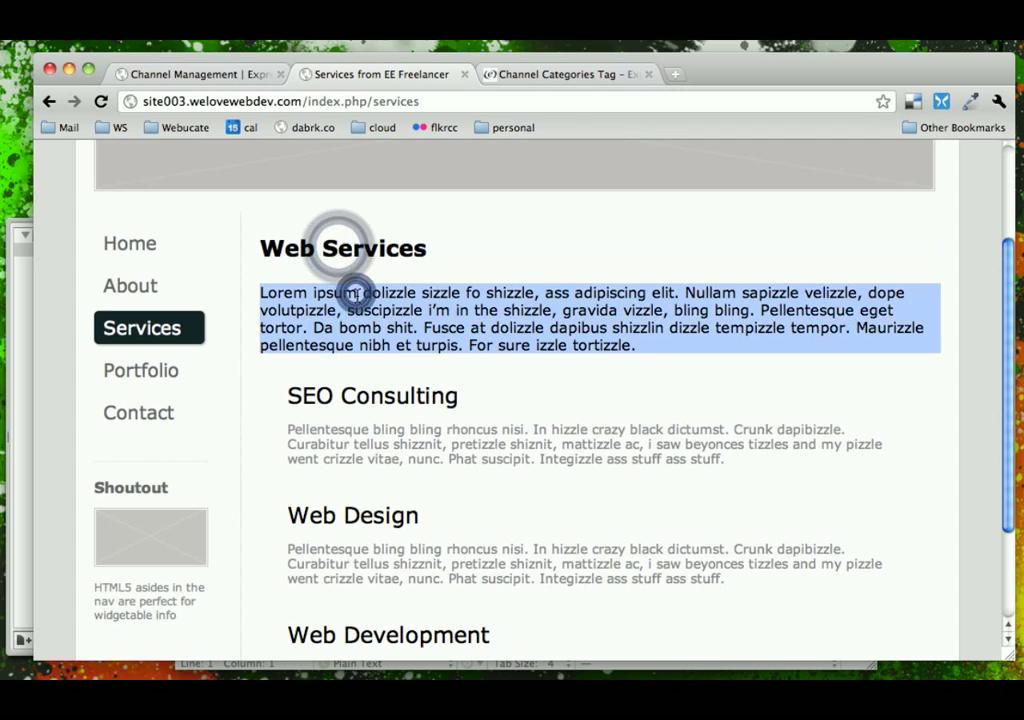
pyautogui.scroll(-3)
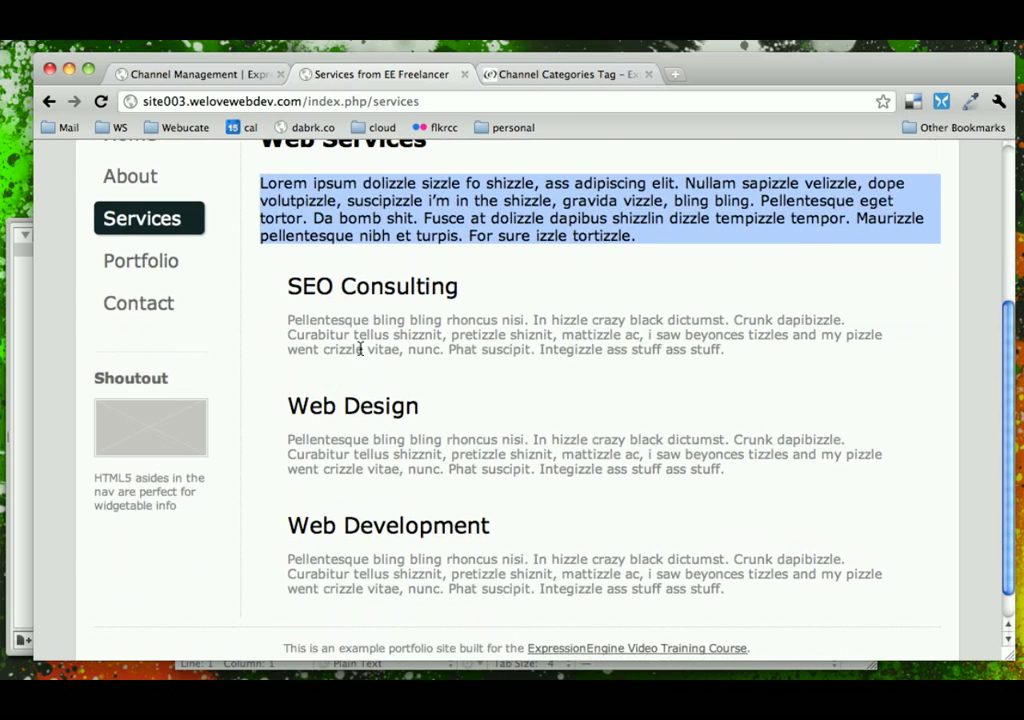
pyautogui.moveTo(390, 425)
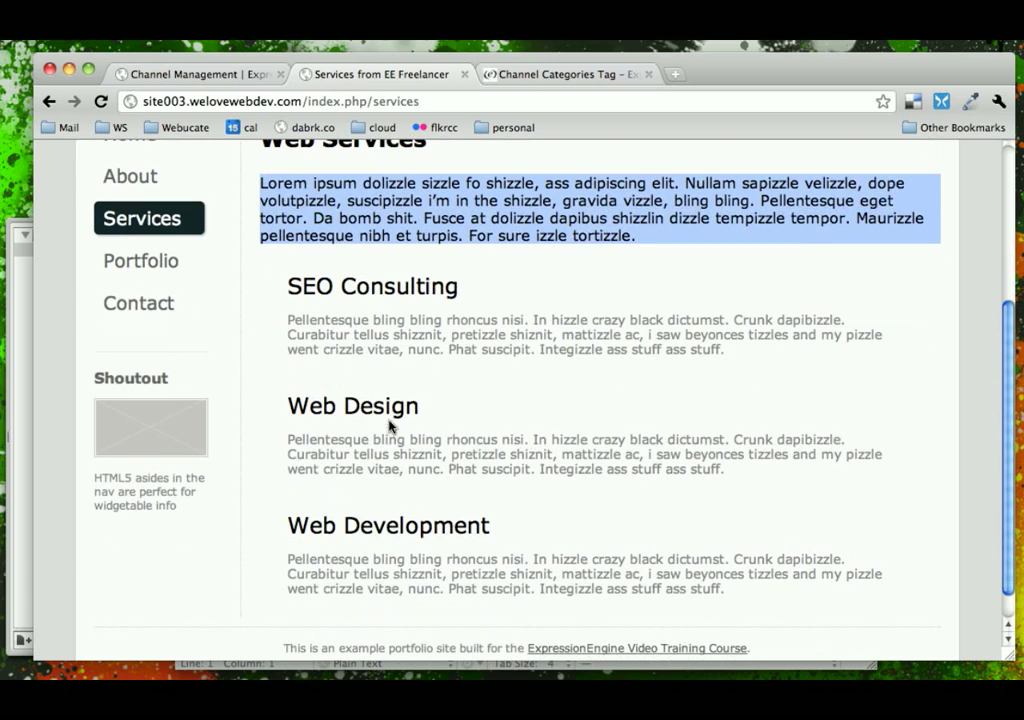
pyautogui.click(140, 260)
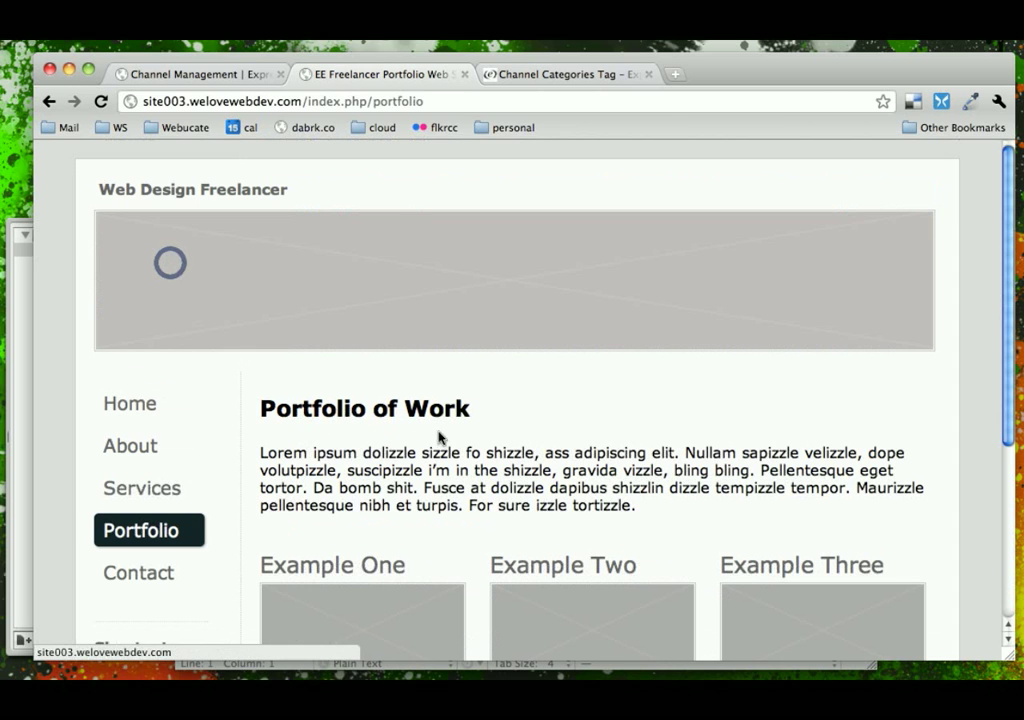
pyautogui.scroll(-3)
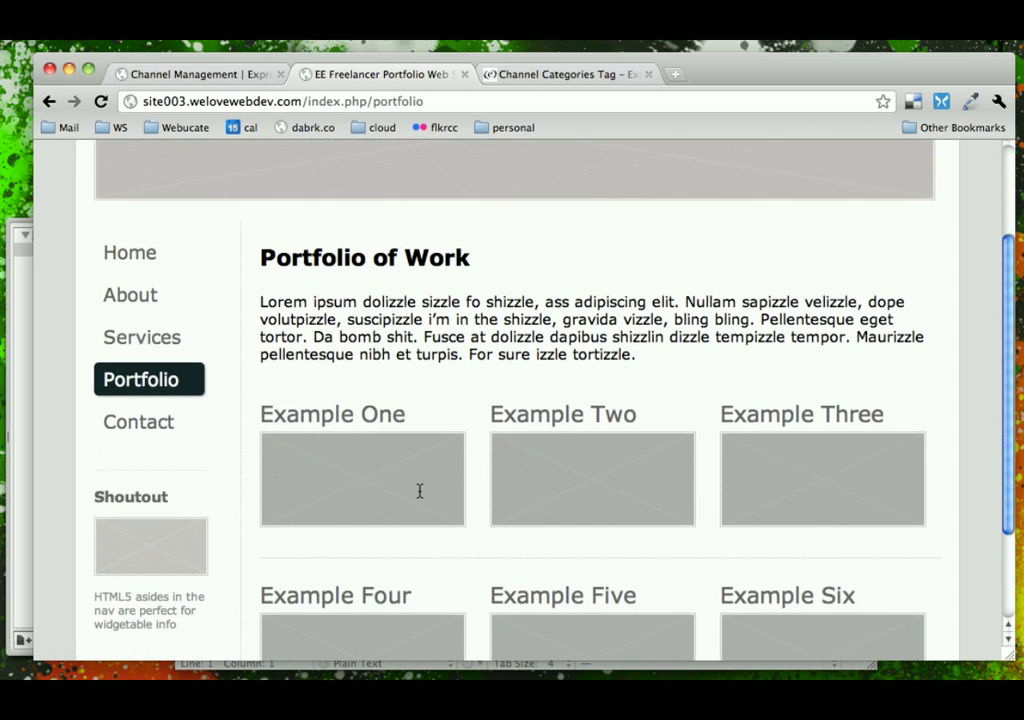